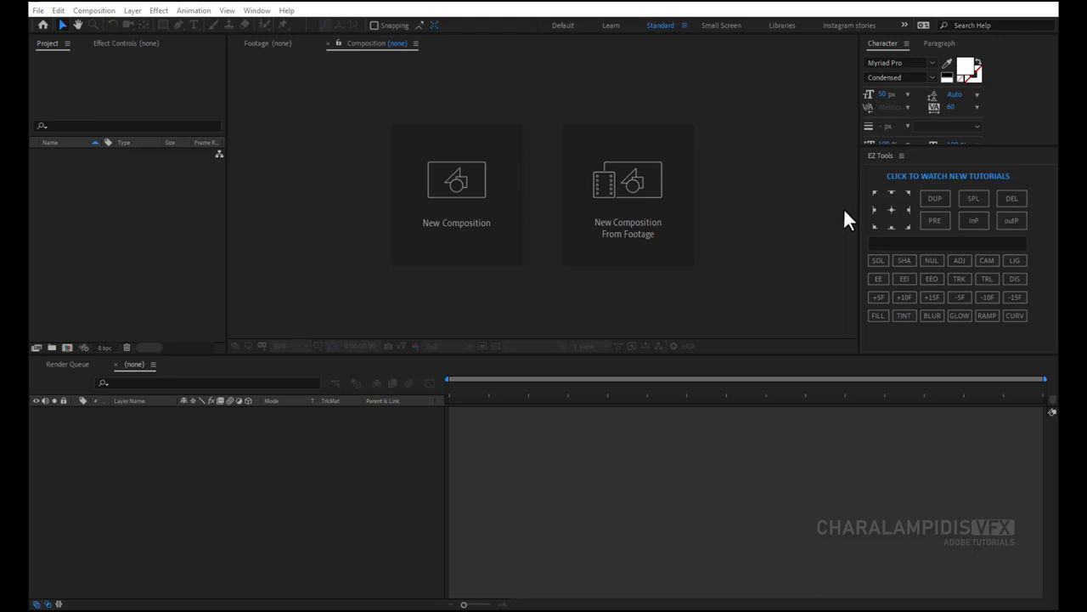
mouse_move(831, 201)
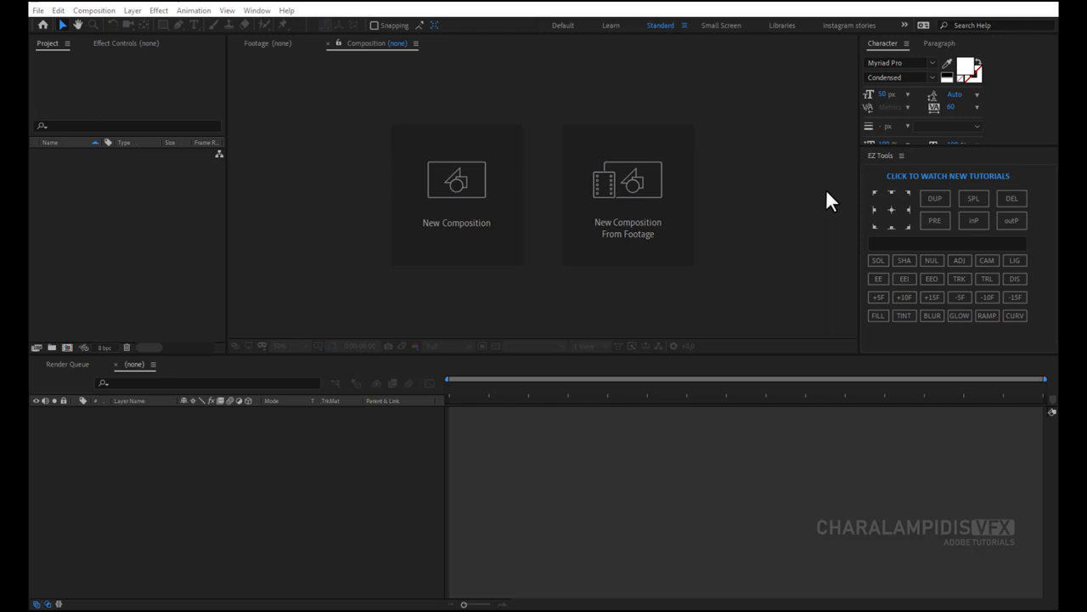
Create a new HDTV 1080 24 fps, five-second composition named infographic.
click(456, 195)
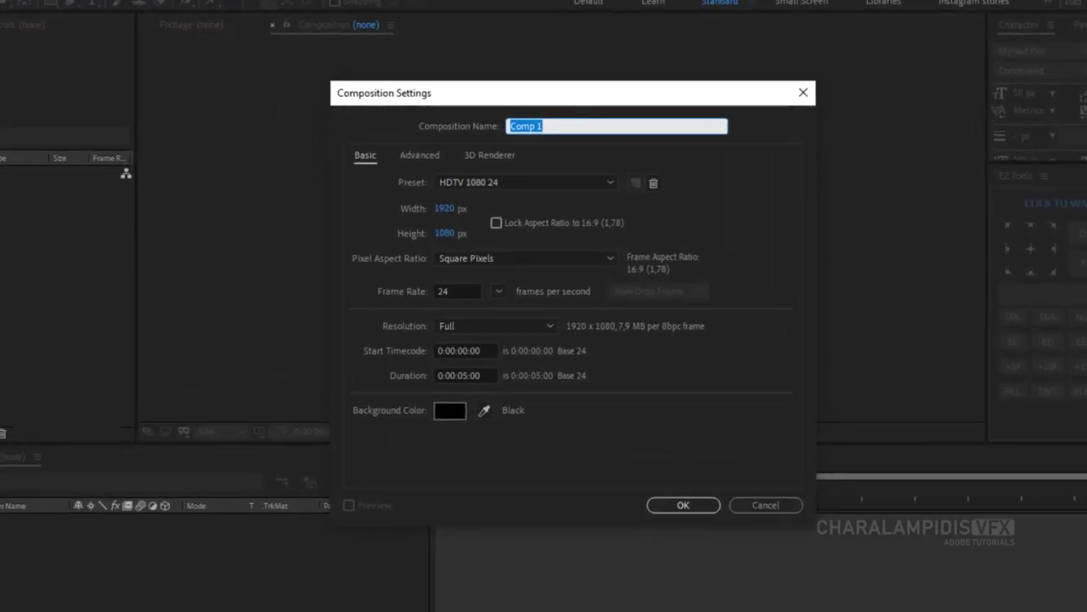
text(infograp)
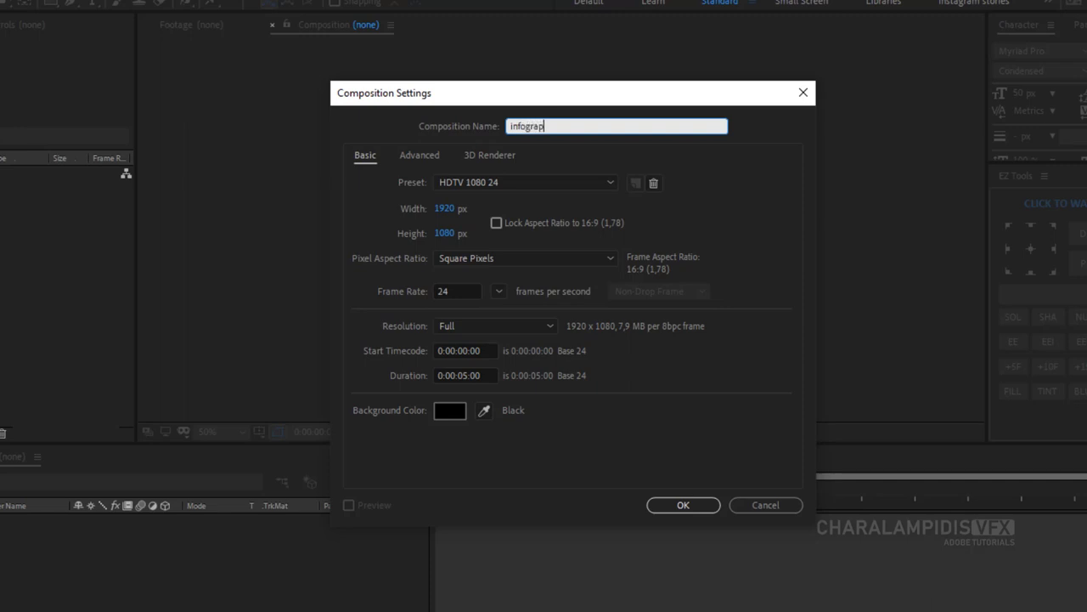
text(hic)
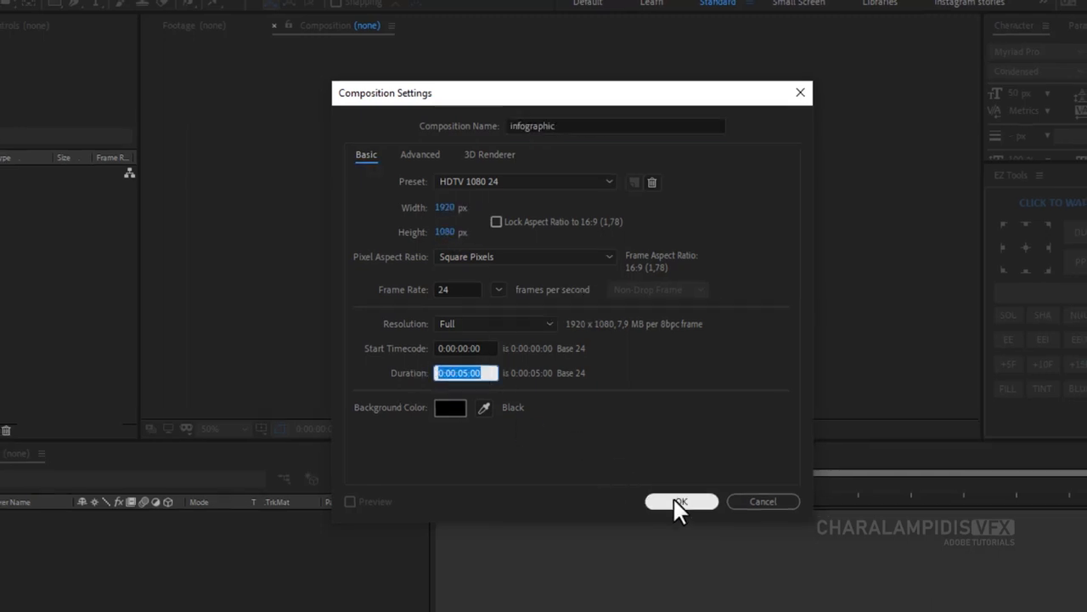
click(682, 502)
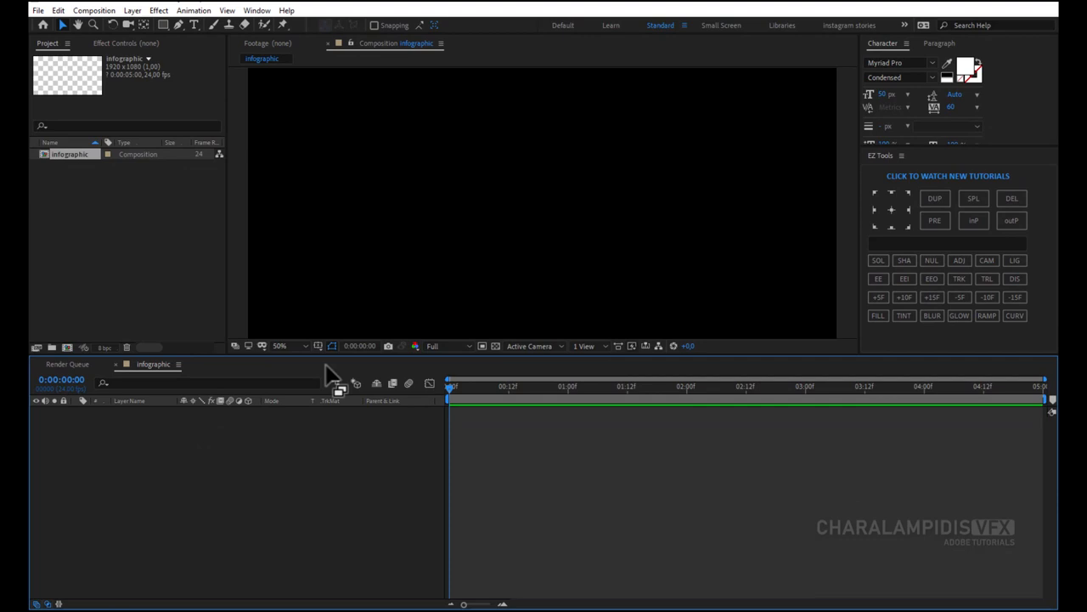
Add a new empty shape layer and rename it line.
click(318, 346)
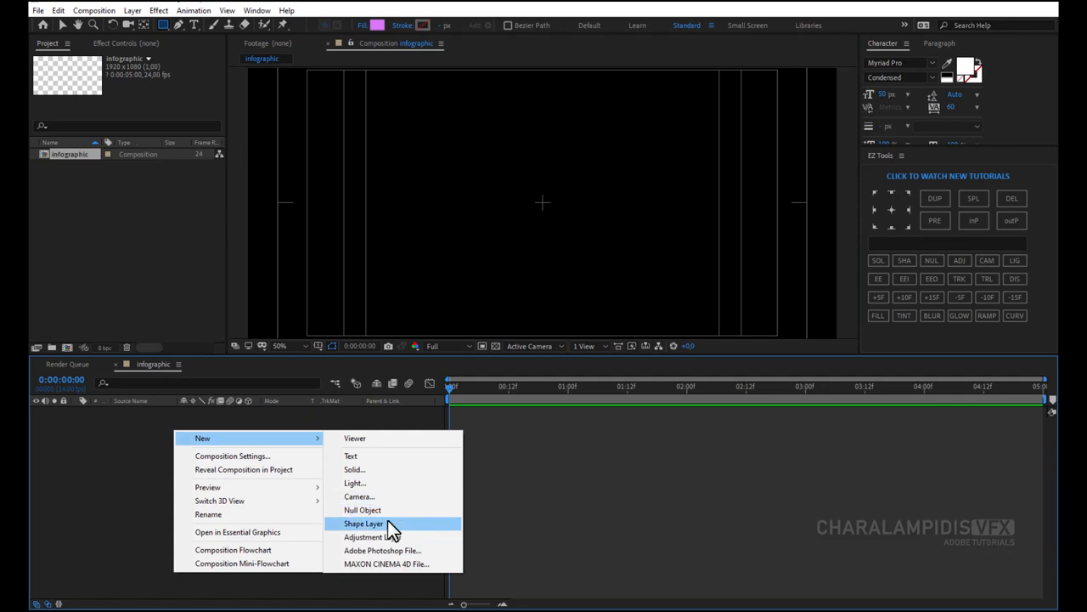
click(364, 524)
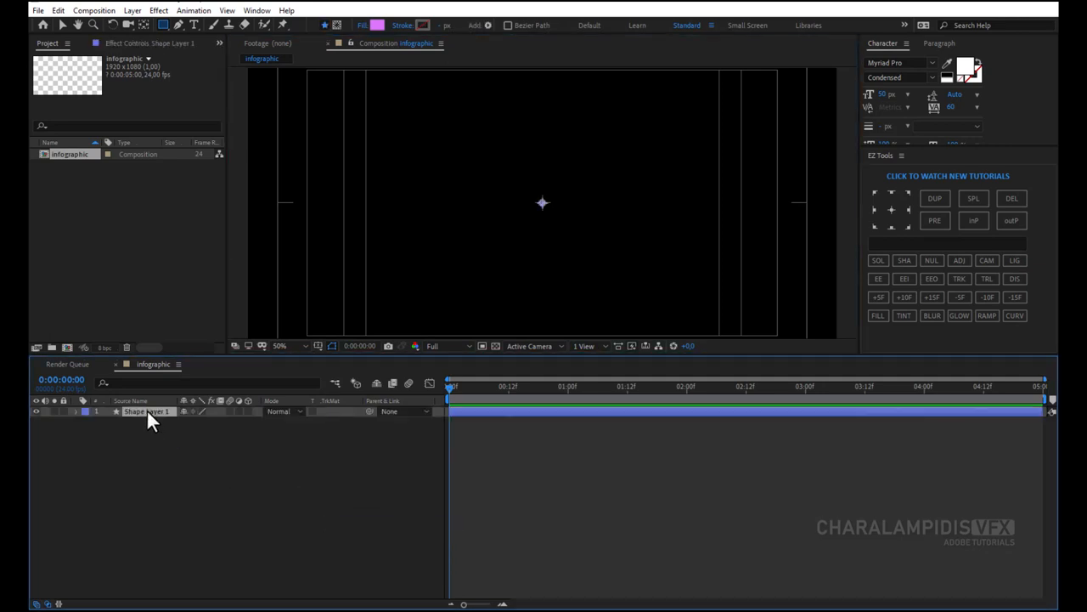
double_click(146, 411)
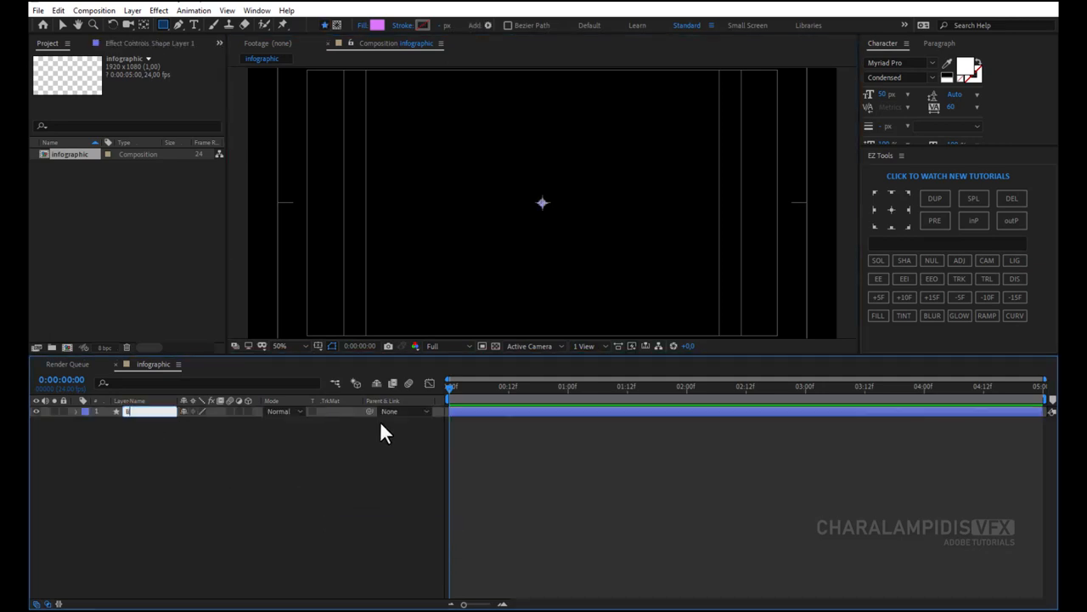
text(line)
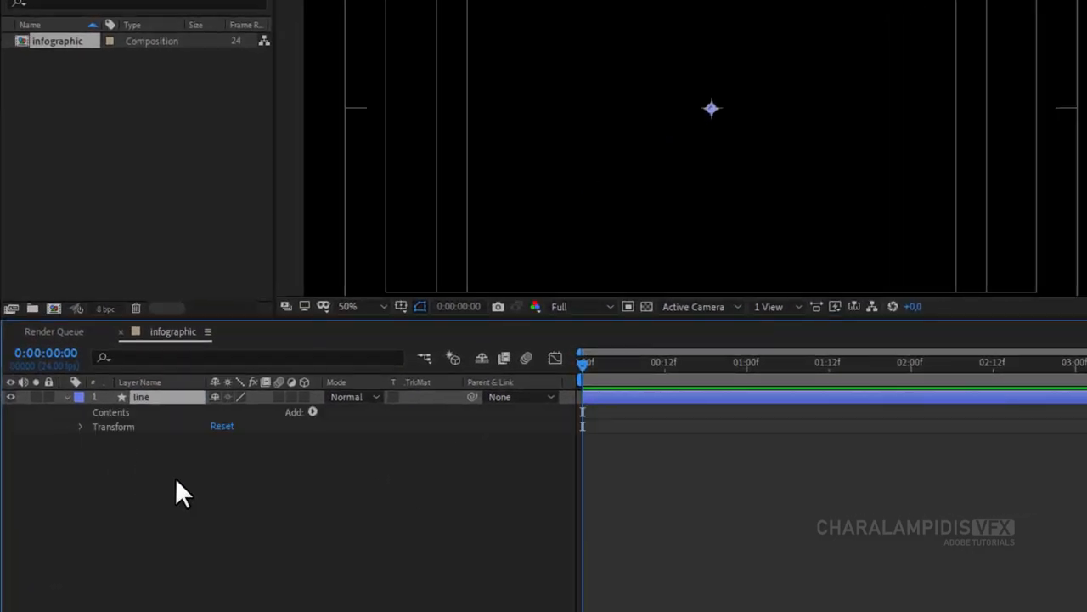
Give the line layer a rectangle path with a white fill.
click(313, 413)
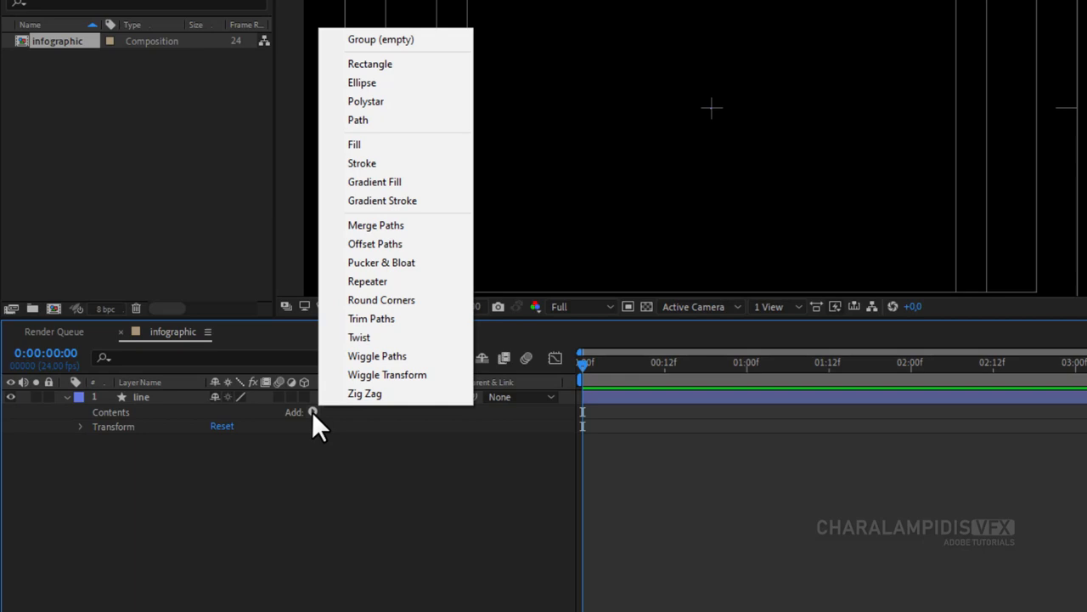
click(371, 65)
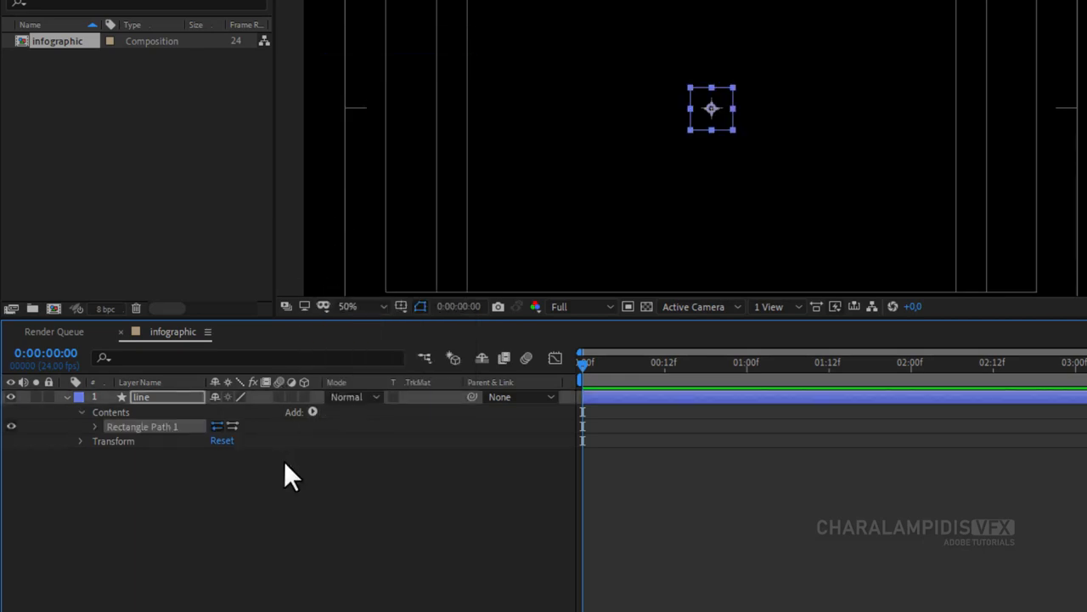
click(313, 412)
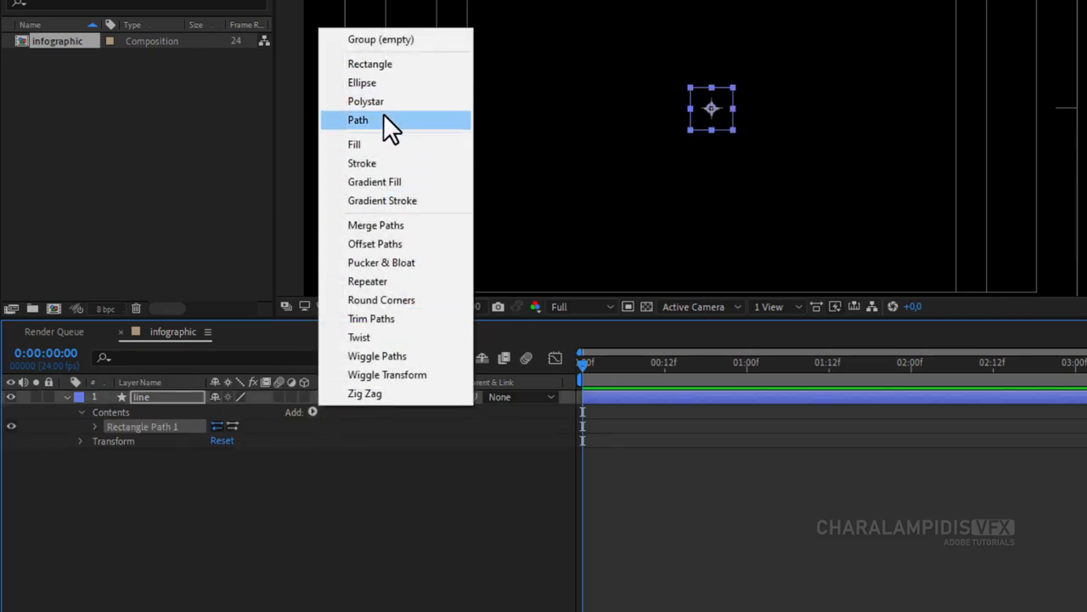
click(353, 143)
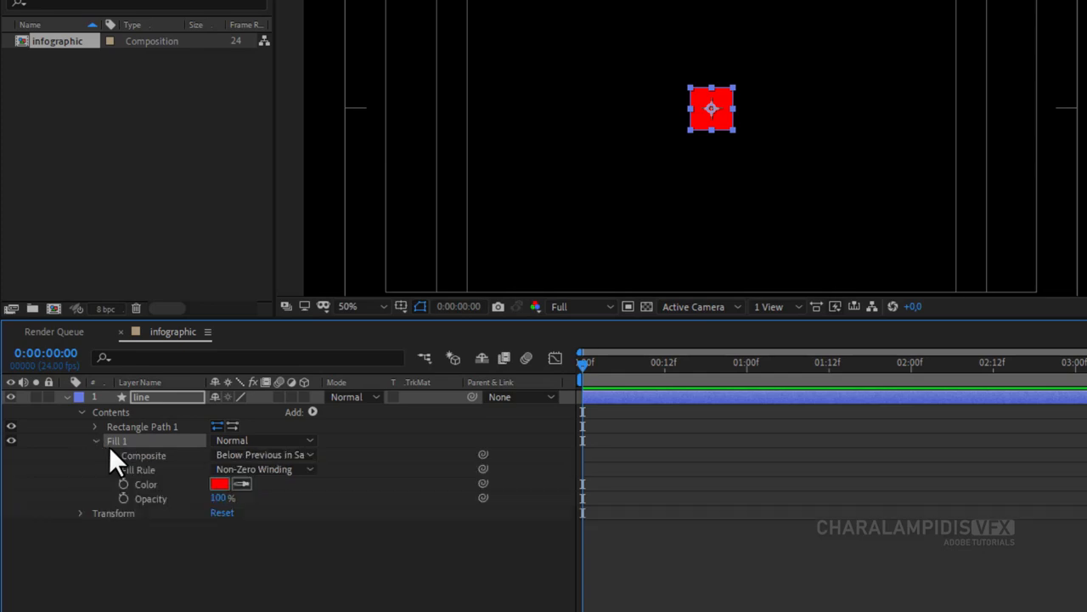
click(219, 483)
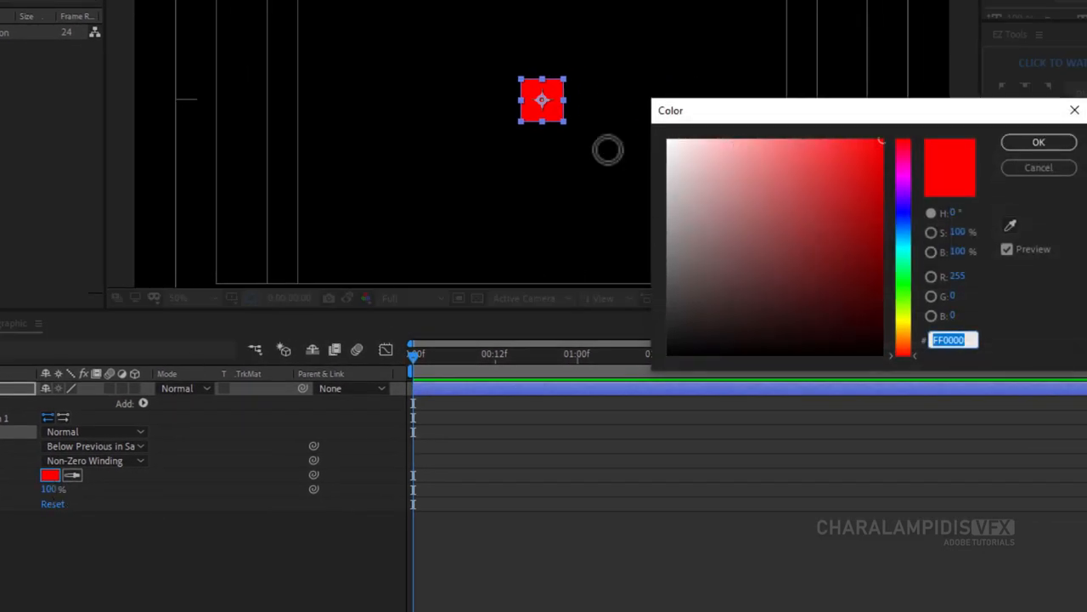
click(1038, 143)
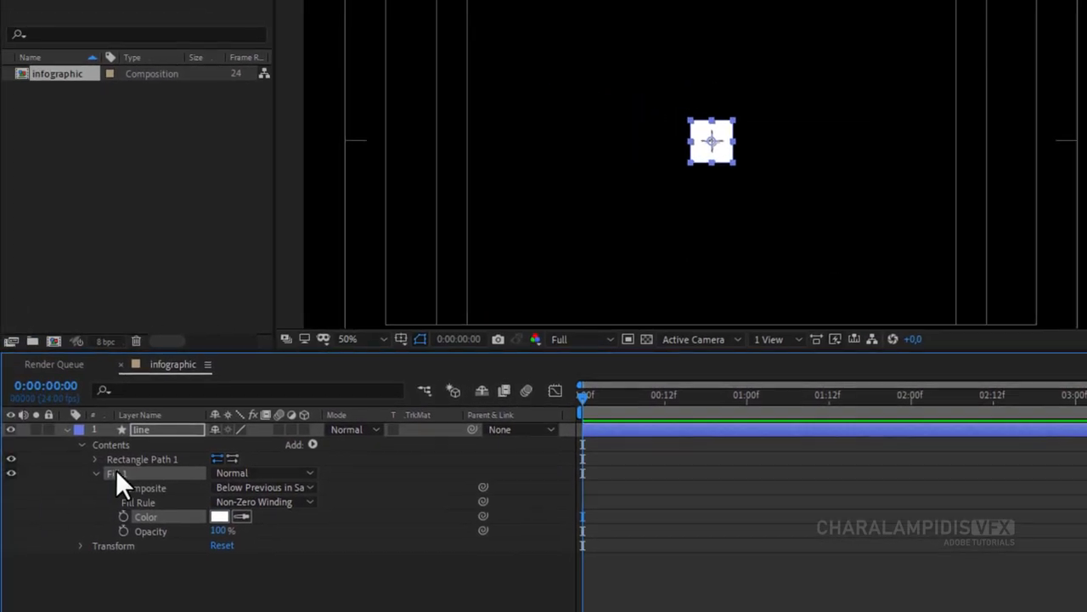
click(96, 459)
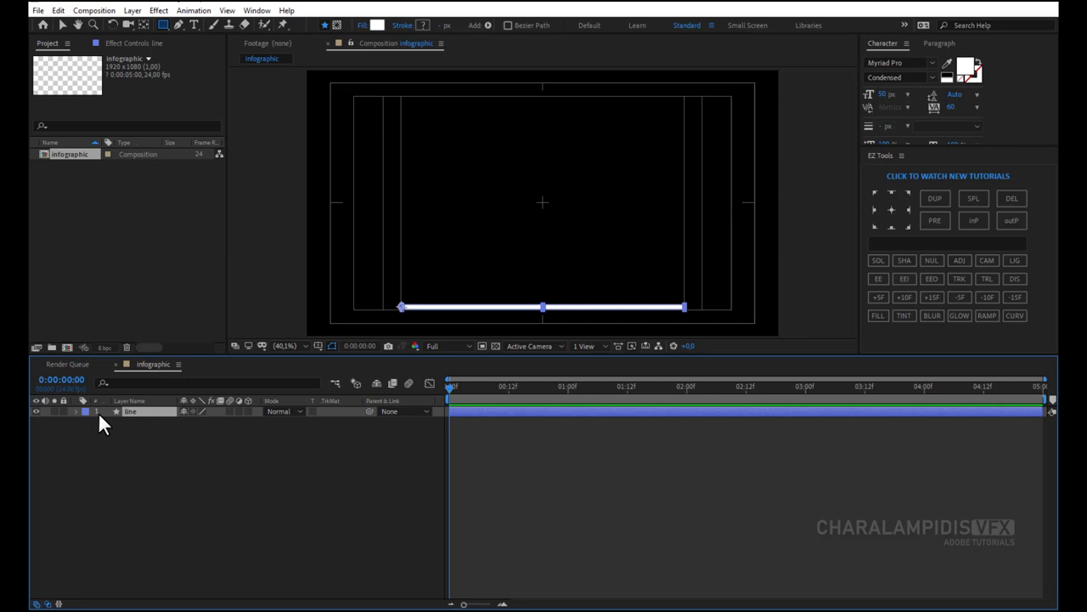
mouse_move(306, 458)
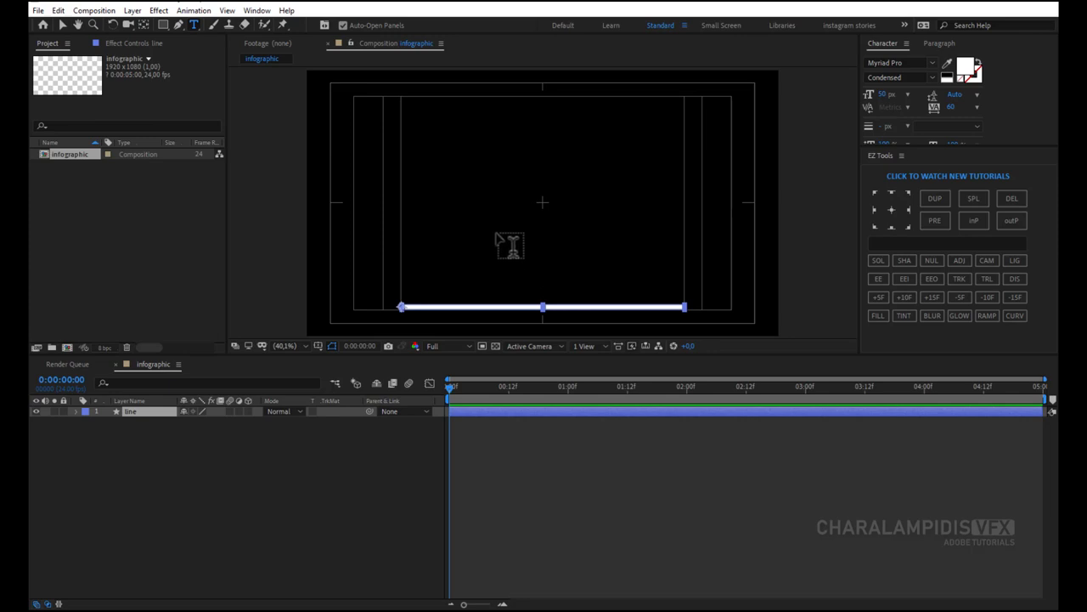
Add a text layer below the bar listing Ps, Ae, Id, Ai, Dw through Pr with spacing.
click(285, 347)
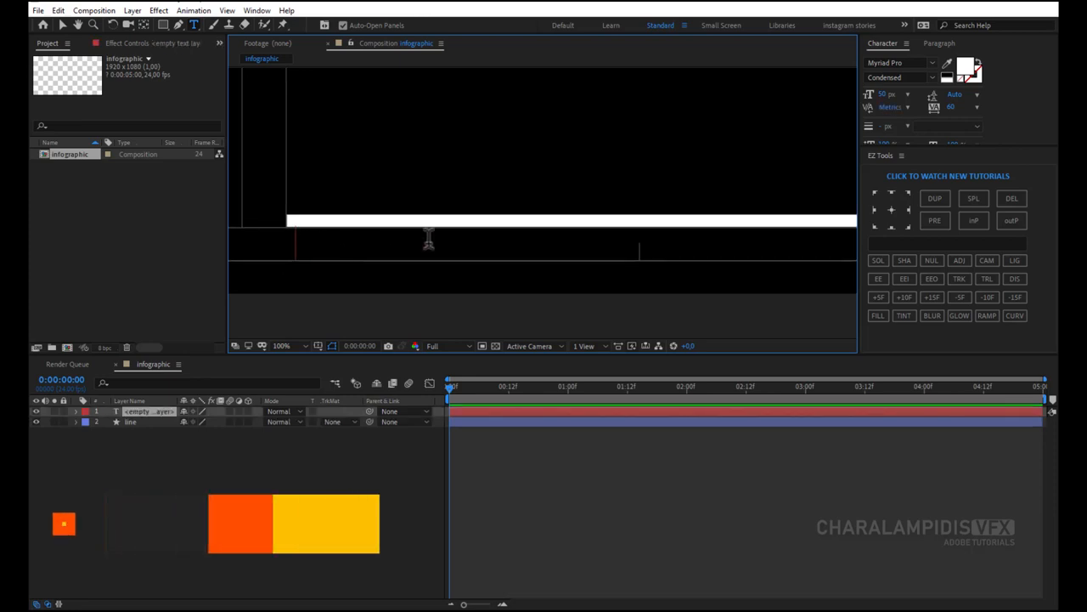
text(P)
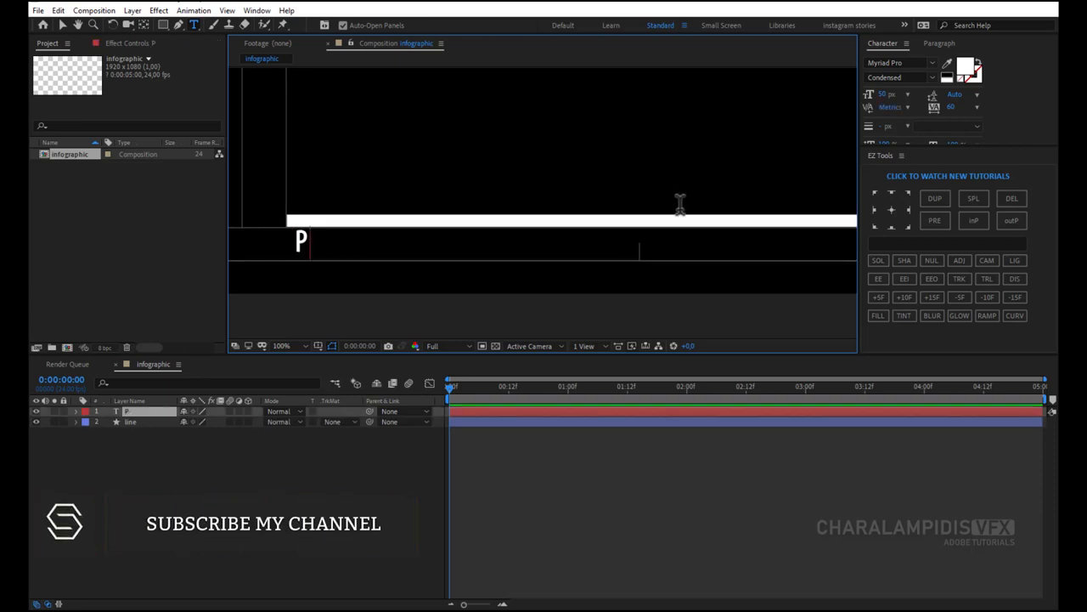
text(a)
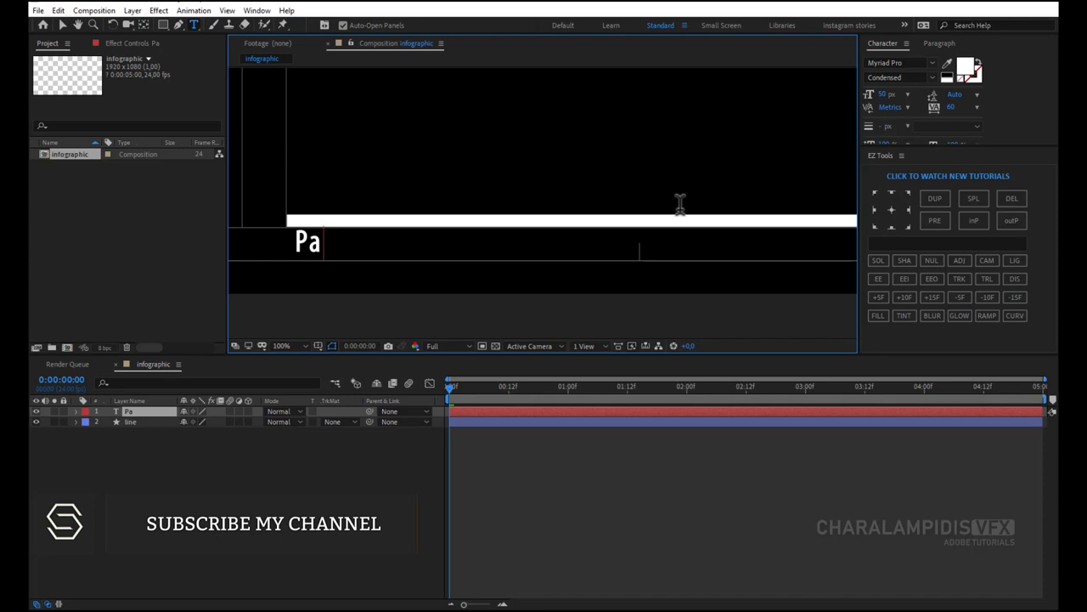
text(s)
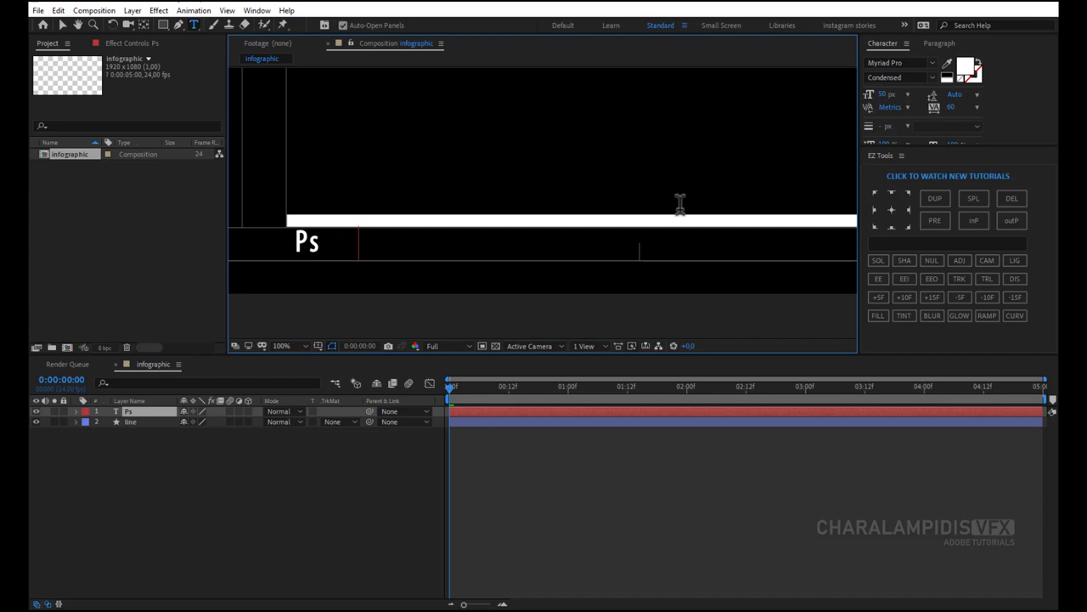
text(Ae)
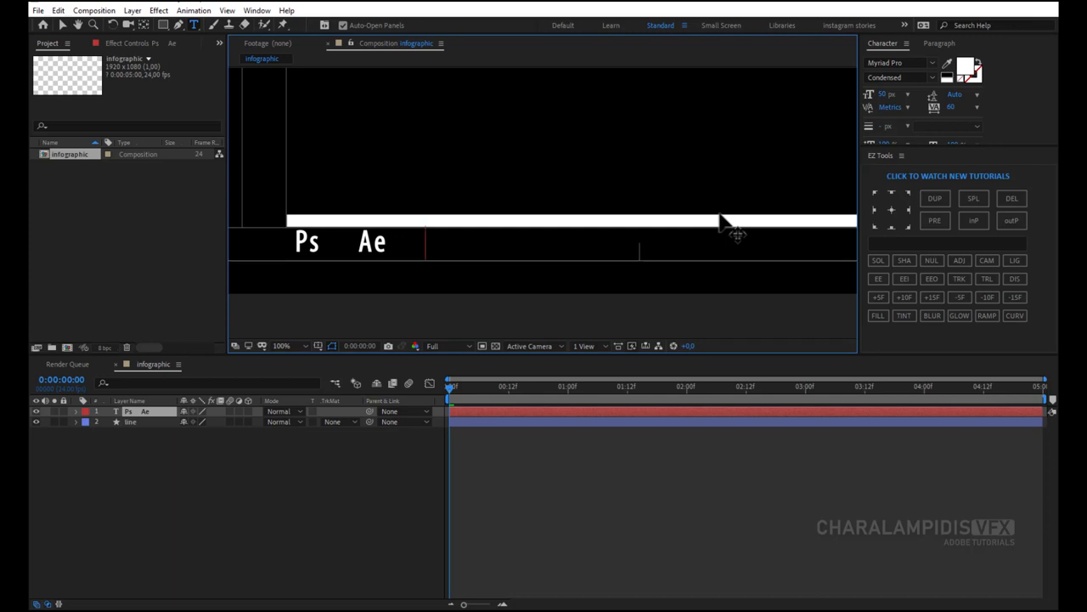
text(I)
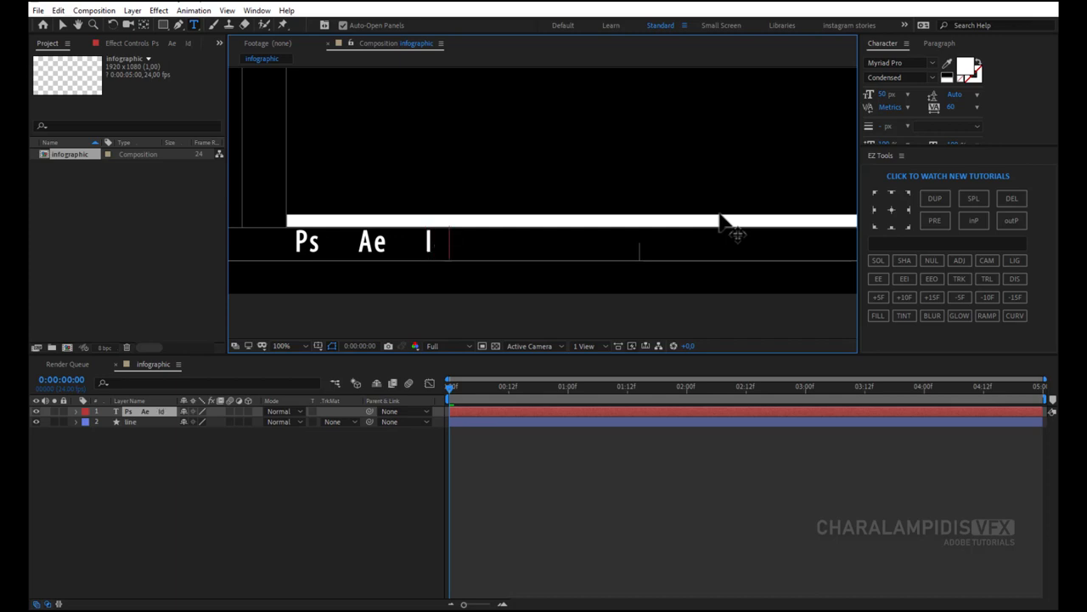
text(d Ai D)
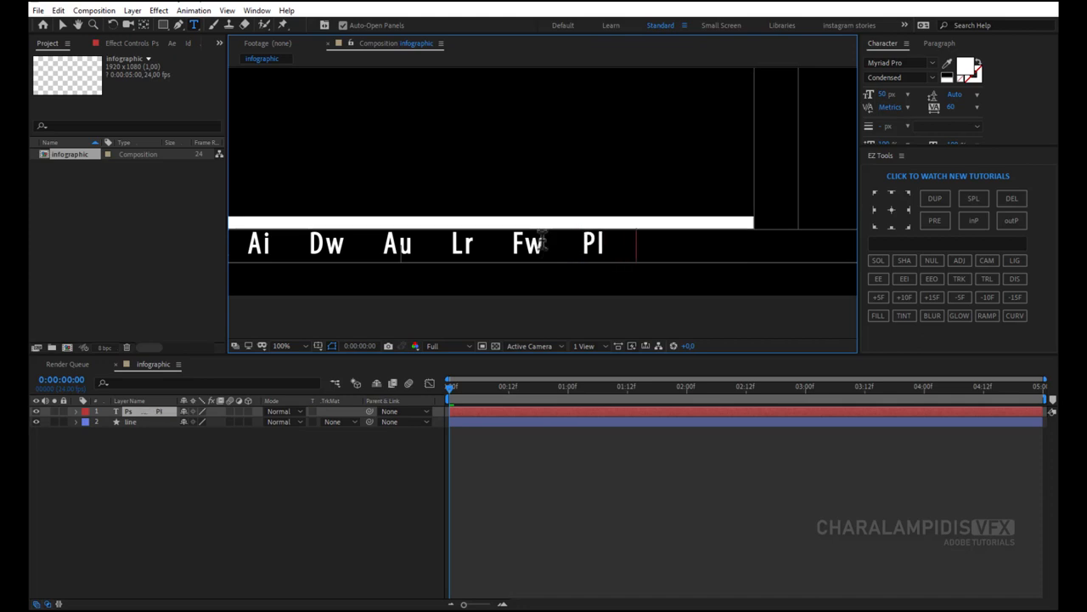
text(Pr)
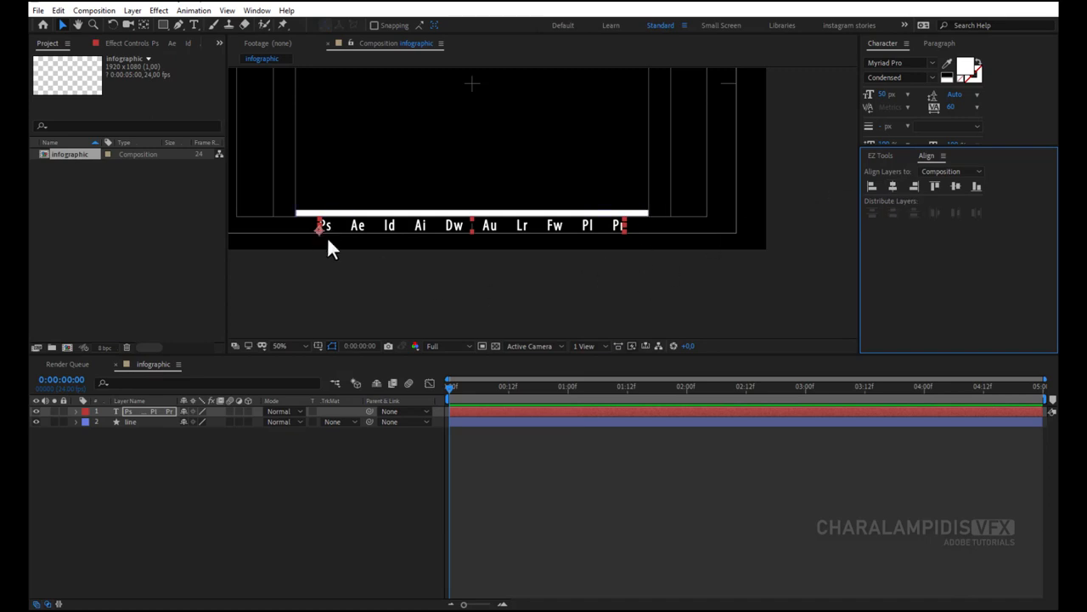
mouse_move(892, 207)
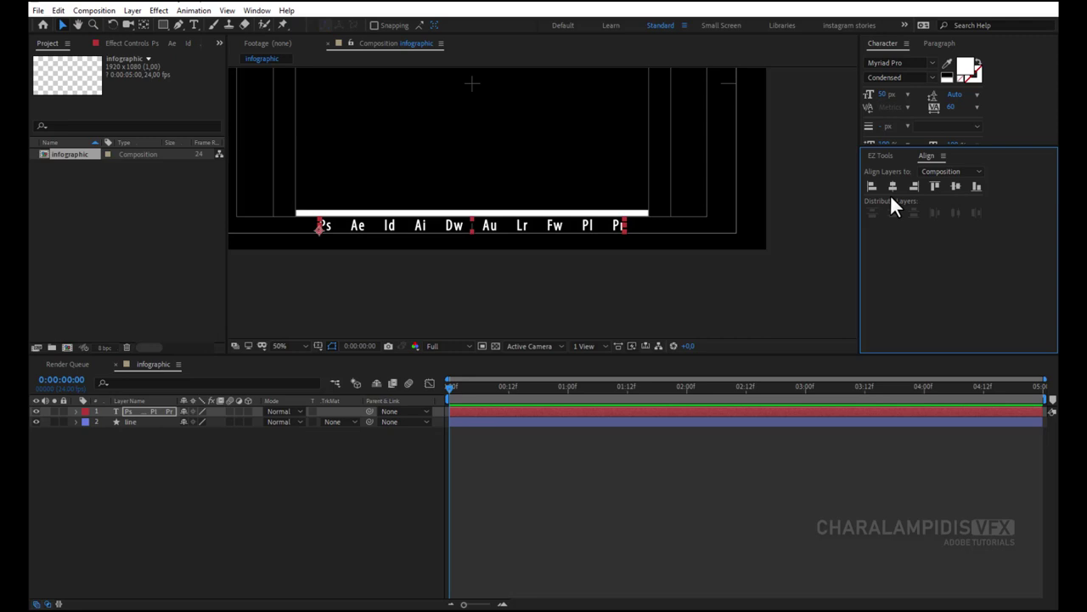
mouse_move(442, 190)
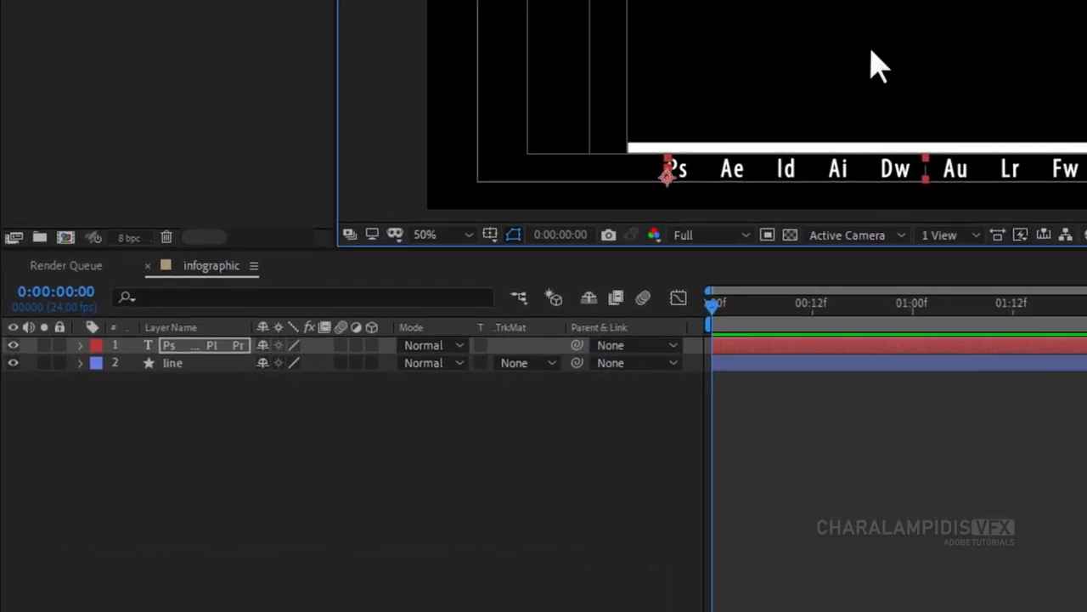
mouse_move(68, 352)
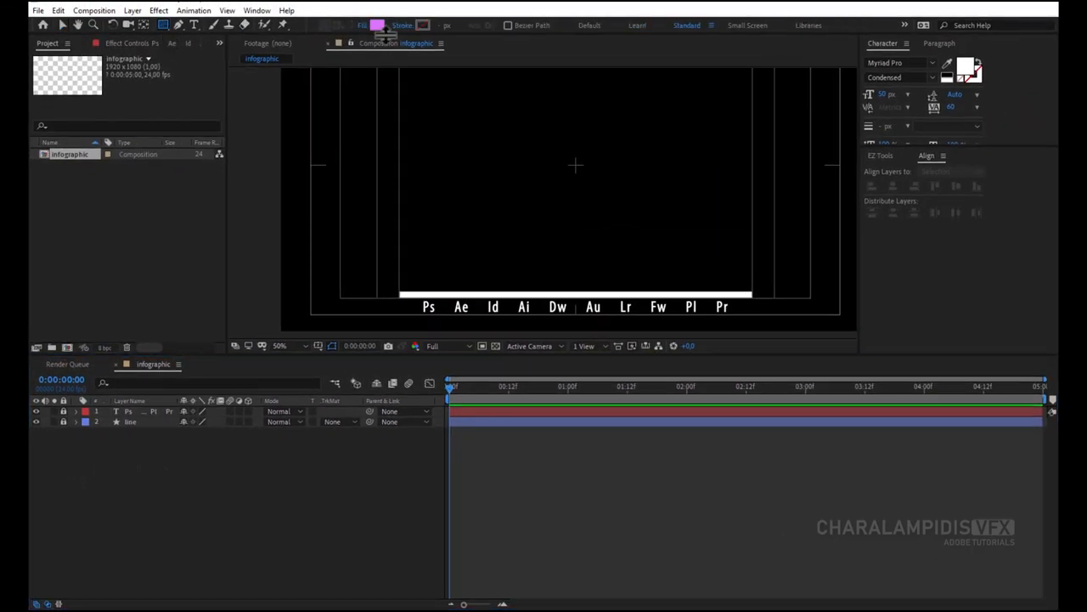
Draw a tall white rectangle bar above the Ps label and name the layer bar-01.
click(377, 26)
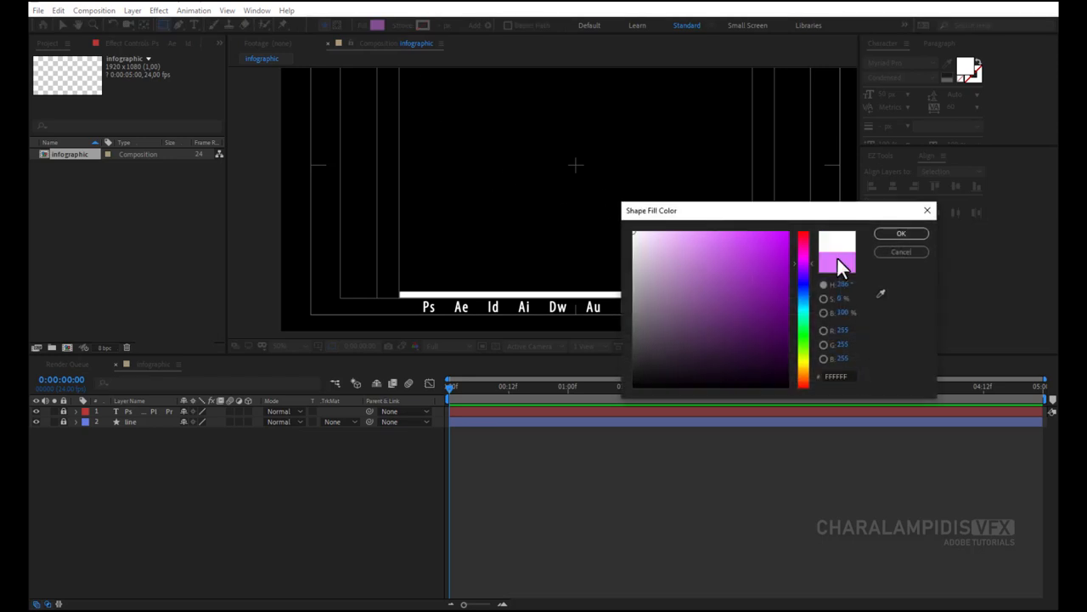
click(901, 233)
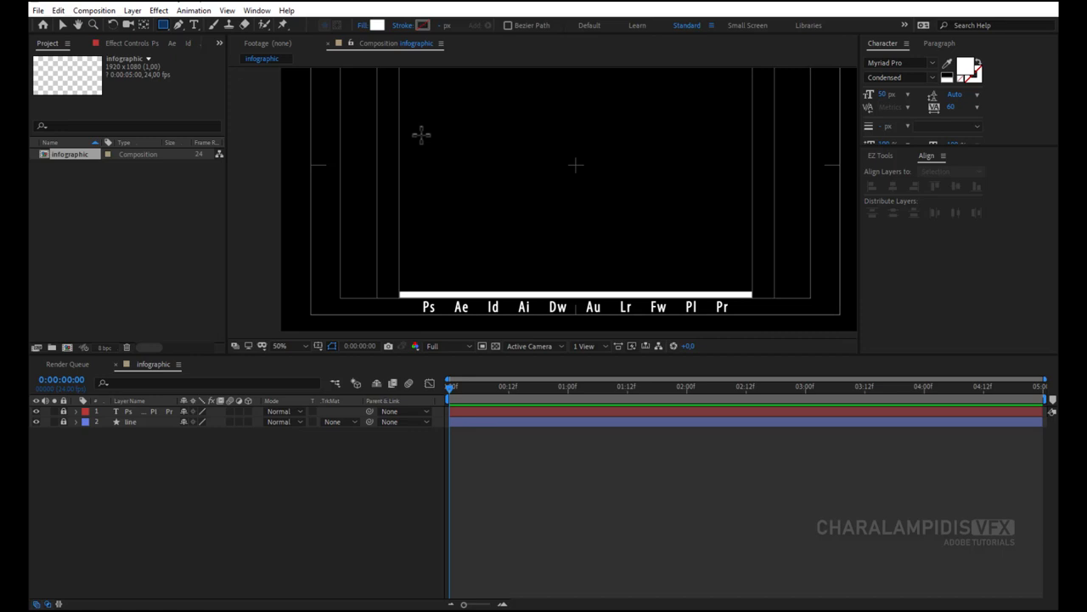
drag(421, 133, 448, 286)
text(b)
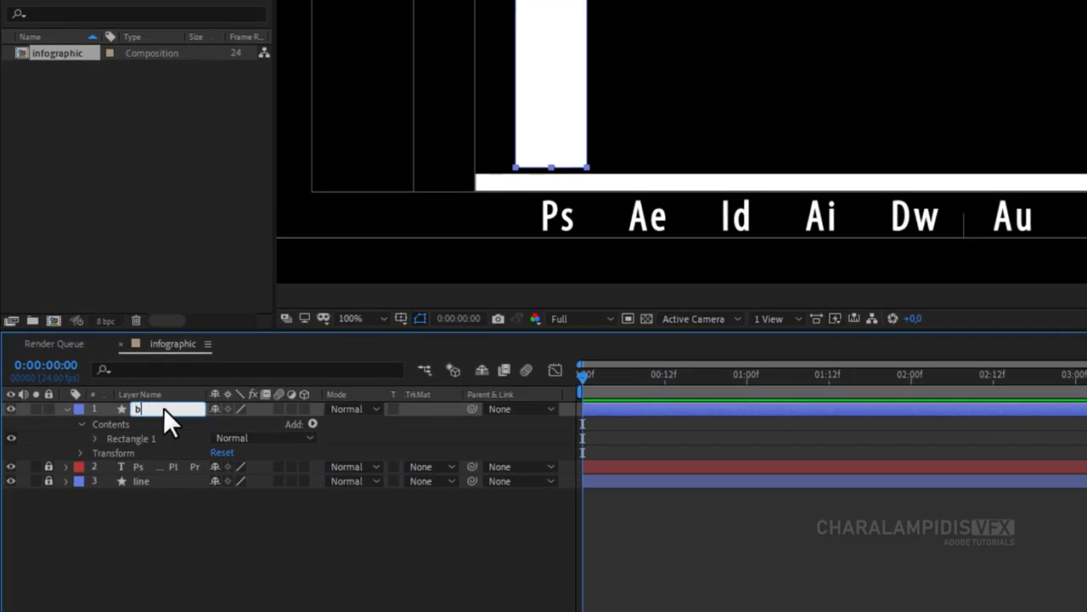
text(ar-01)
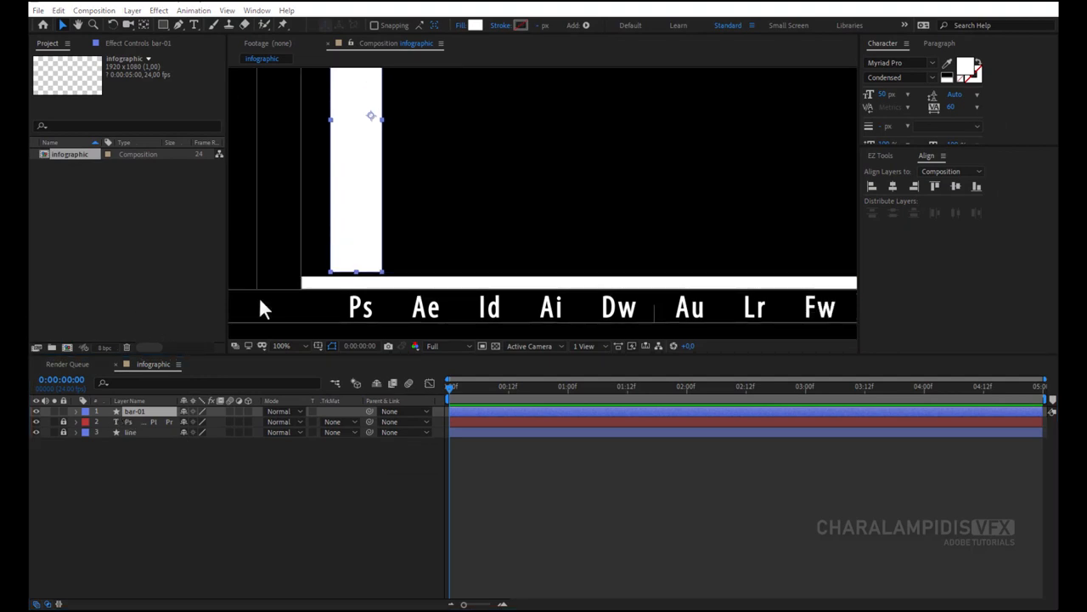
Duplicate the bar with Ctrl+D into copies bar-02 to bar-10 placed over each label.
key(ctrl+d)
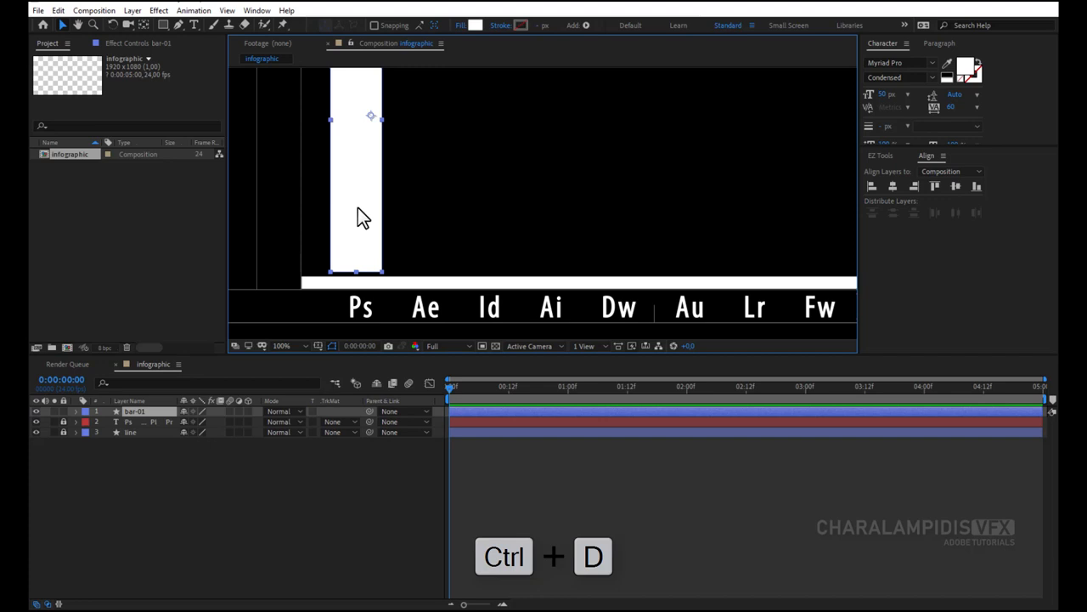
key(ctrl+d)
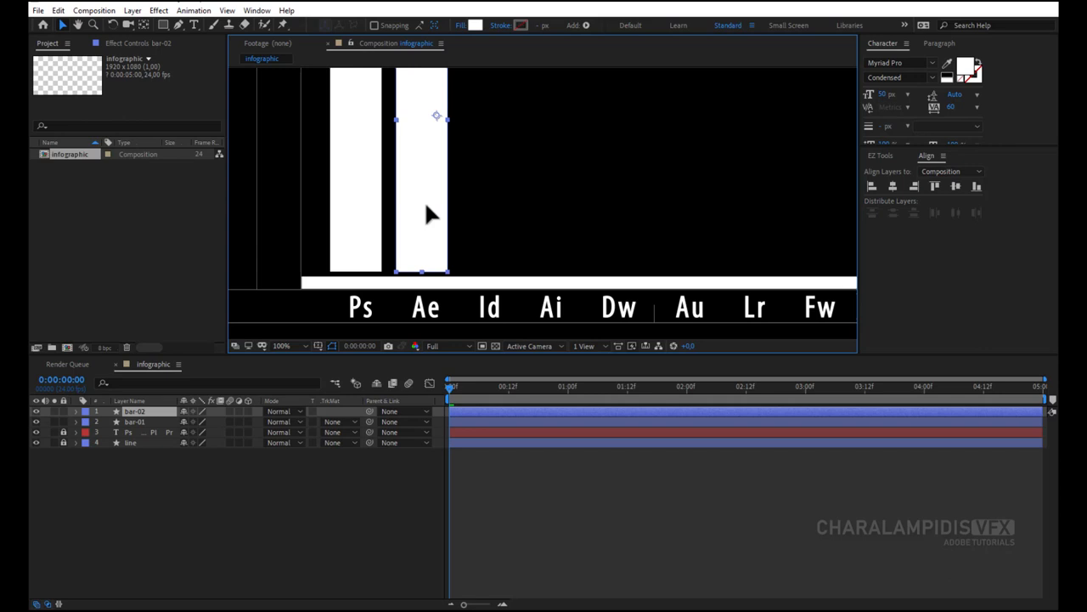
key(ctrl+d)
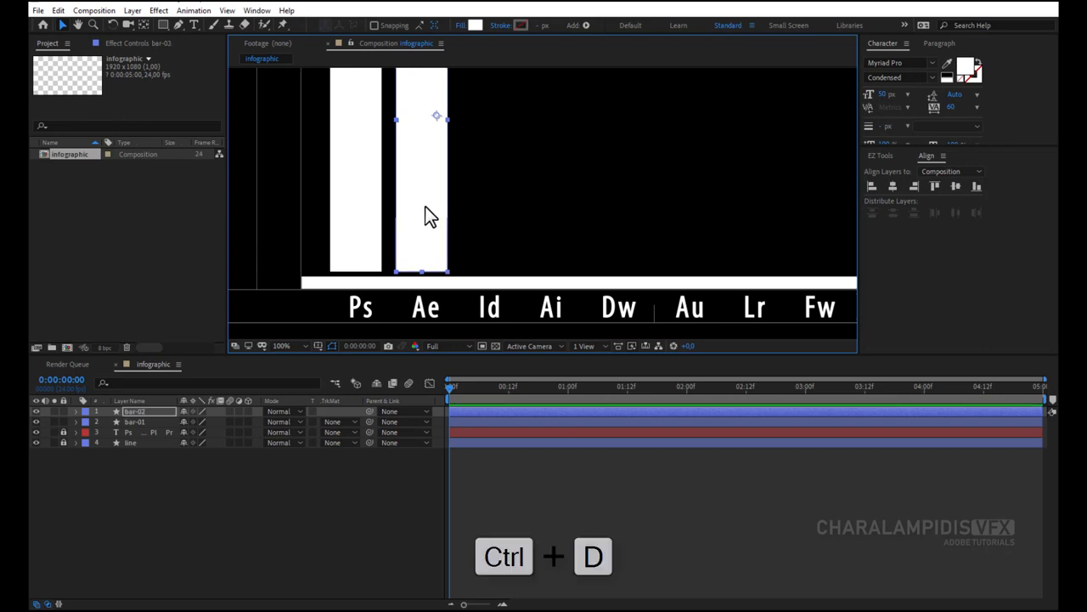
key(ctrl+d)
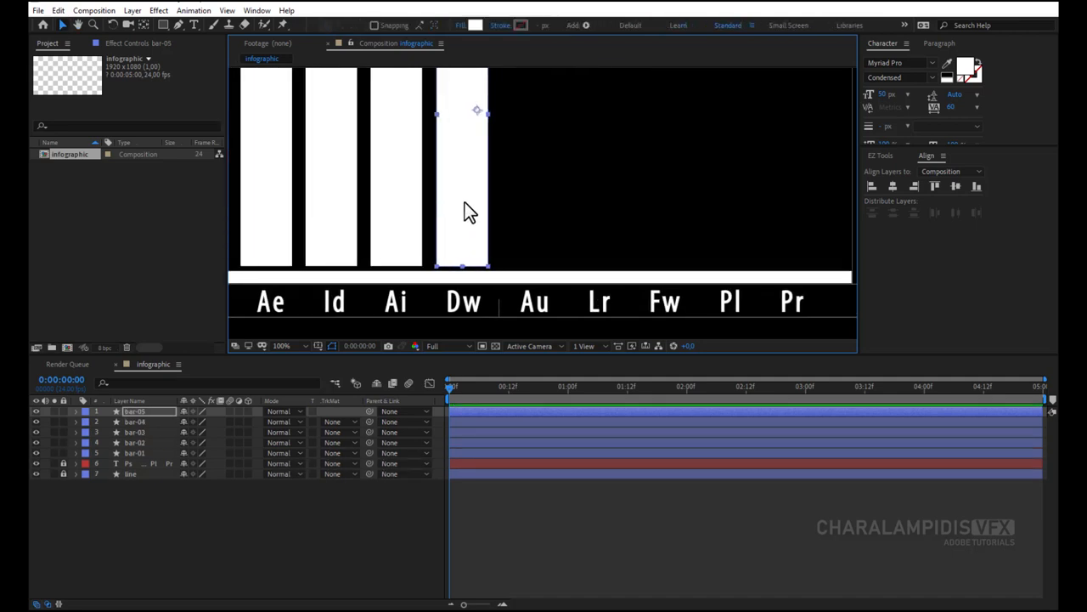
key(Ctrl+D)
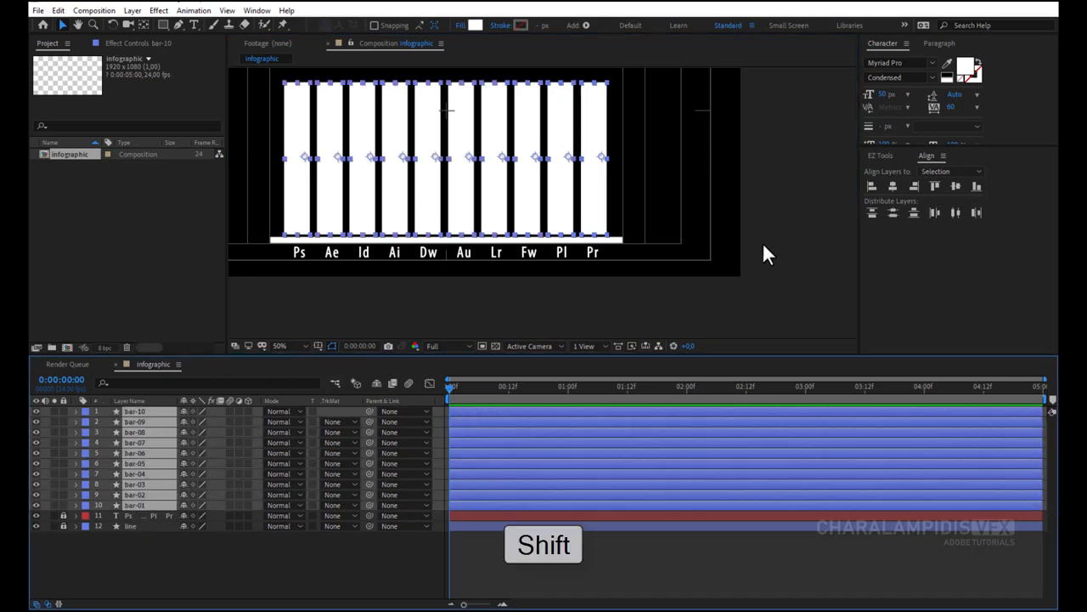
Distribute the ten selected bars evenly with the EZ Tools alignment helper.
click(880, 156)
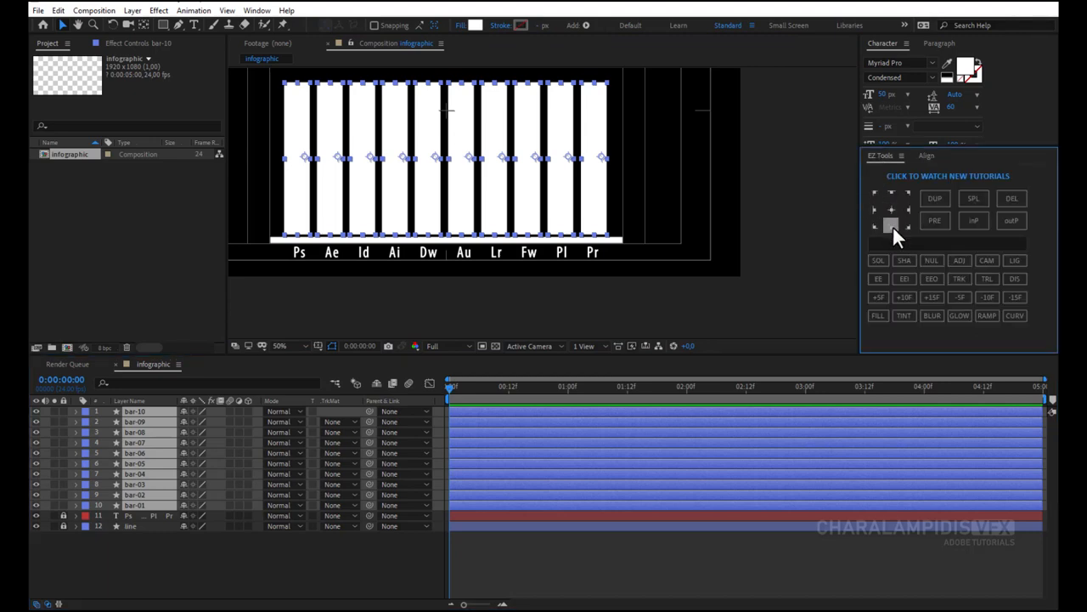
click(890, 225)
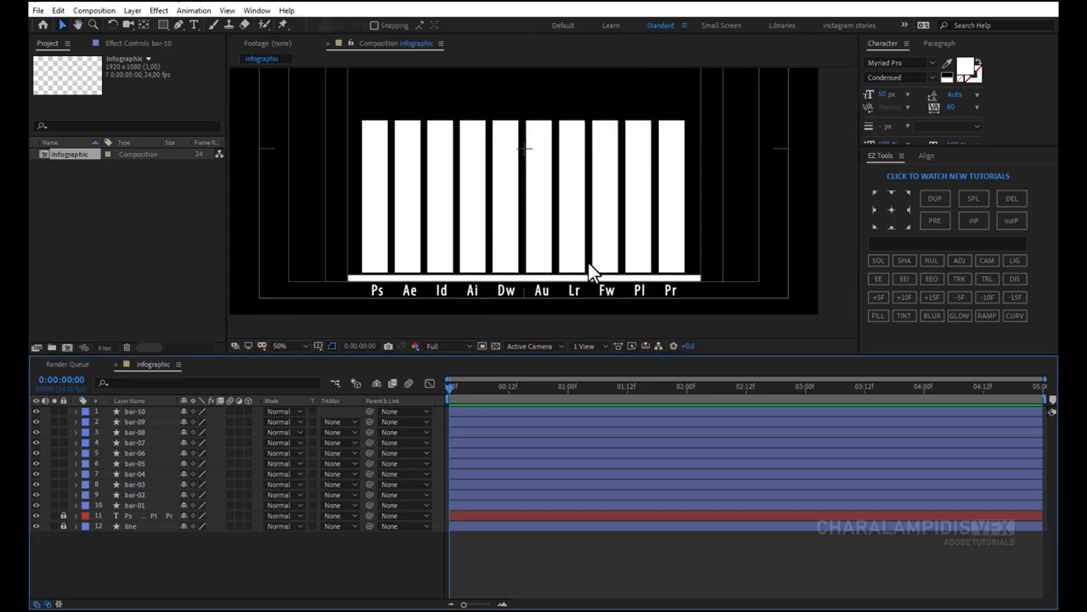
mouse_move(547, 259)
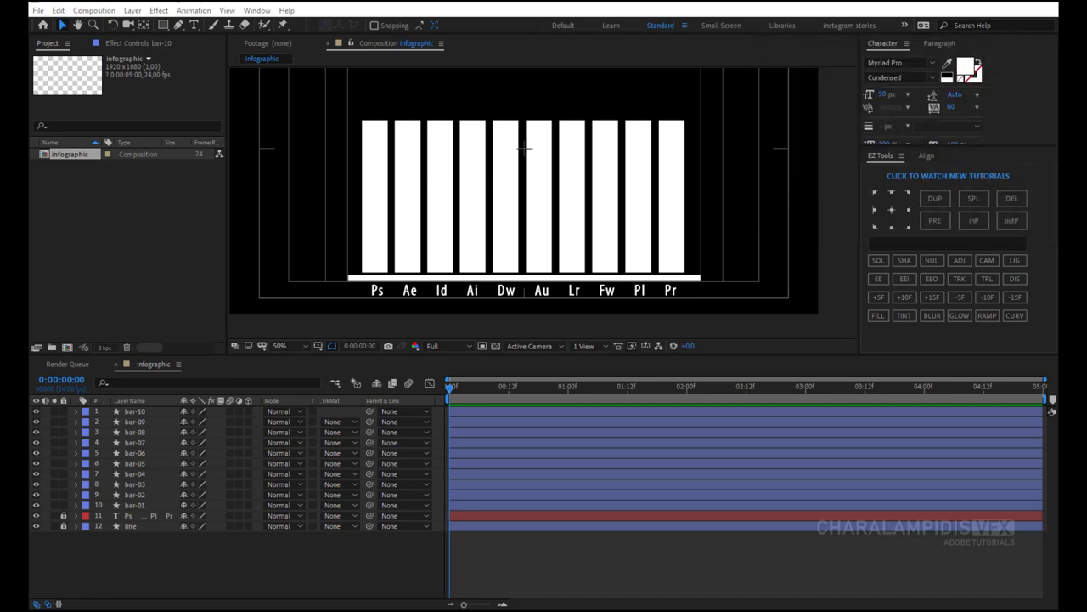
mouse_move(395, 246)
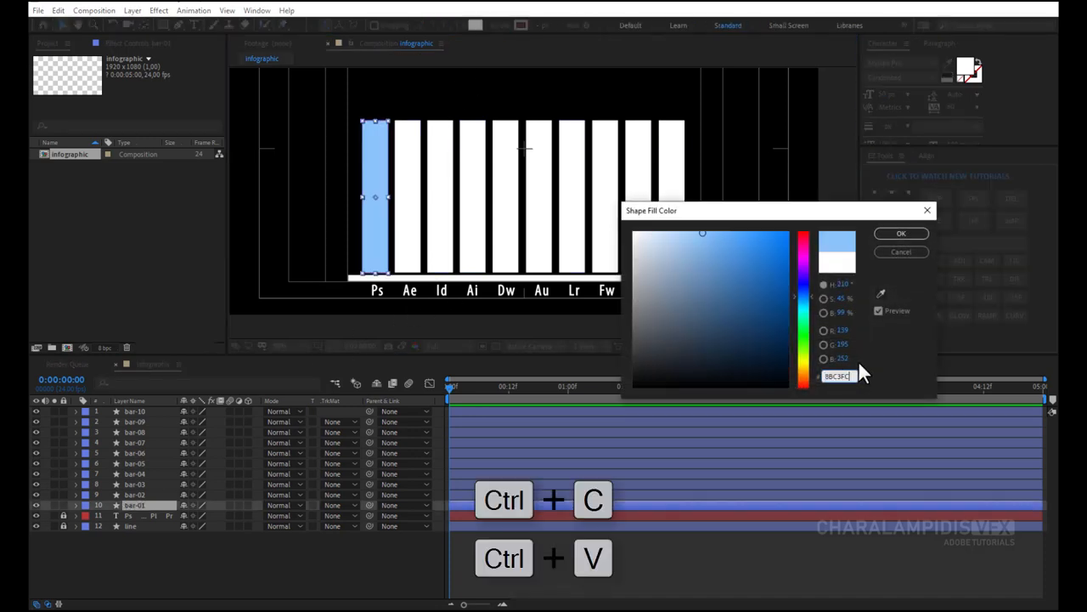
Give the Ps, Ae and Ai bars their light blue, lavender and orange hex fills.
click(900, 234)
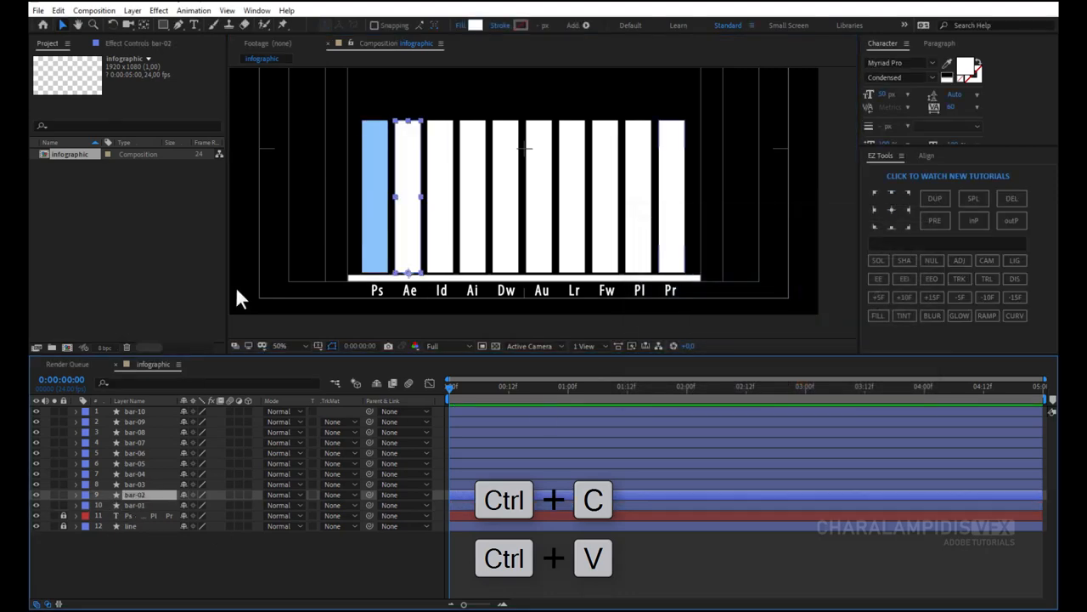
click(476, 26)
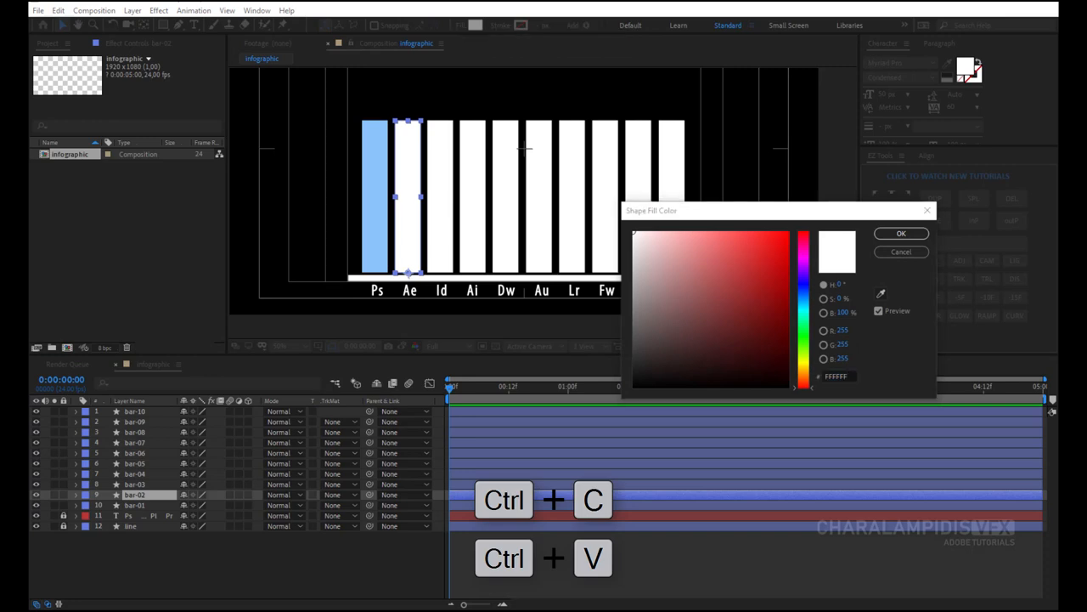
mouse_move(887, 356)
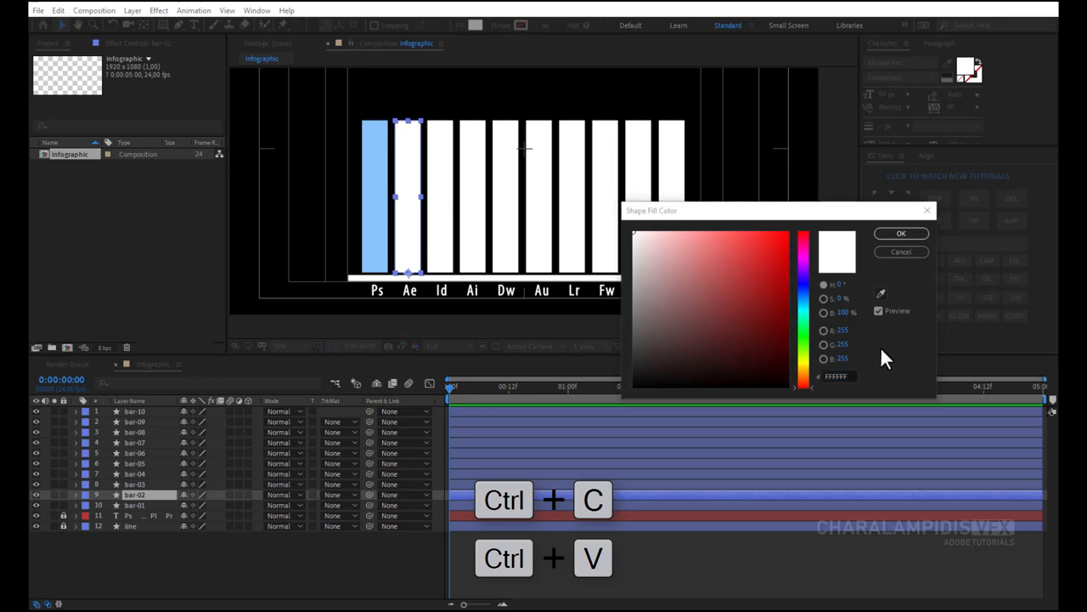
triple_click(837, 378)
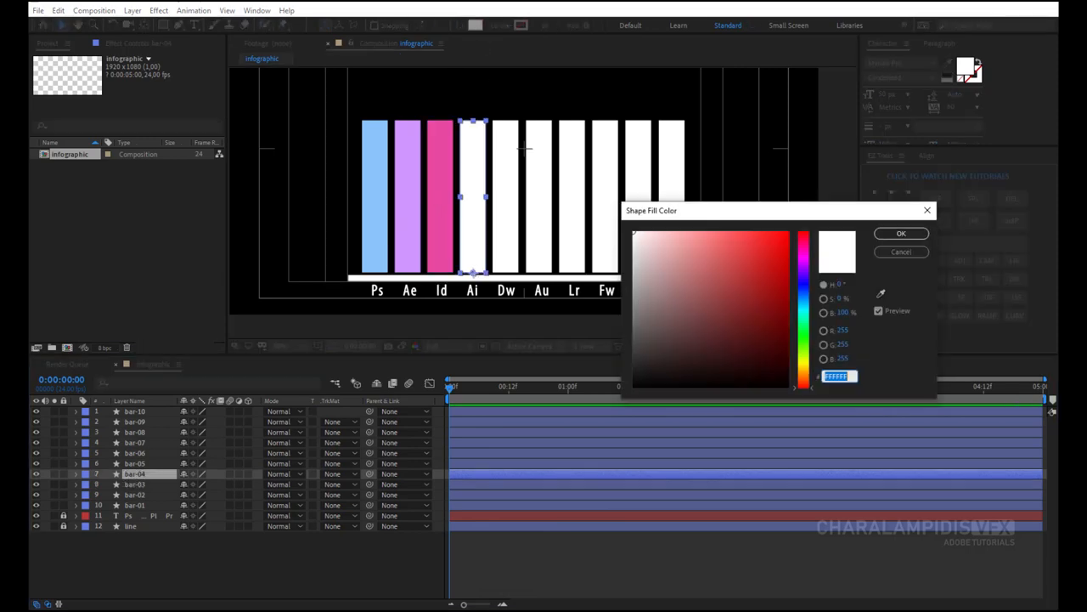
click(901, 233)
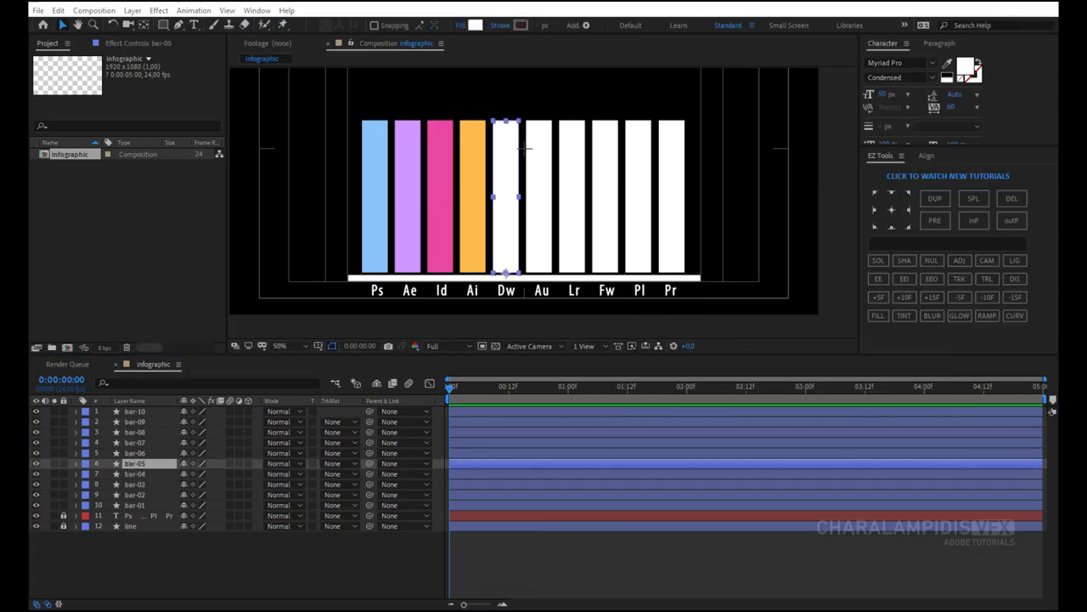
Recolour the remaining bars from Dw through Pr, ending with the purple Pr fill.
click(134, 452)
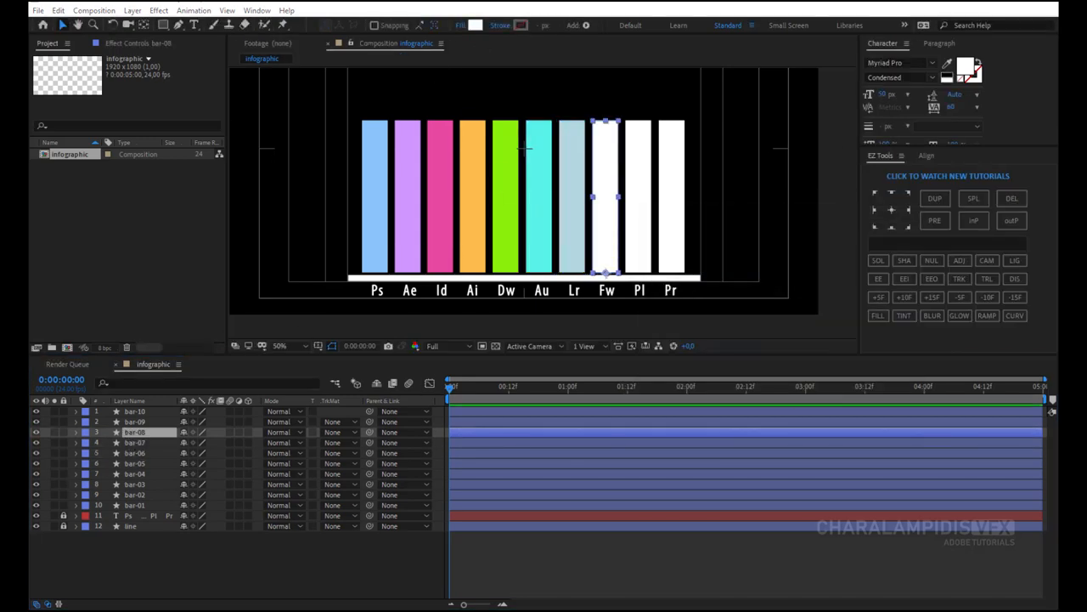
click(134, 422)
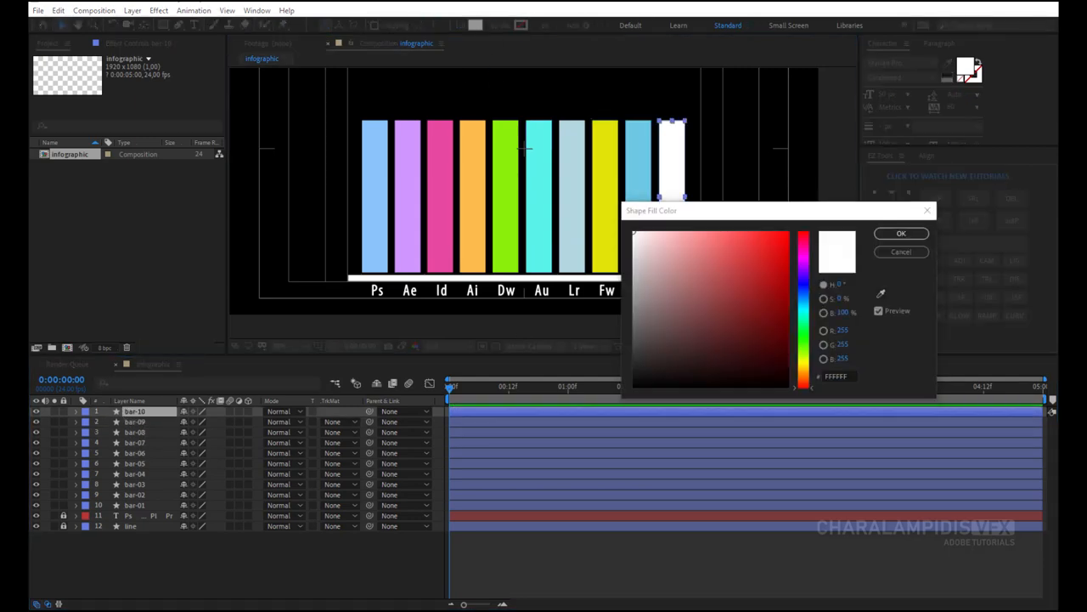
click(900, 233)
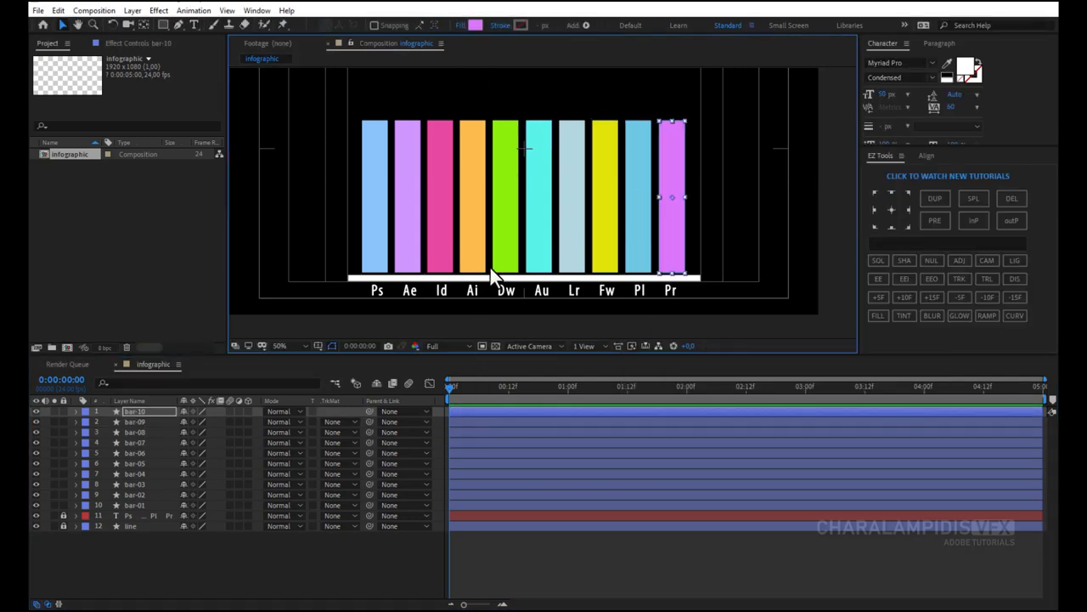
mouse_move(595, 489)
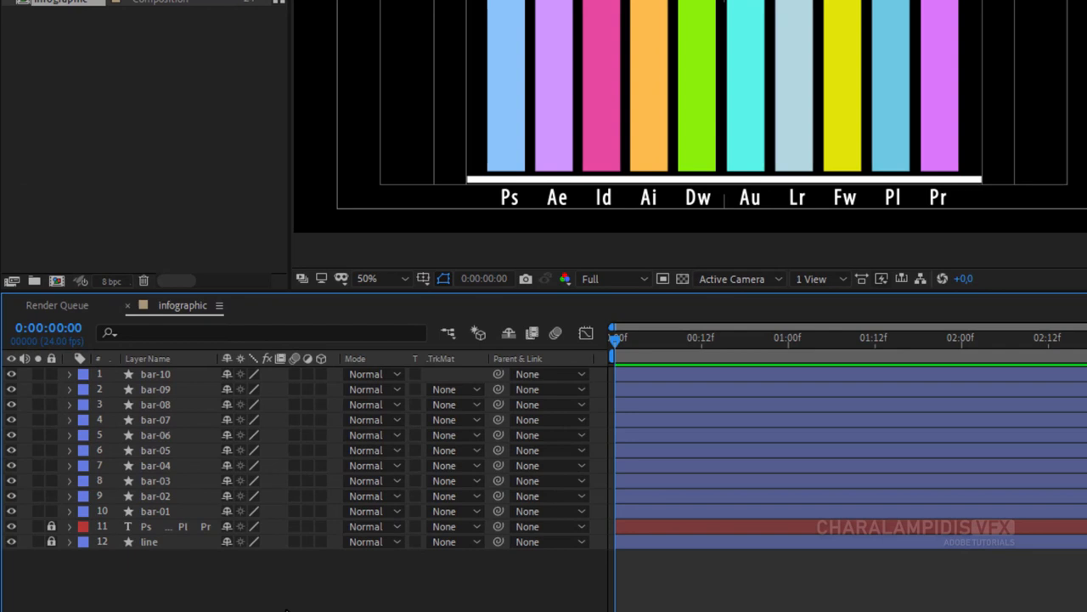
mouse_move(234, 392)
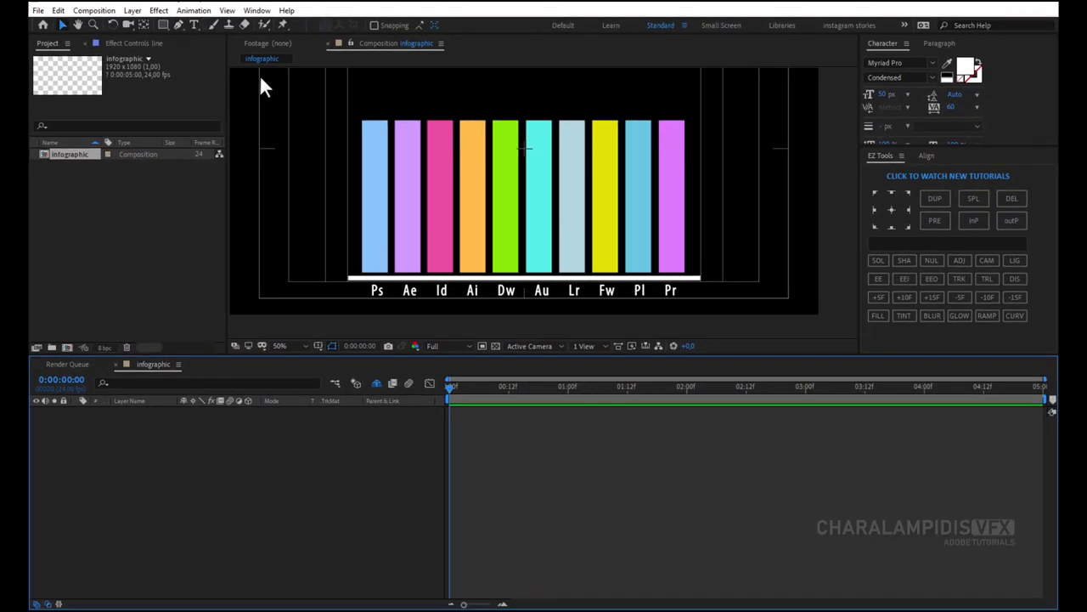
Type a 0 text layer above the Ps bar and apply a Slider Control effect to it.
click(281, 347)
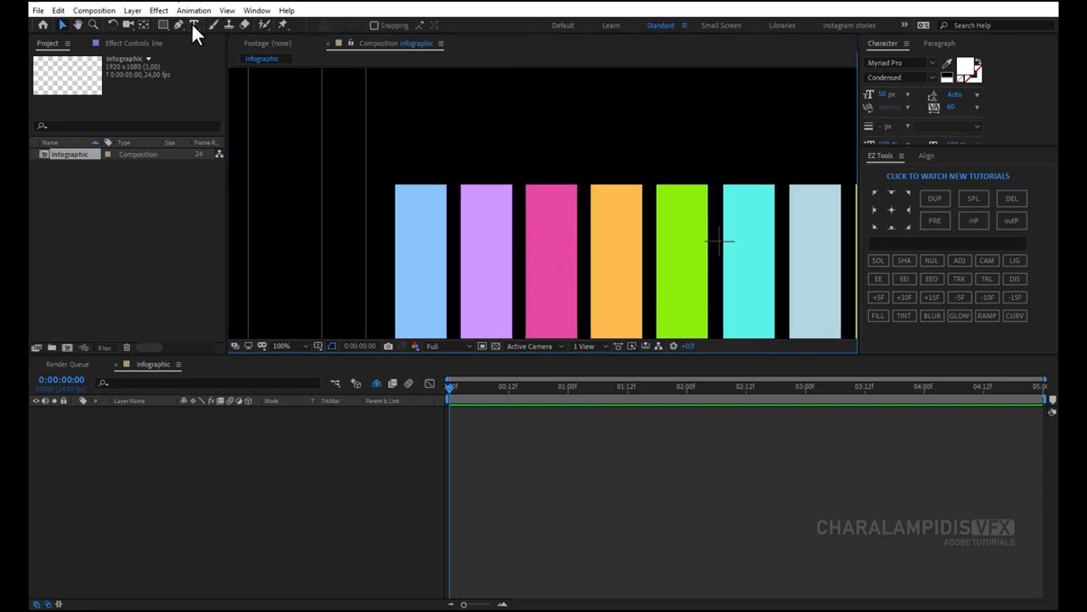
click(194, 26)
text(0)
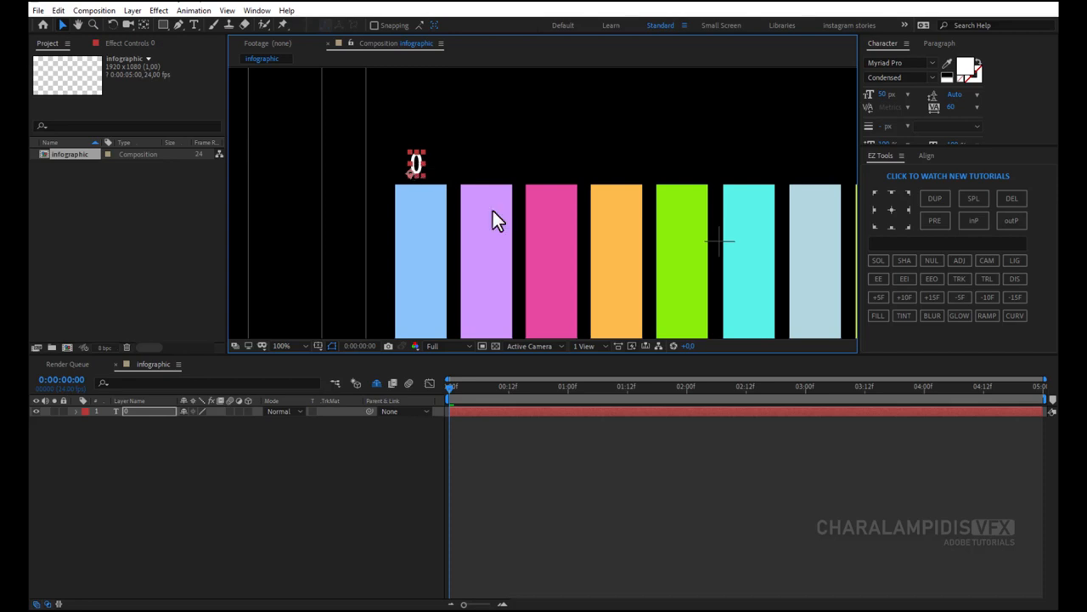
click(890, 211)
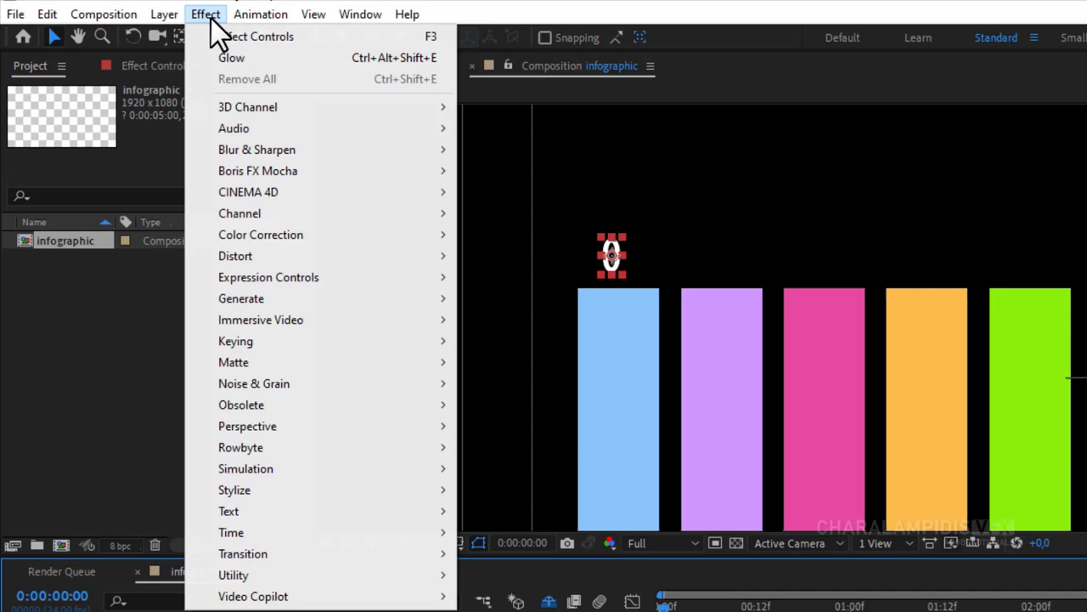
mouse_move(269, 277)
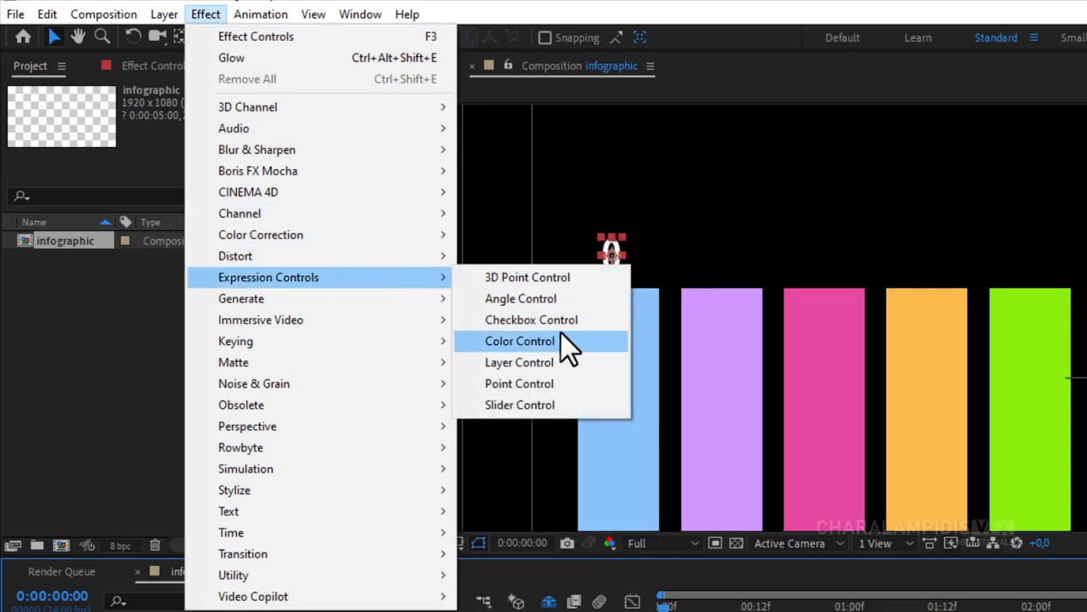
click(520, 404)
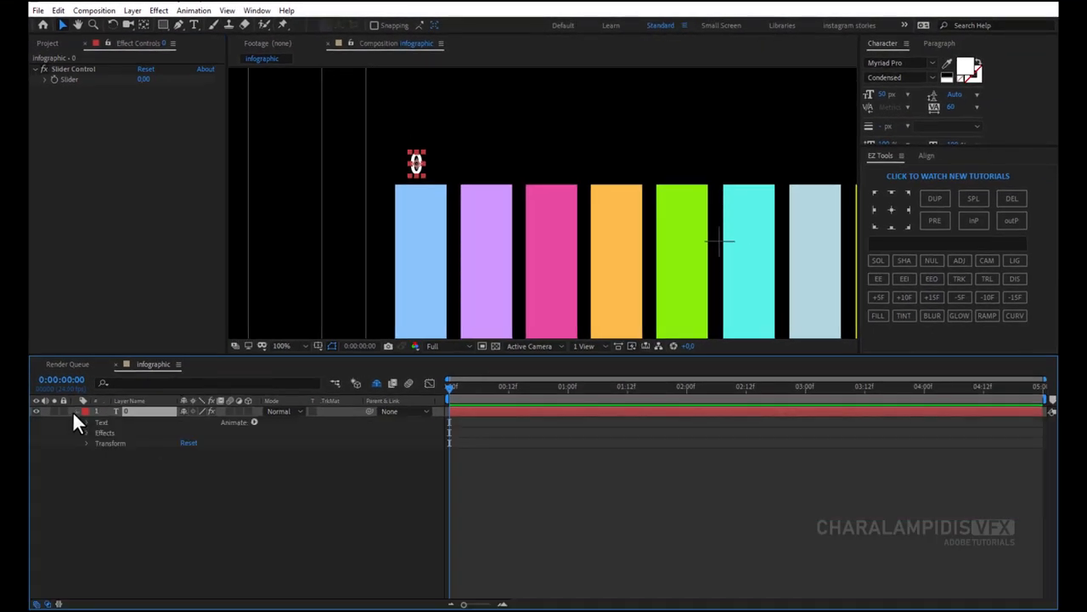
Paste the counter expression into Source Text and raise the slider so it reads 43%.
click(85, 421)
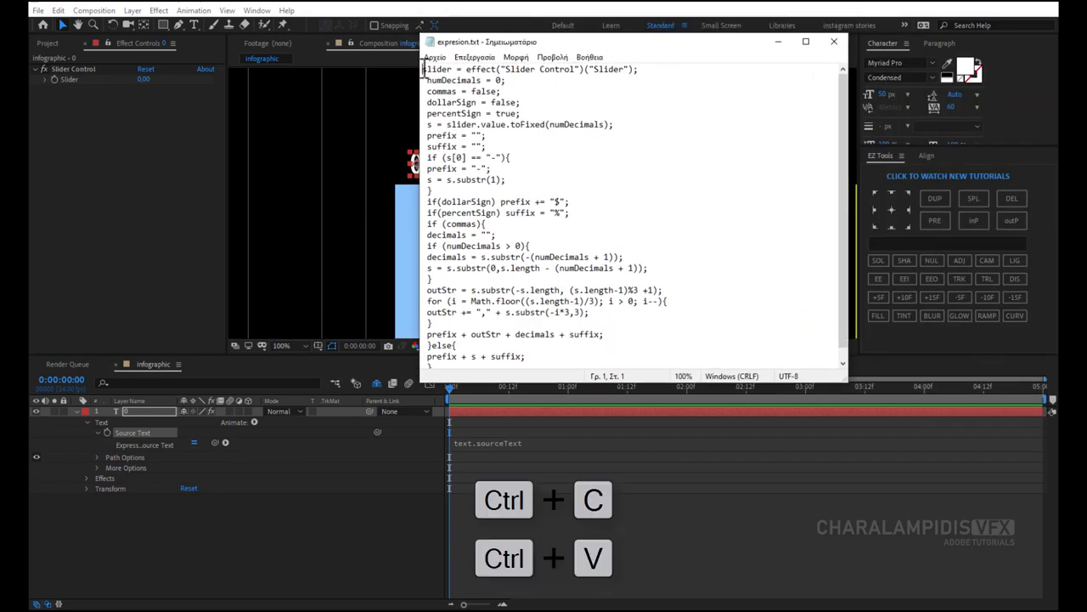
key(ctrl+a)
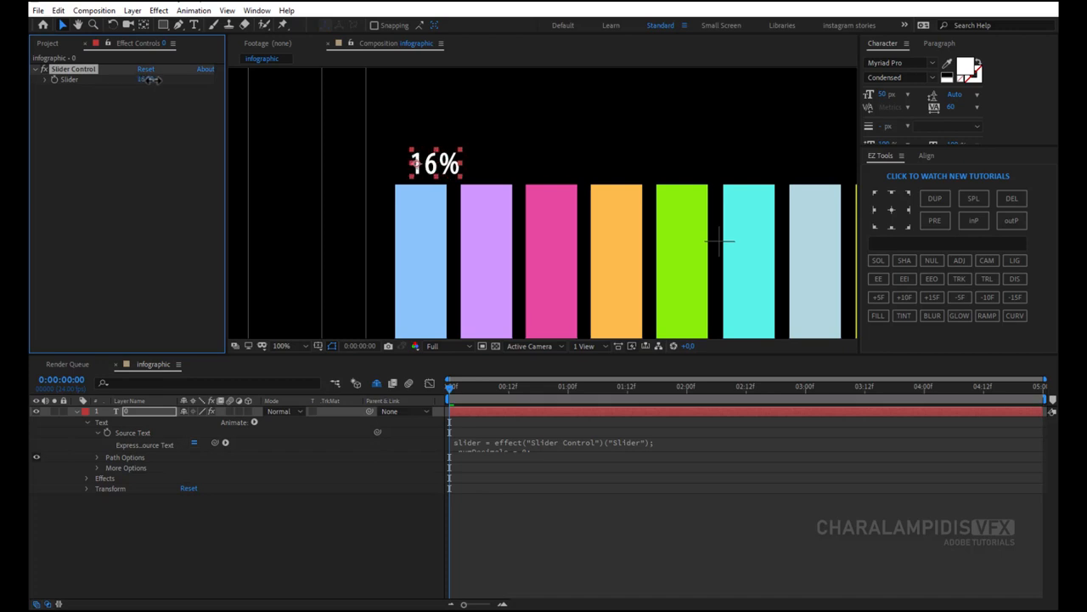
drag(150, 80, 149, 80)
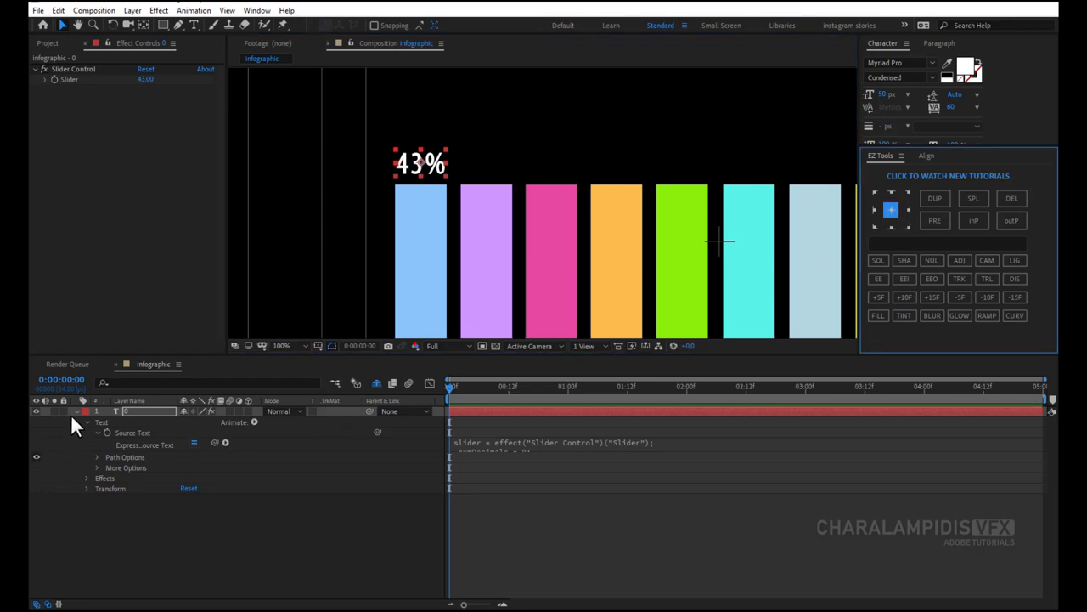
click(86, 422)
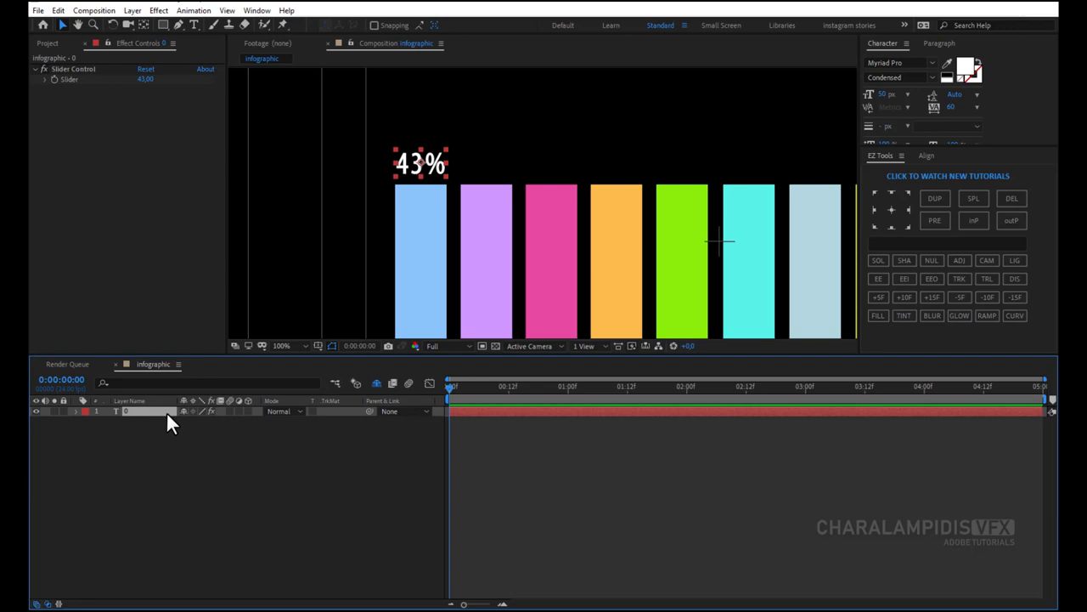
Duplicate the 43% counter layer and move each copy above the next bar, for all ten.
key(ctrl+d)
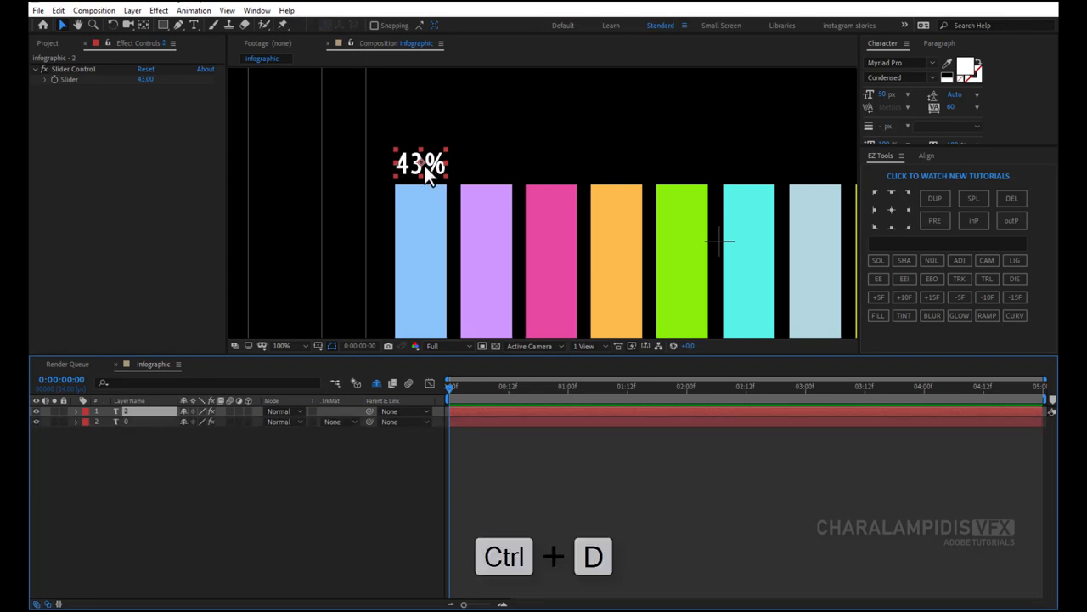
key(ctrl+d)
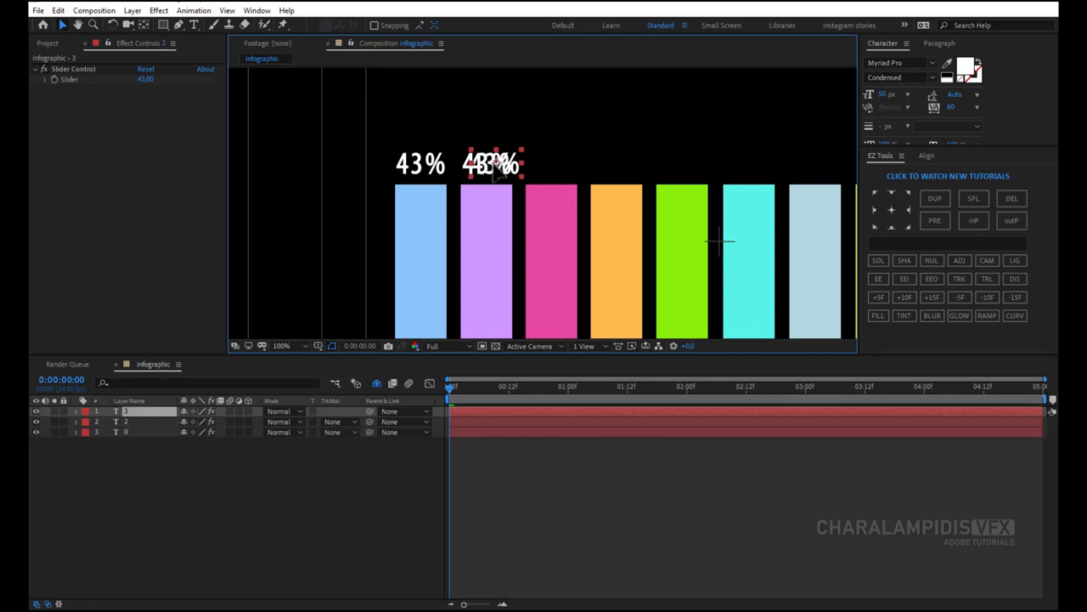
key(shift)
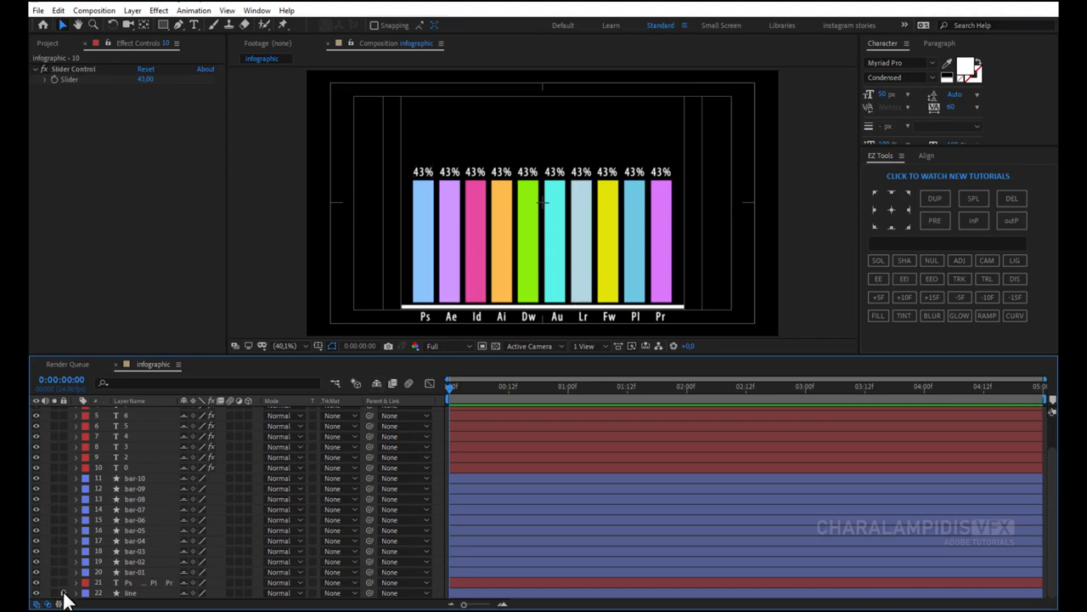
Select the white baseline layer and reveal its Scale property for keyframing.
click(131, 591)
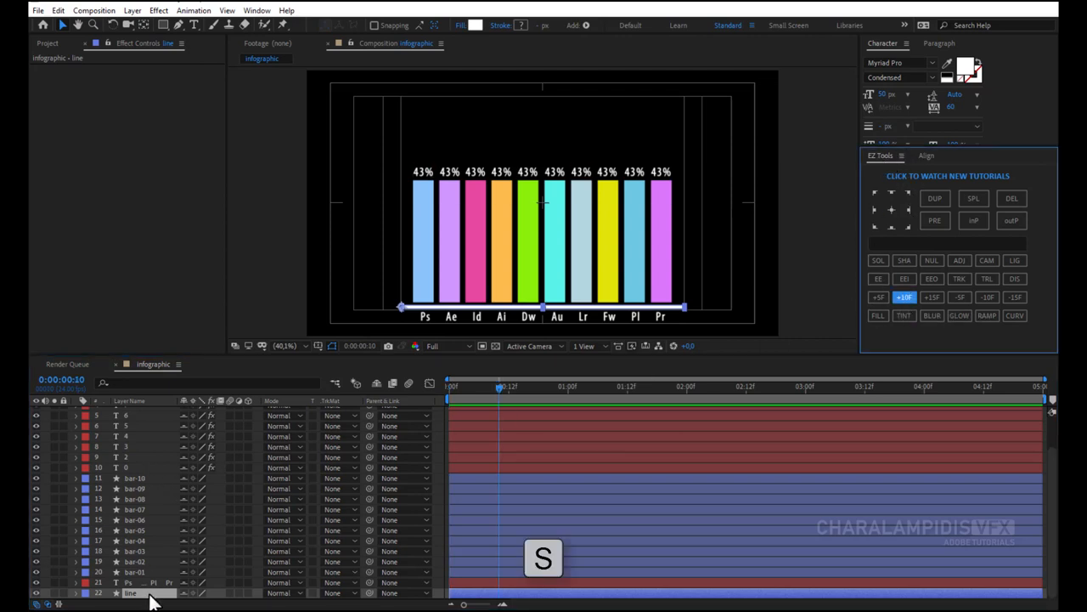
key(s)
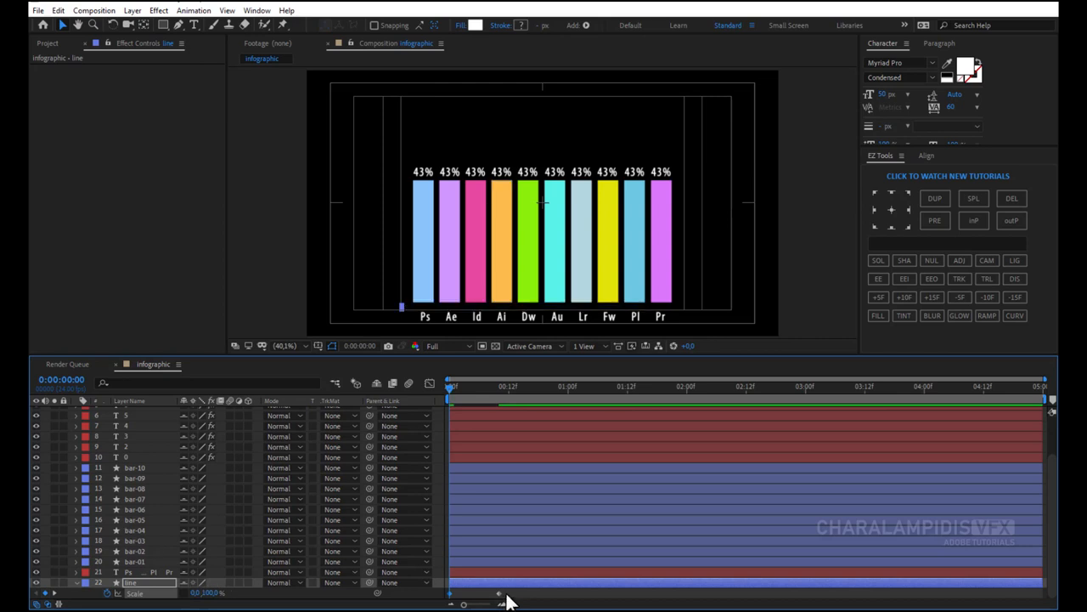
mouse_move(450, 603)
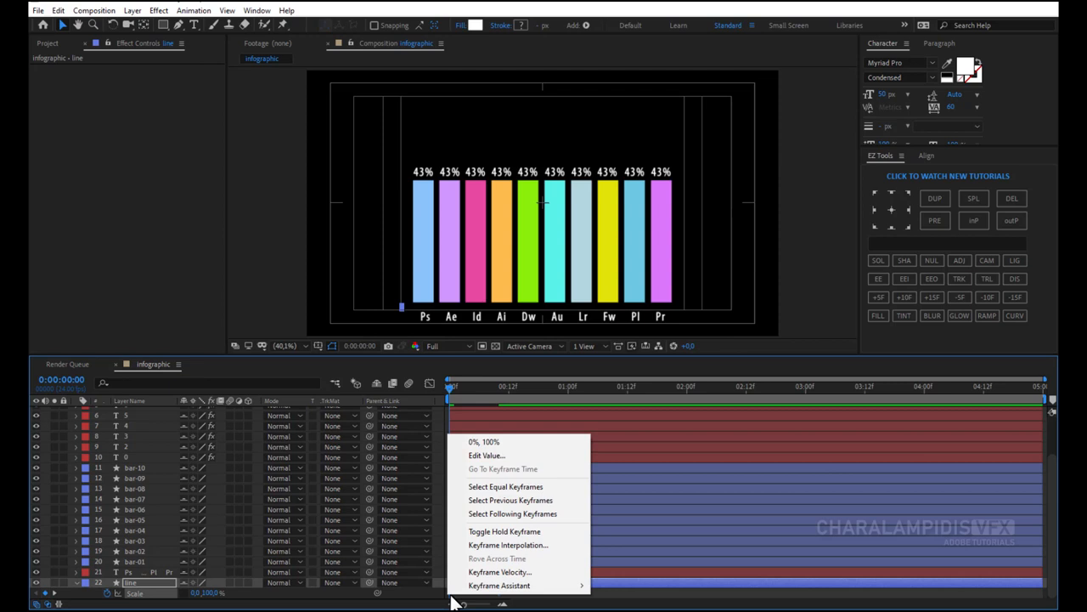
mouse_move(500, 584)
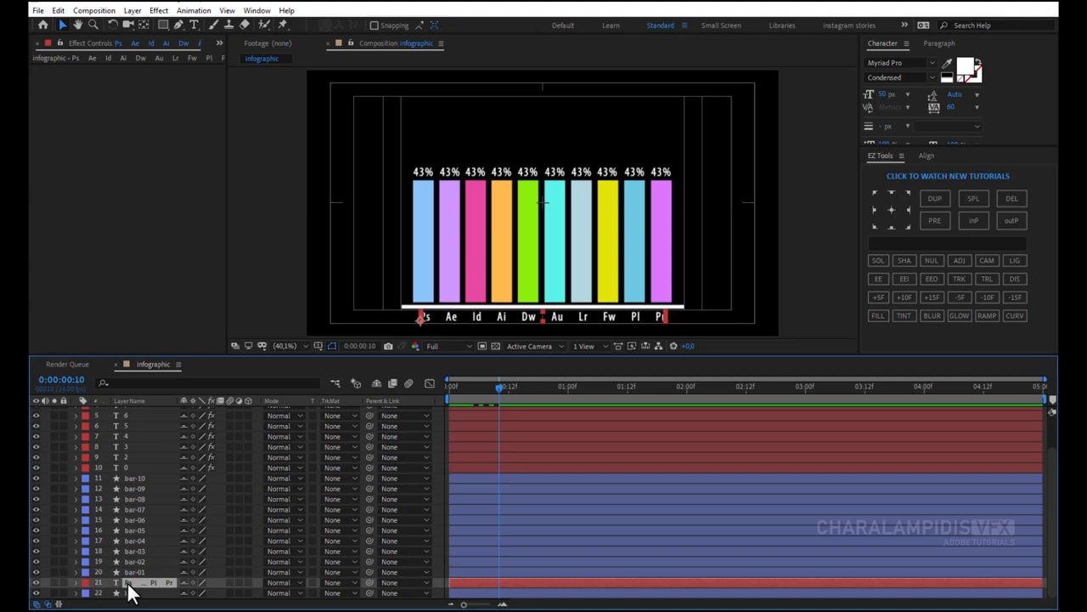
Keyframe the labels layer's opacity from 0 to 100 and Easy Ease the keyframes with F9.
key(t)
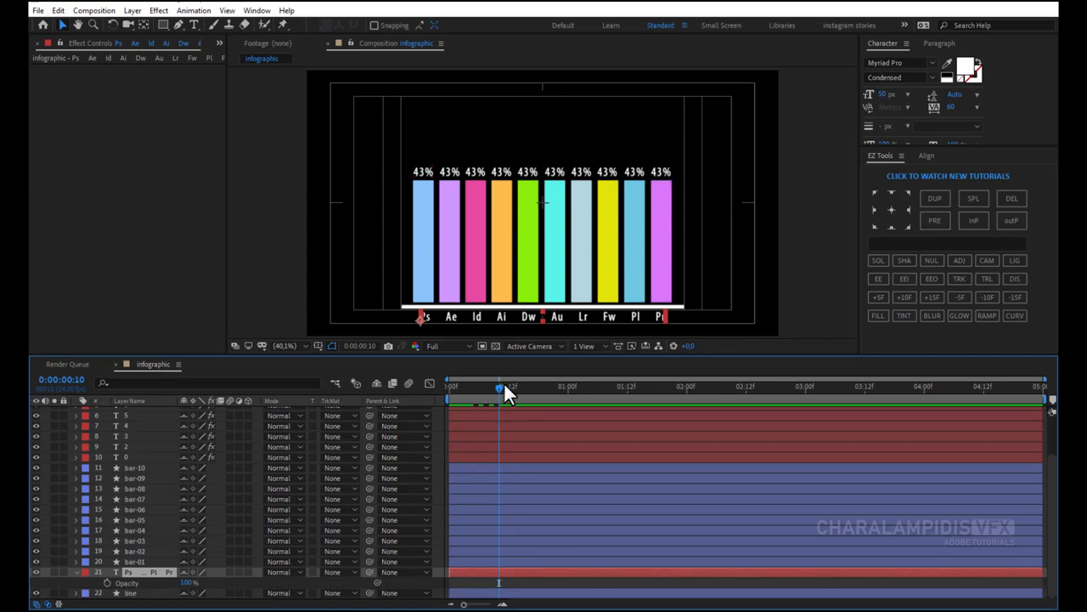
drag(501, 387, 469, 388)
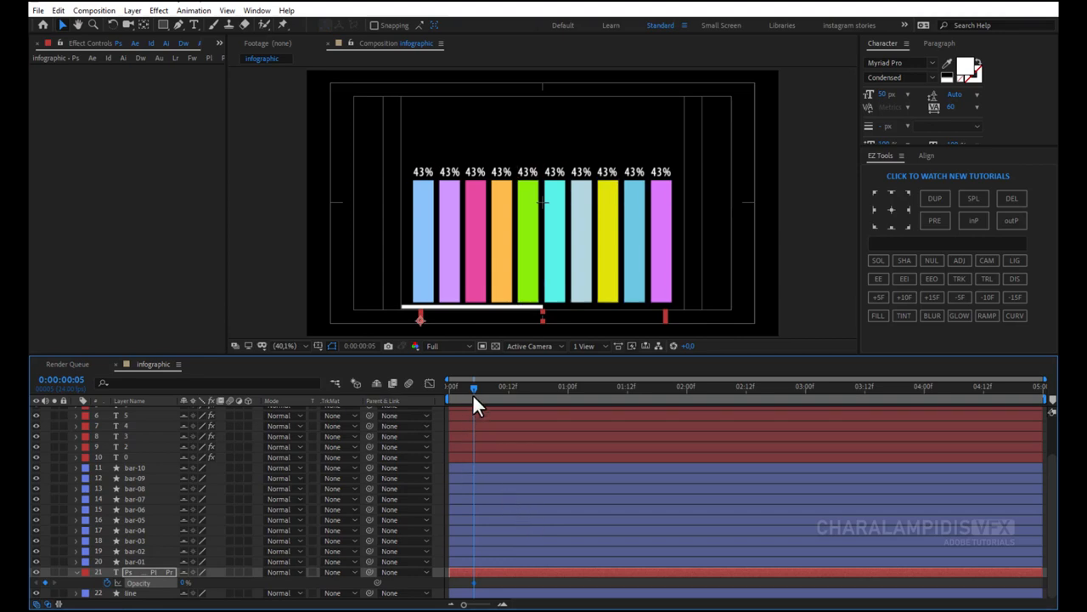
drag(473, 387, 523, 387)
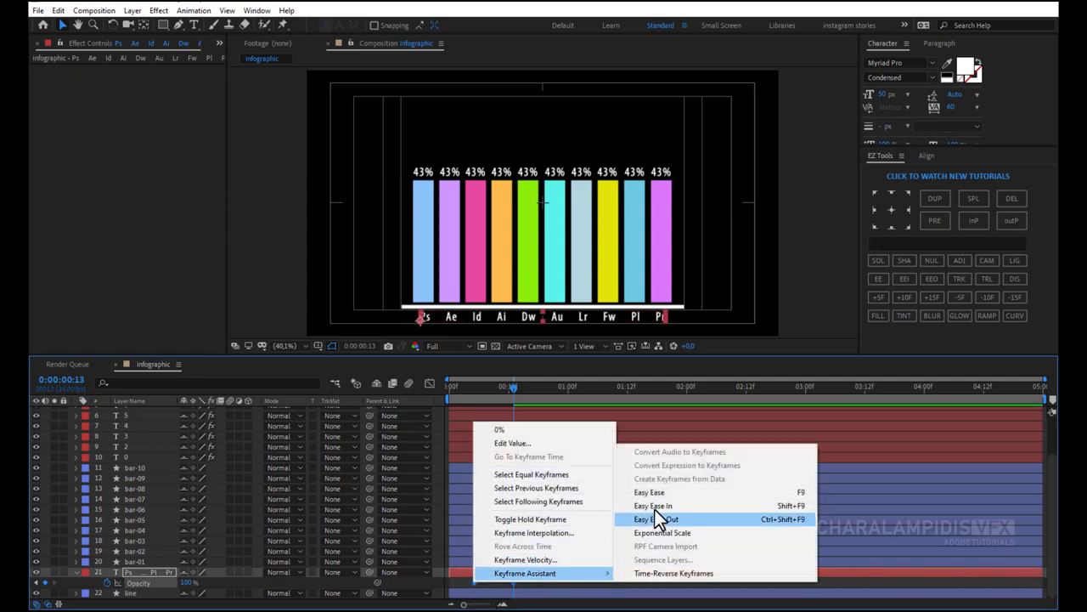
click(649, 493)
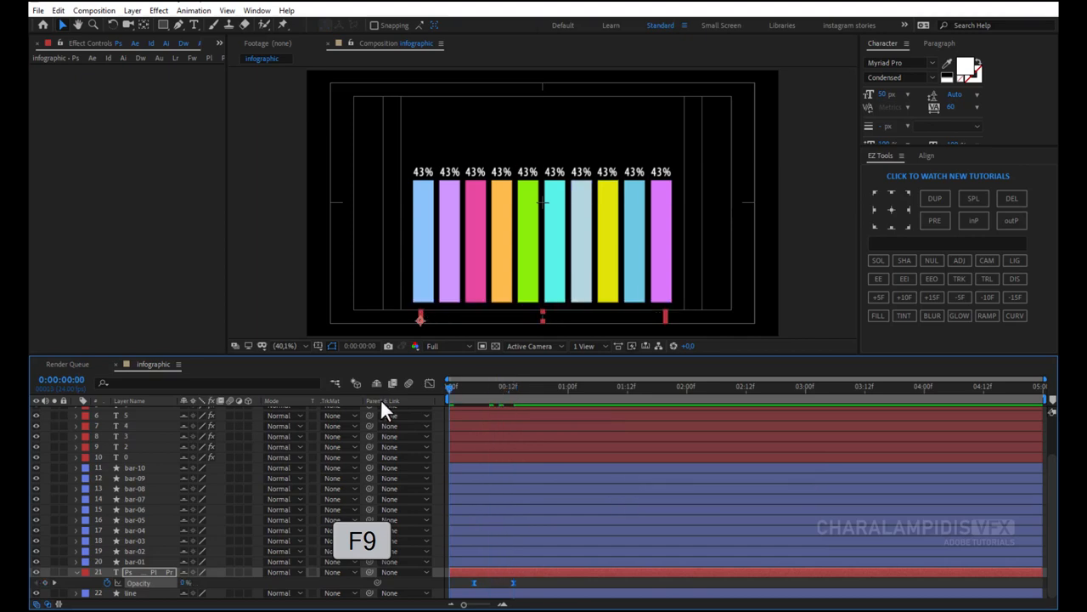
key(f9)
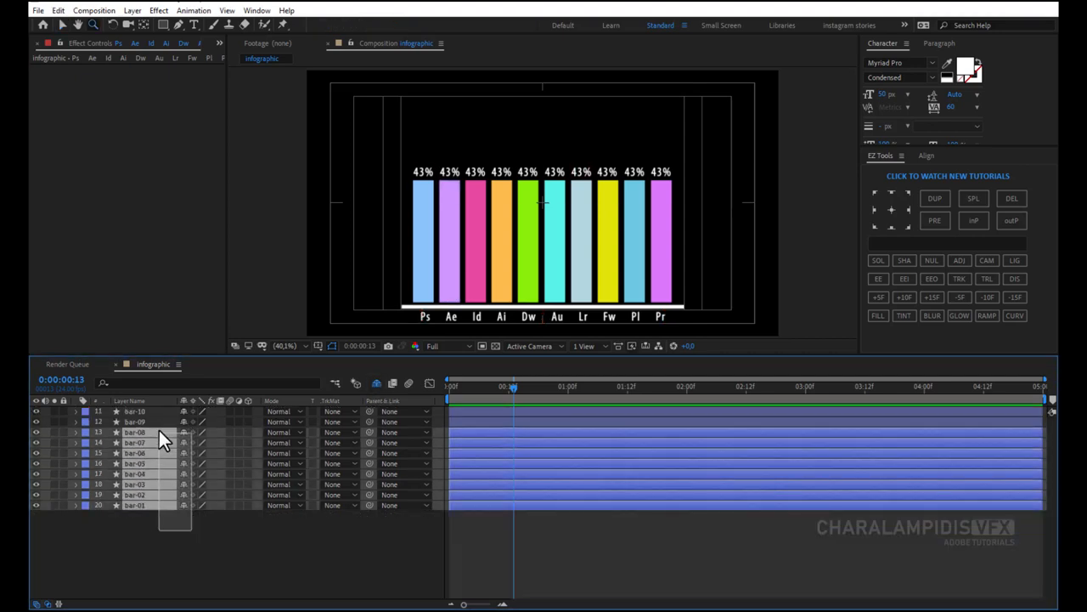
Reveal Scale on all ten bar layers, set their height to 0% and step forward for the growth keyframe.
key(s)
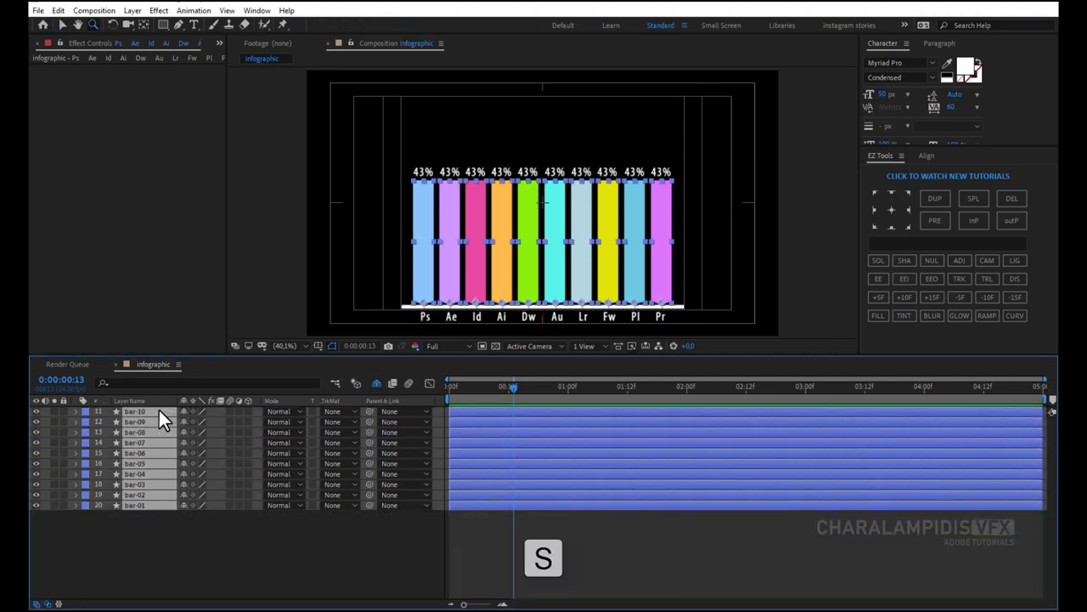
key(s)
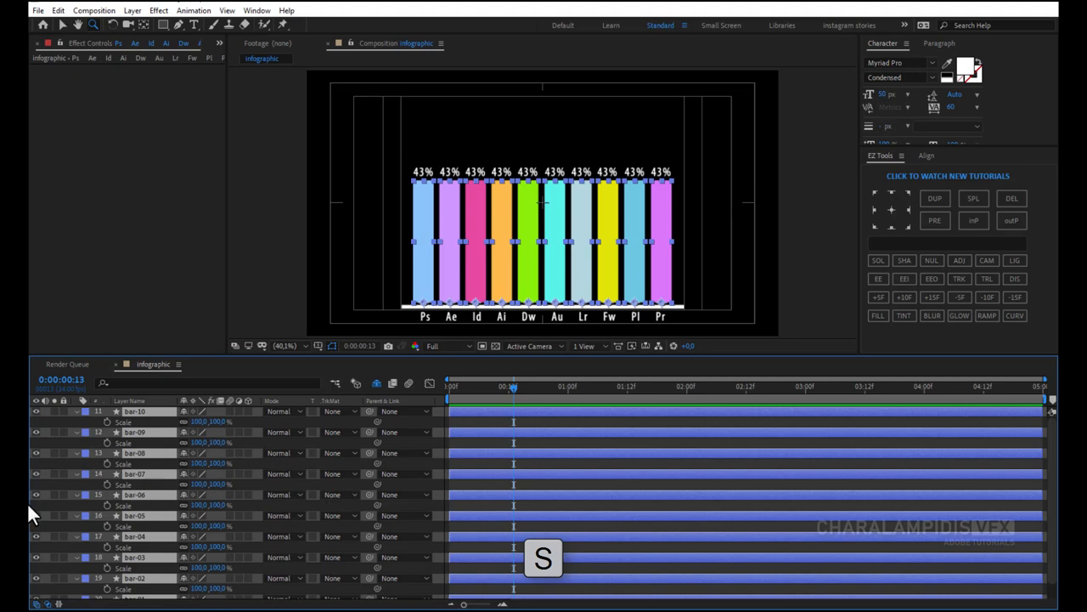
mouse_move(109, 432)
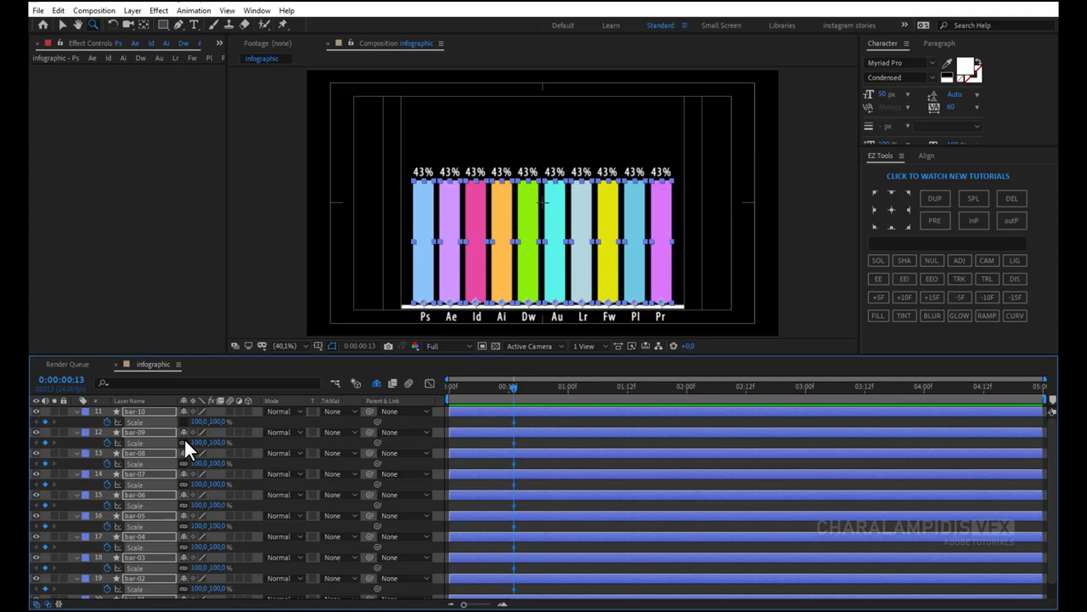
mouse_move(187, 495)
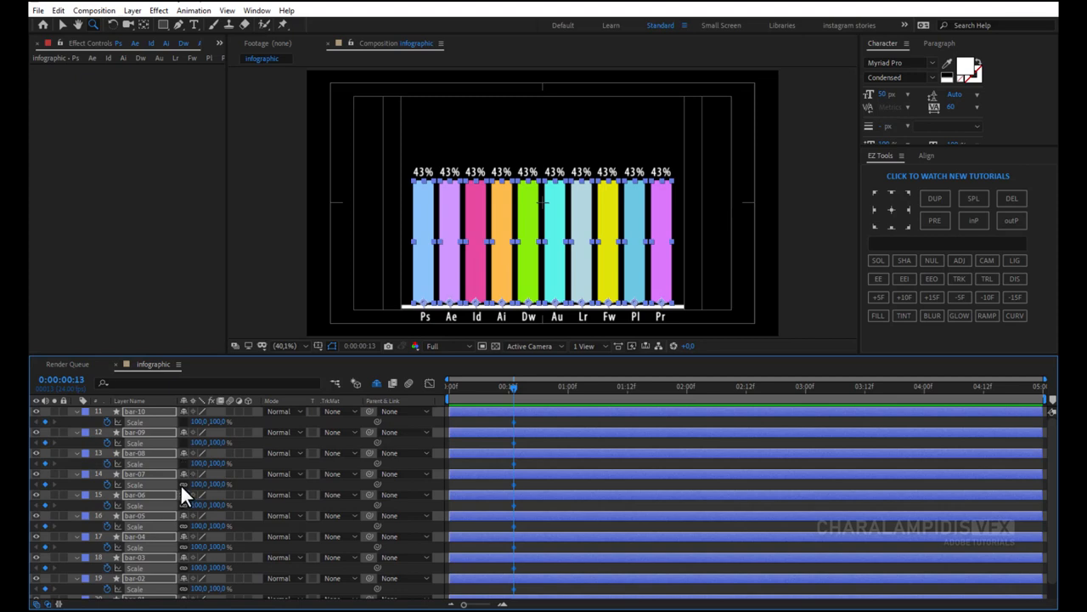
mouse_move(187, 537)
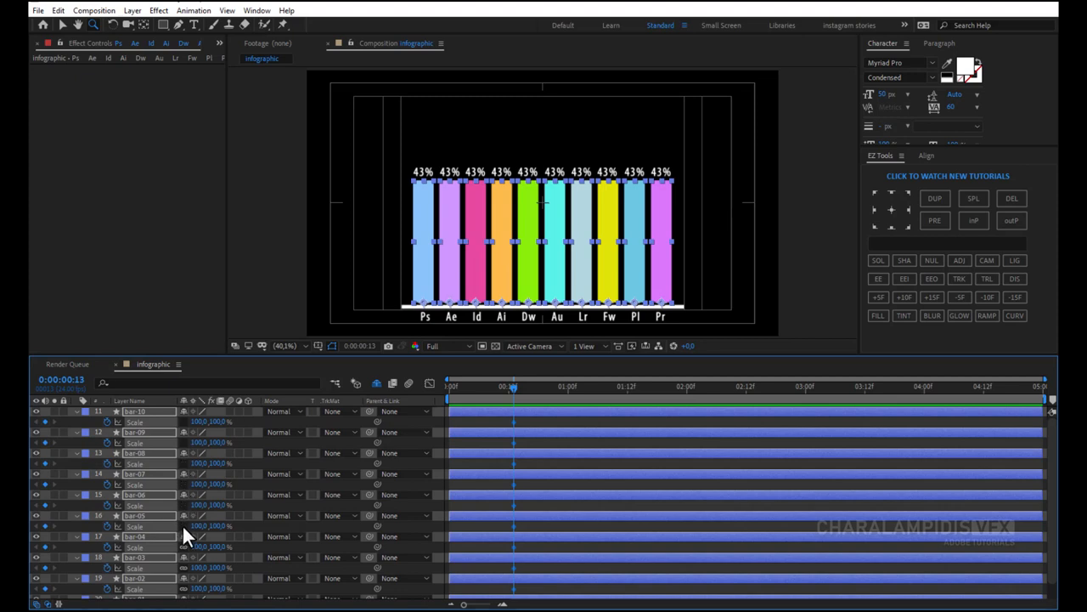
scroll(down, 3)
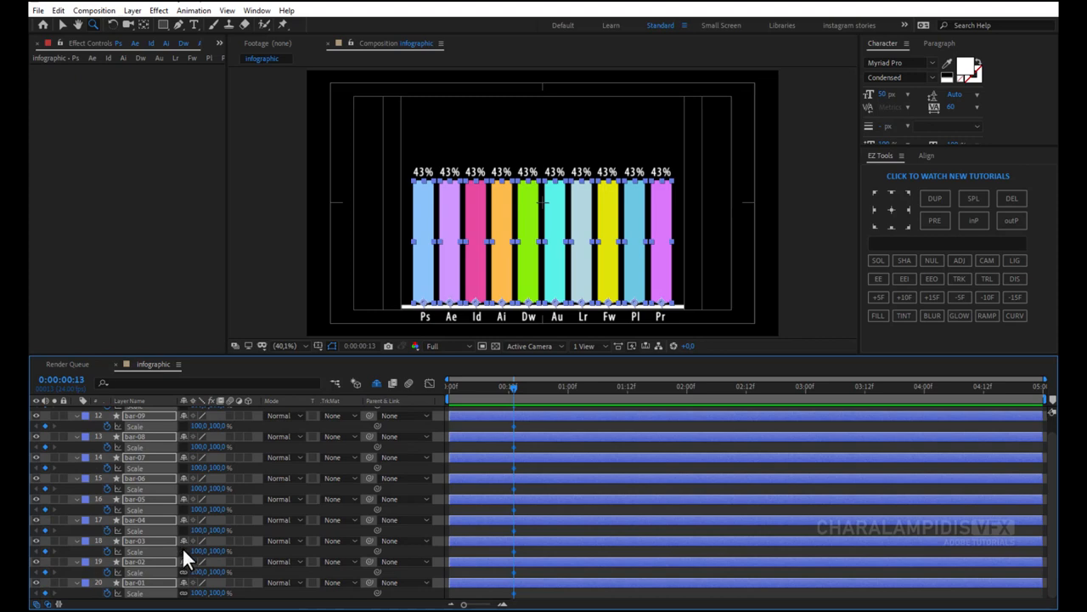
mouse_move(224, 593)
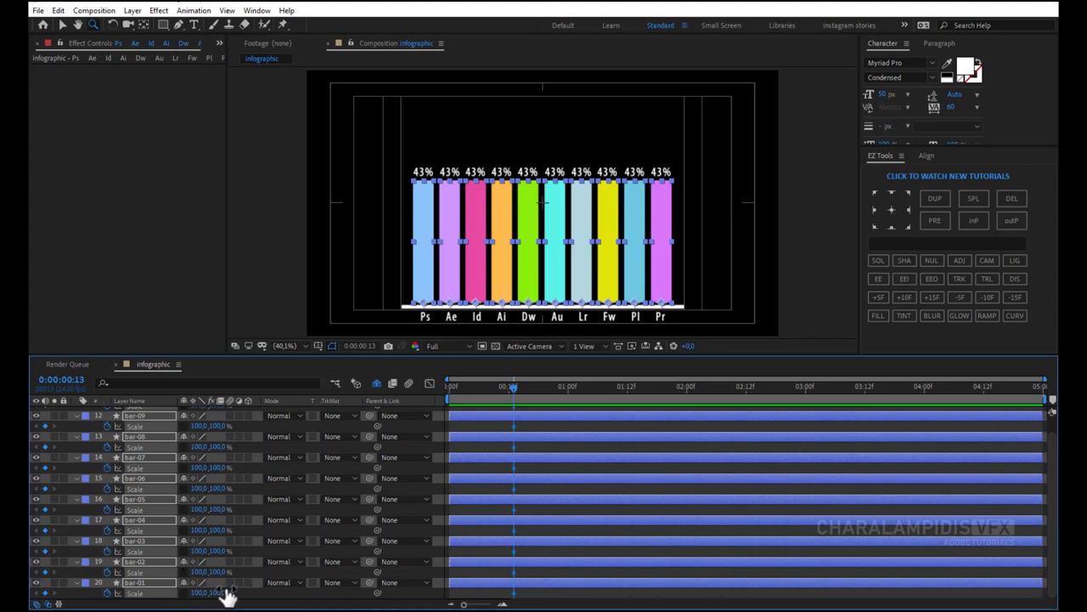
double_click(208, 571)
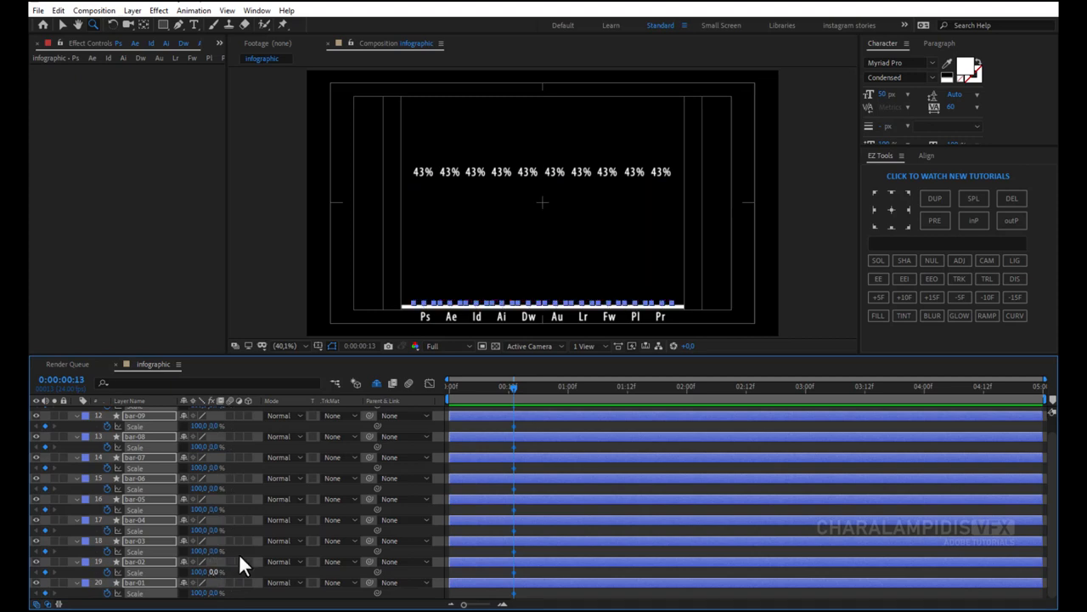
mouse_move(931, 297)
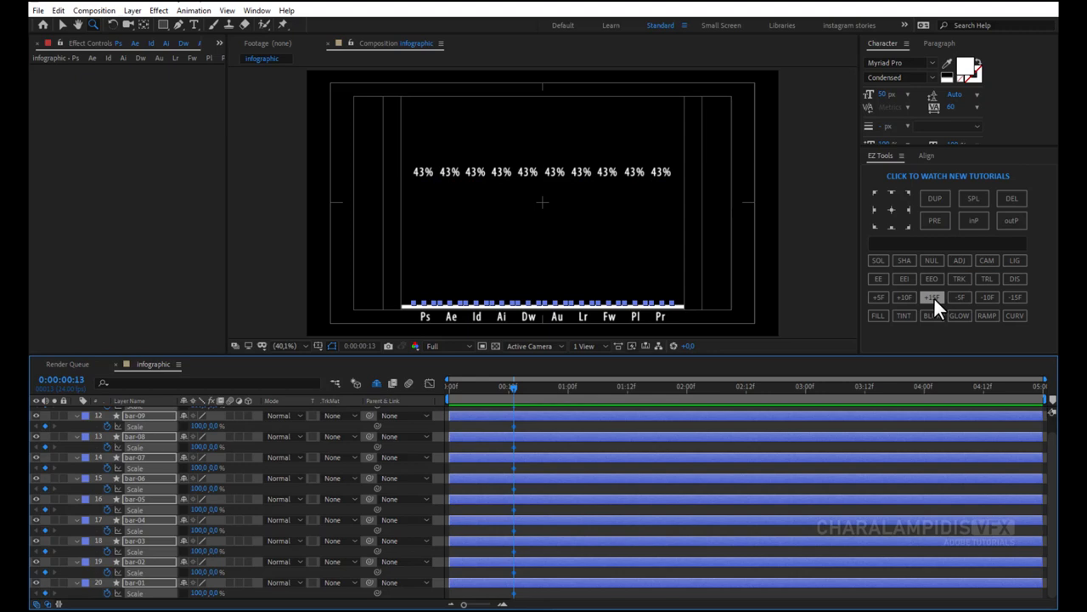
click(880, 296)
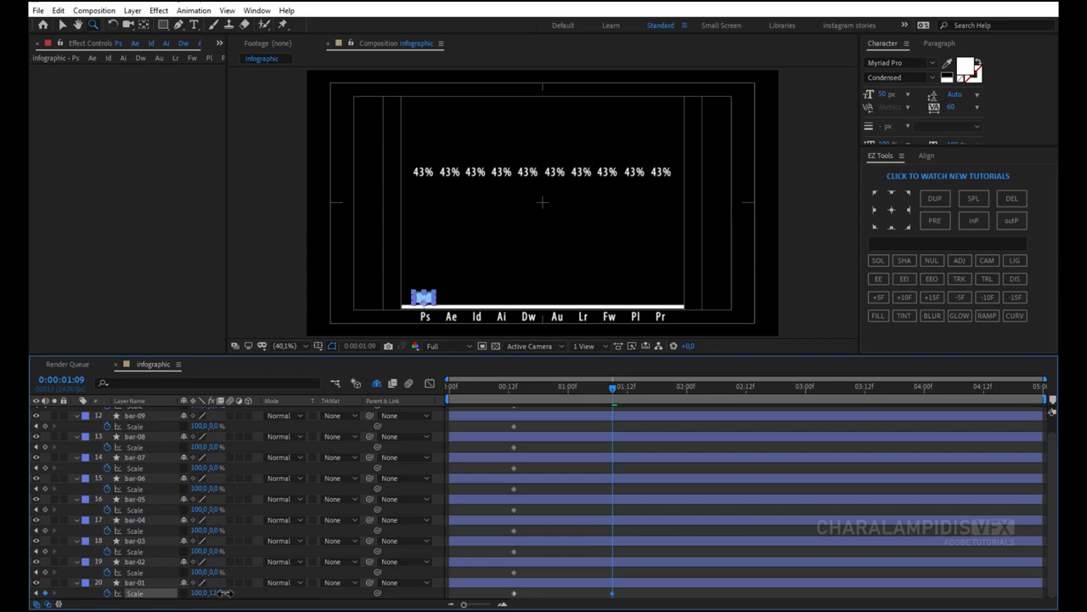
Give each bar its own end Scale height and check the easing in the speed graph.
click(134, 581)
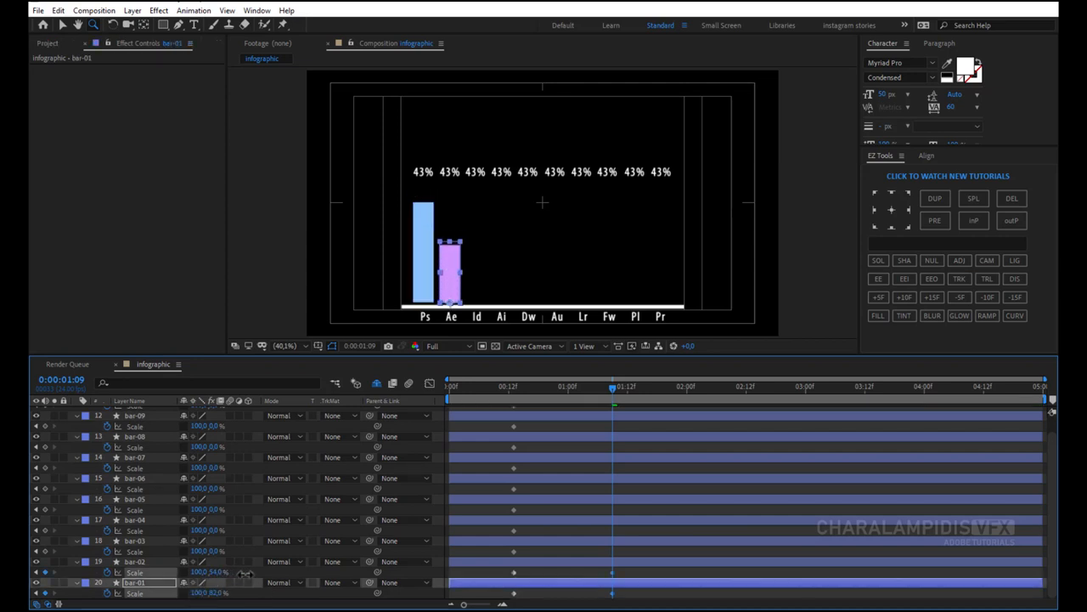
click(134, 560)
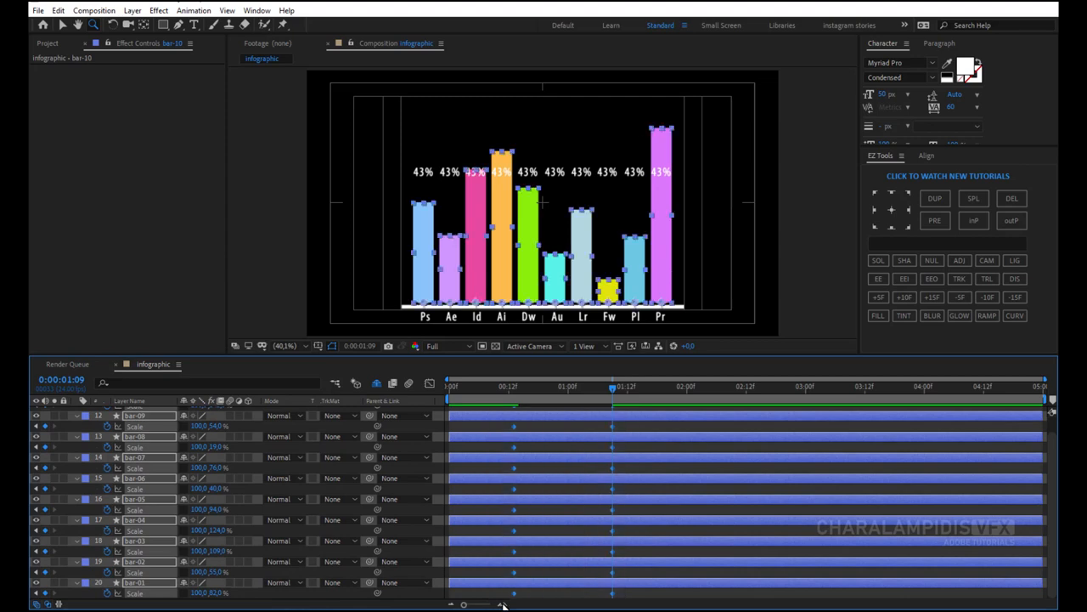
right_click(513, 424)
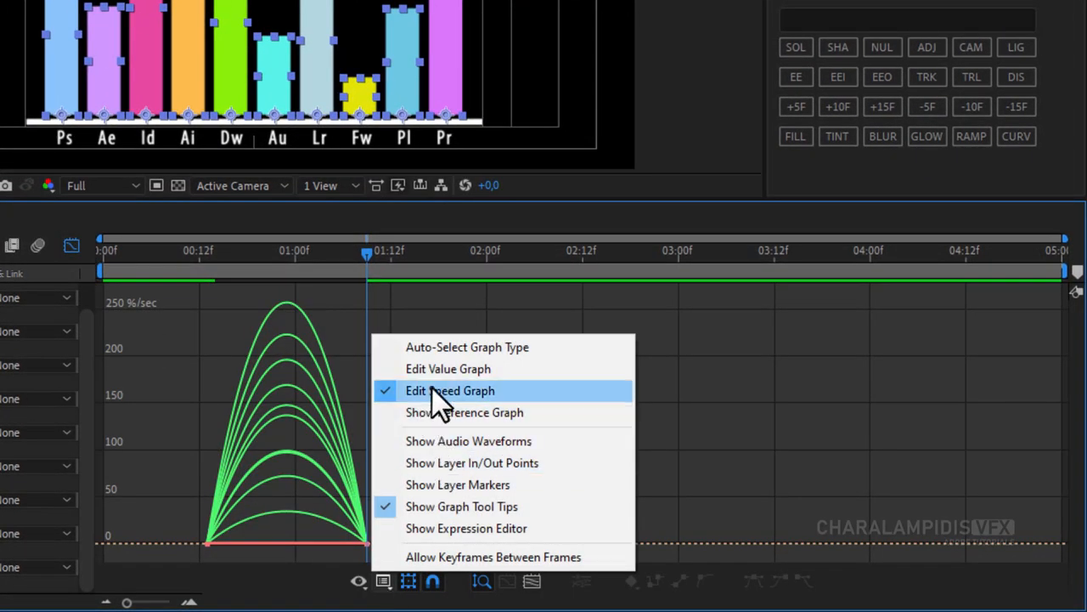
click(450, 389)
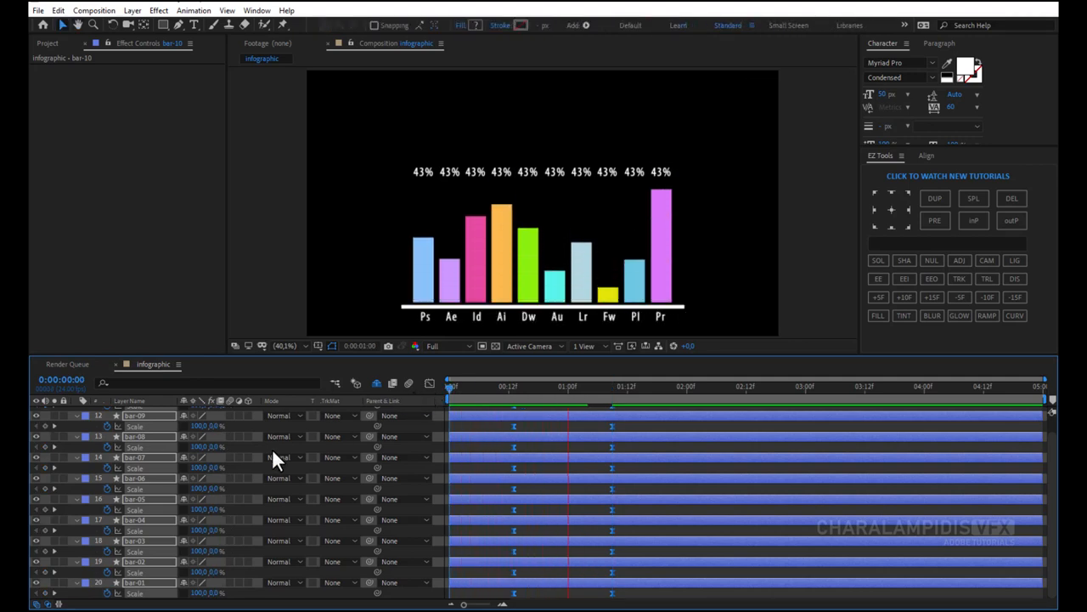
Scrub the timeline back and forth to preview the bars rising to their eased heights.
drag(567, 387, 612, 387)
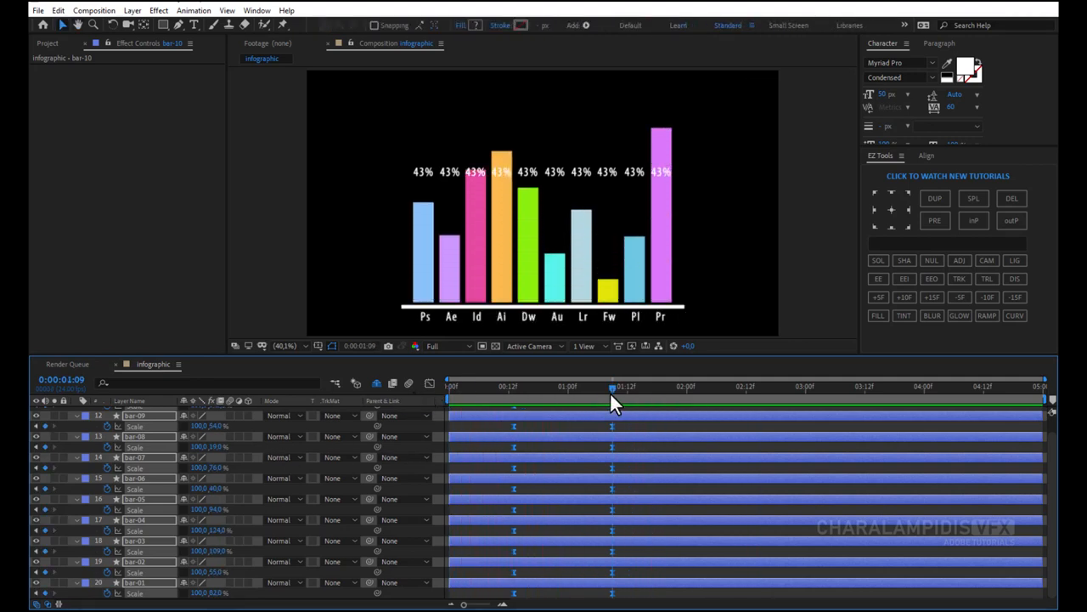
drag(612, 389, 533, 390)
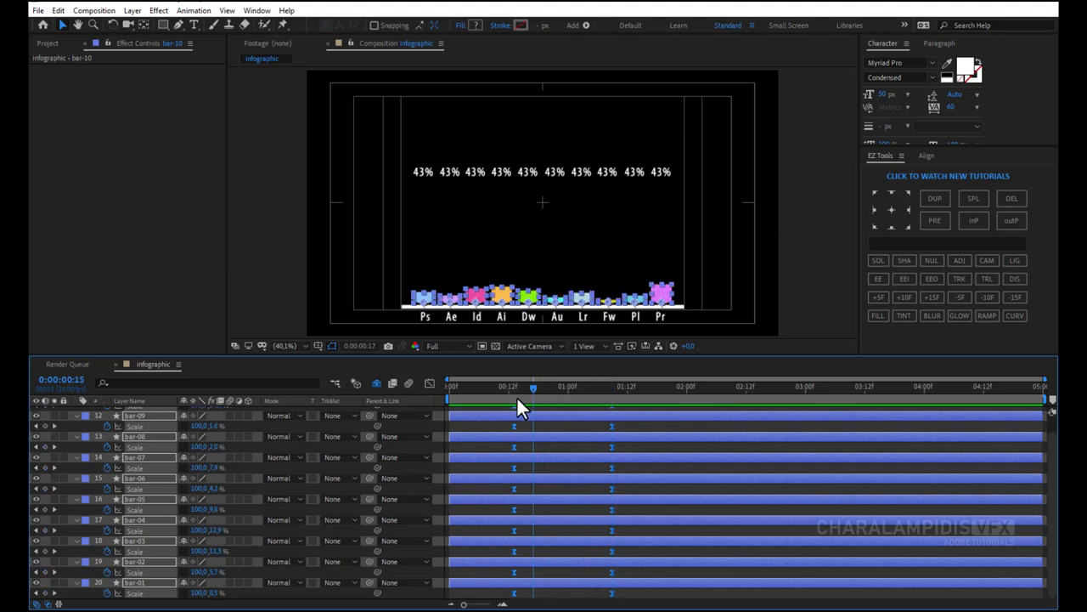
drag(533, 388, 513, 387)
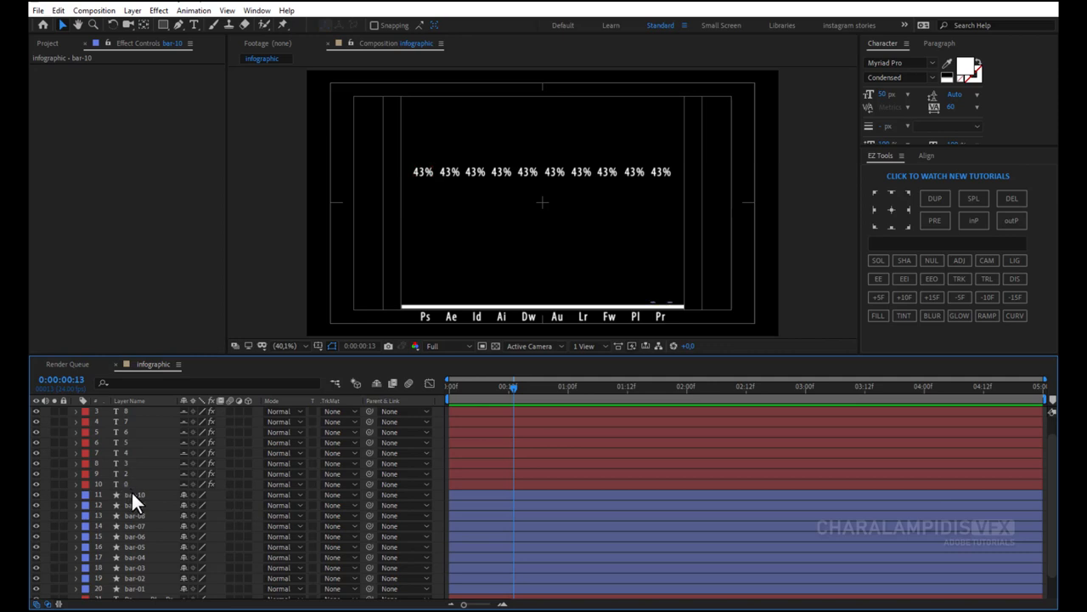
Reveal Position on the ten 43% label layers and add a starting position keyframe to each.
click(136, 504)
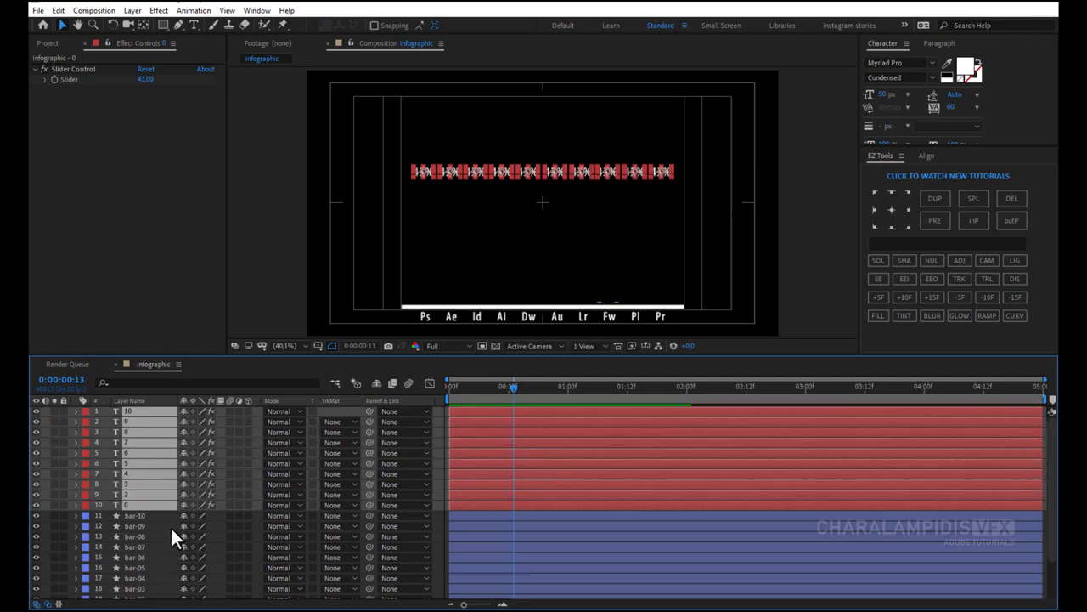
click(135, 515)
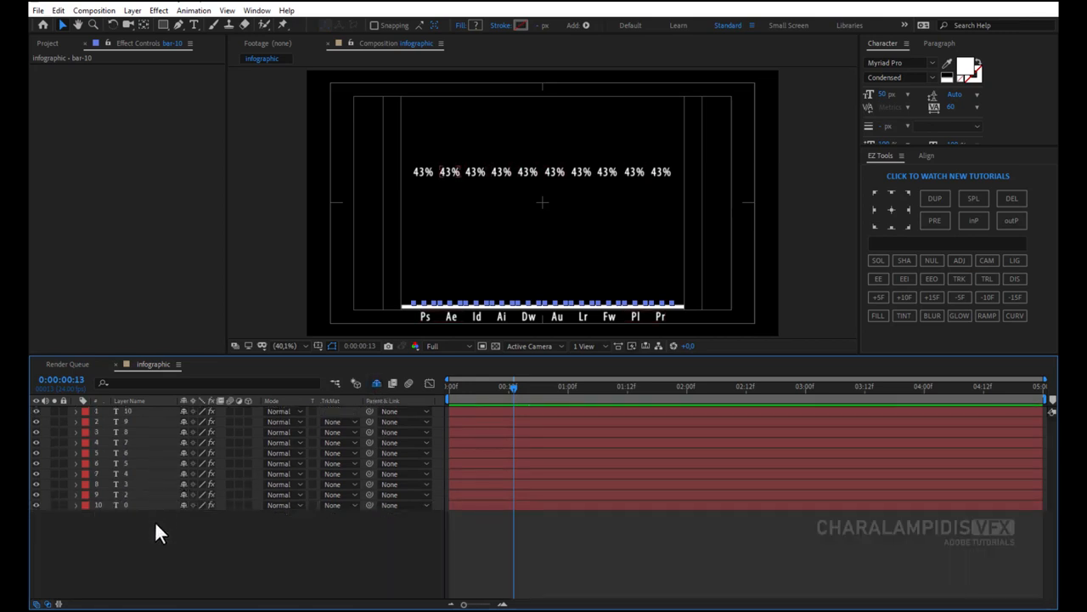
key(p)
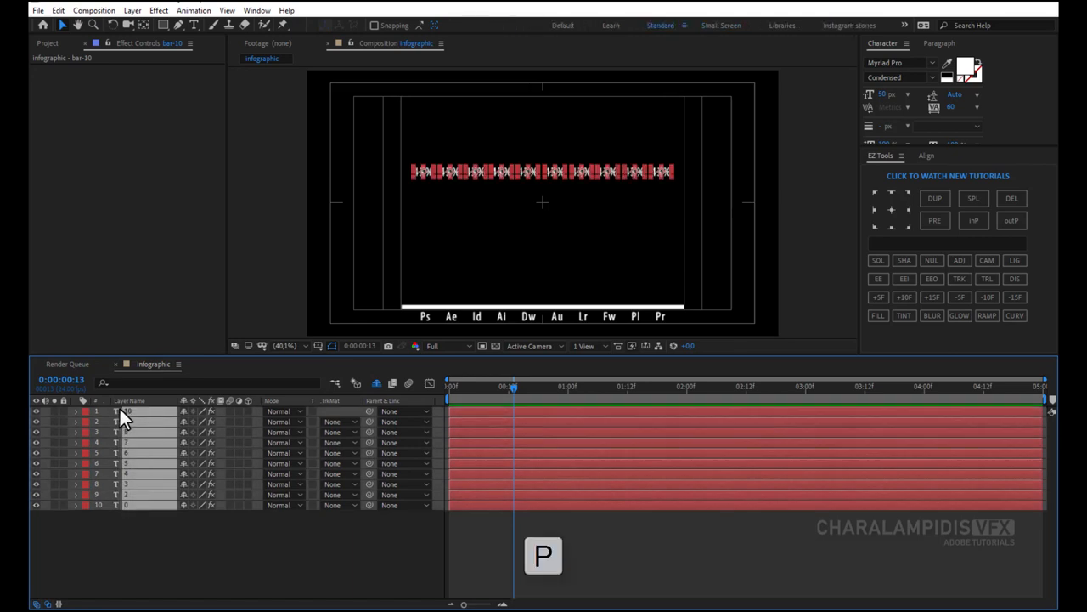
key(p)
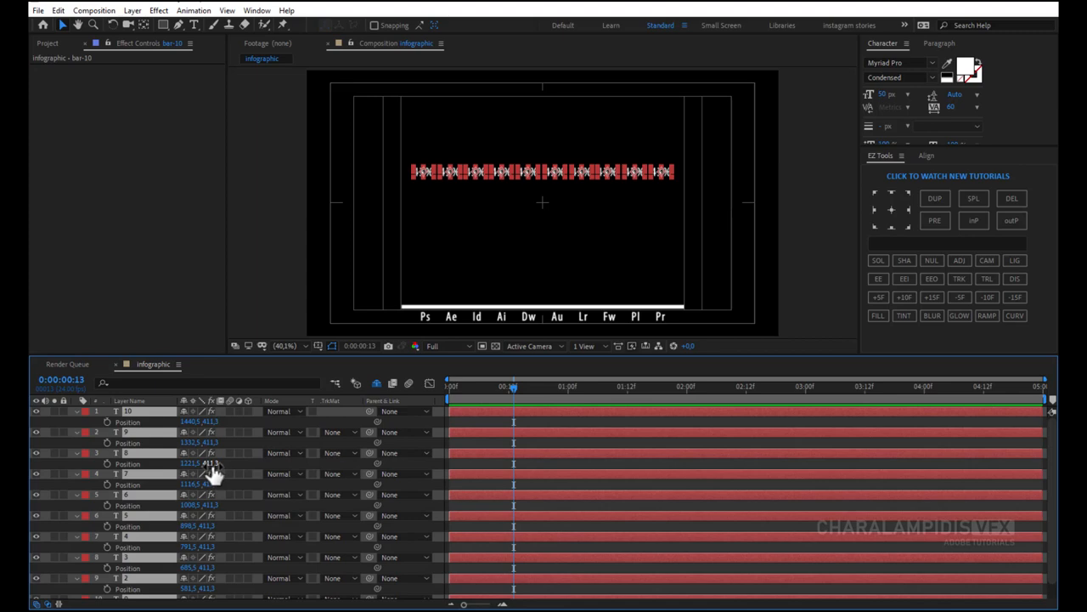
mouse_move(217, 474)
text(907.3)
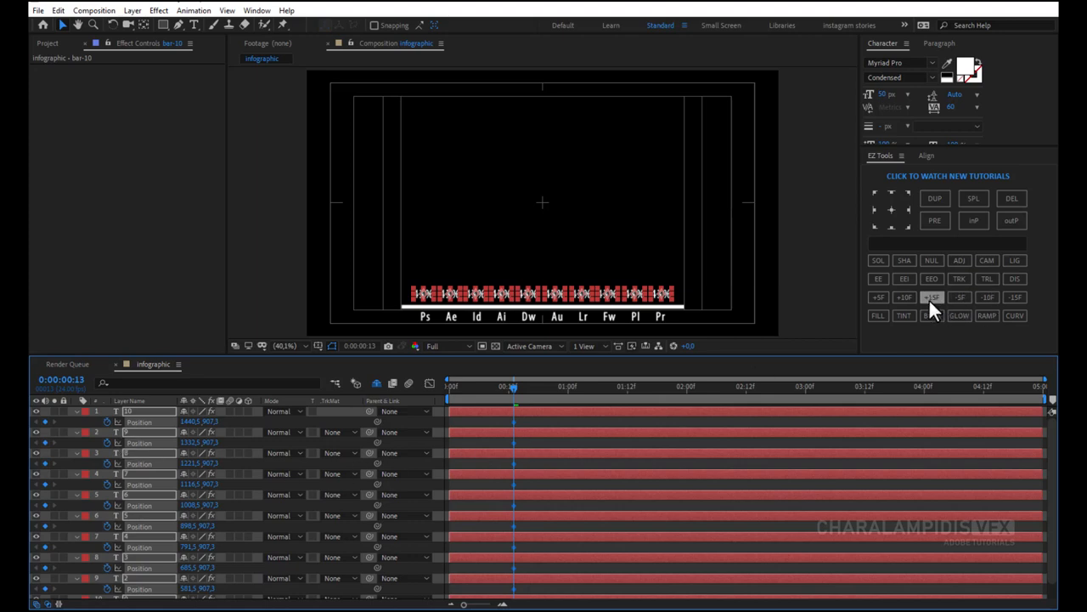
click(879, 296)
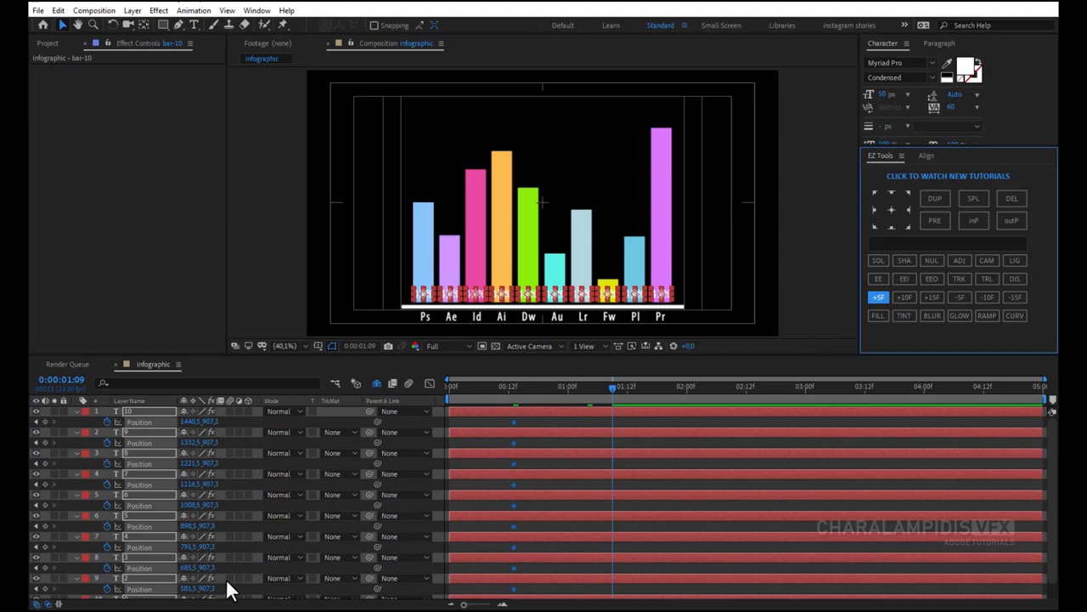
At 1:09, drag each 43% label up above its bar to create its end Position keyframe.
scroll(down, 3)
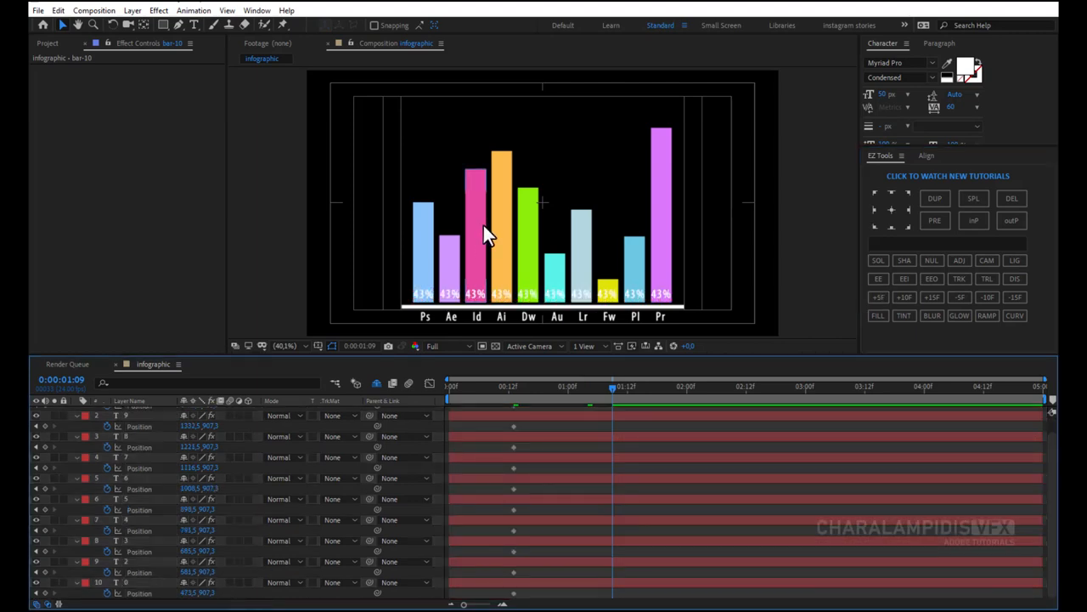
click(280, 346)
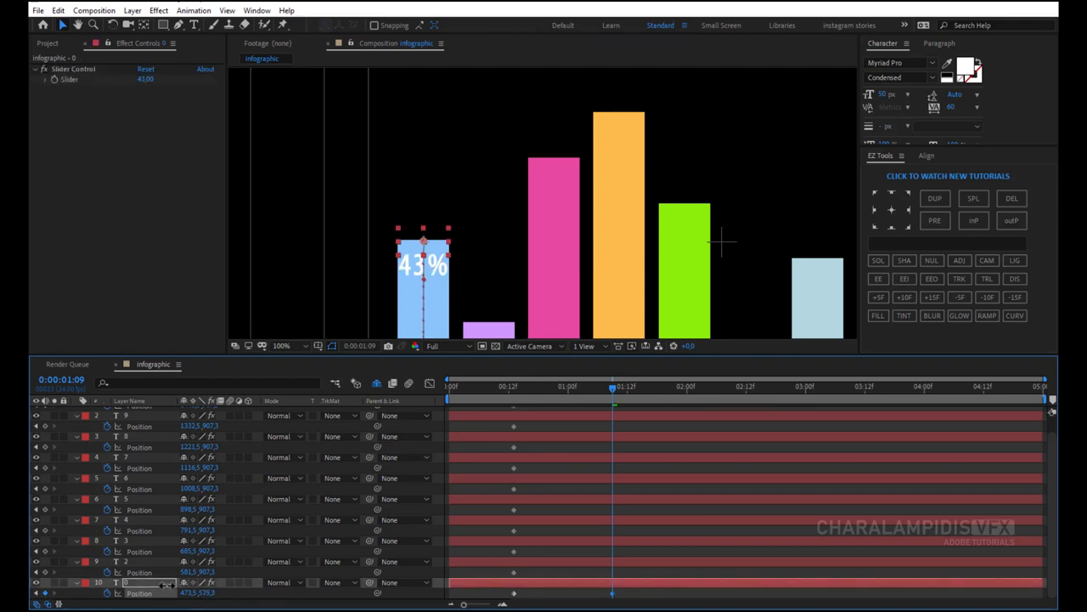
drag(423, 265, 423, 221)
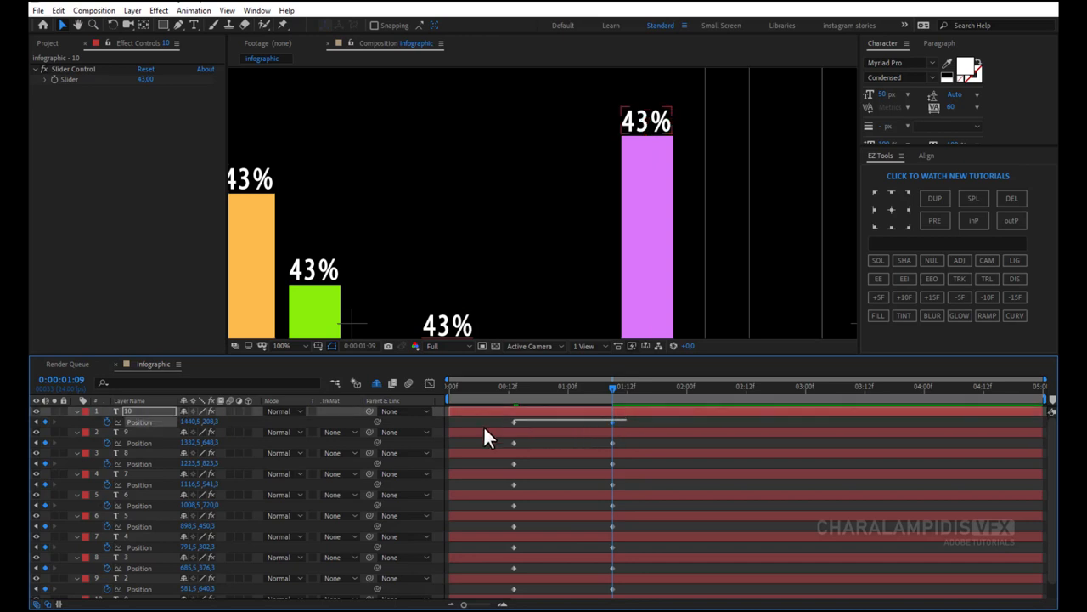
scroll(down, 3)
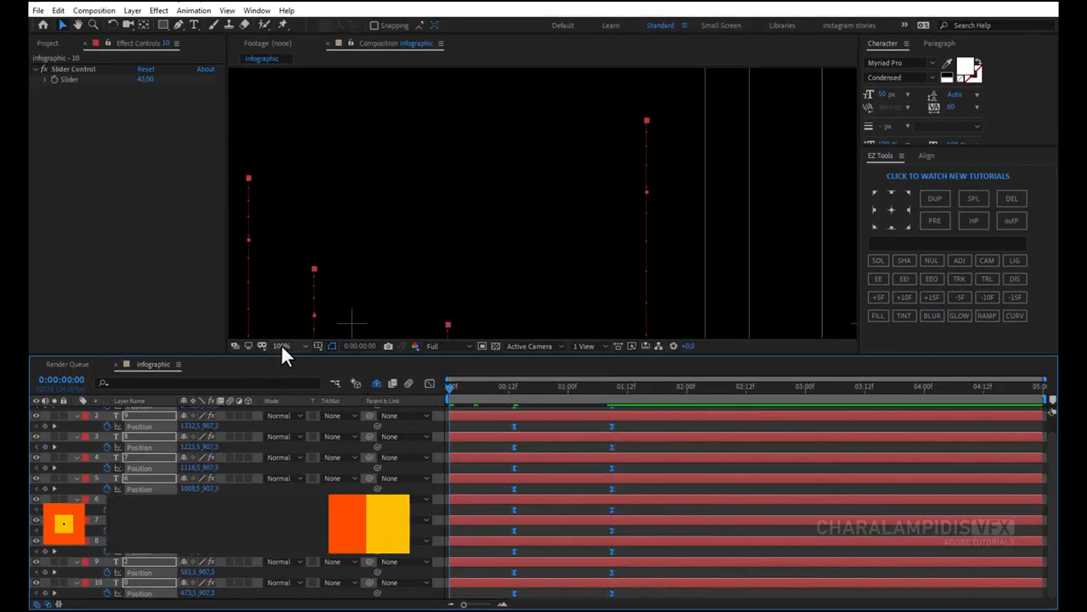
Add opacity keyframes to the percentage labels so they fade in as they rise.
key(space)
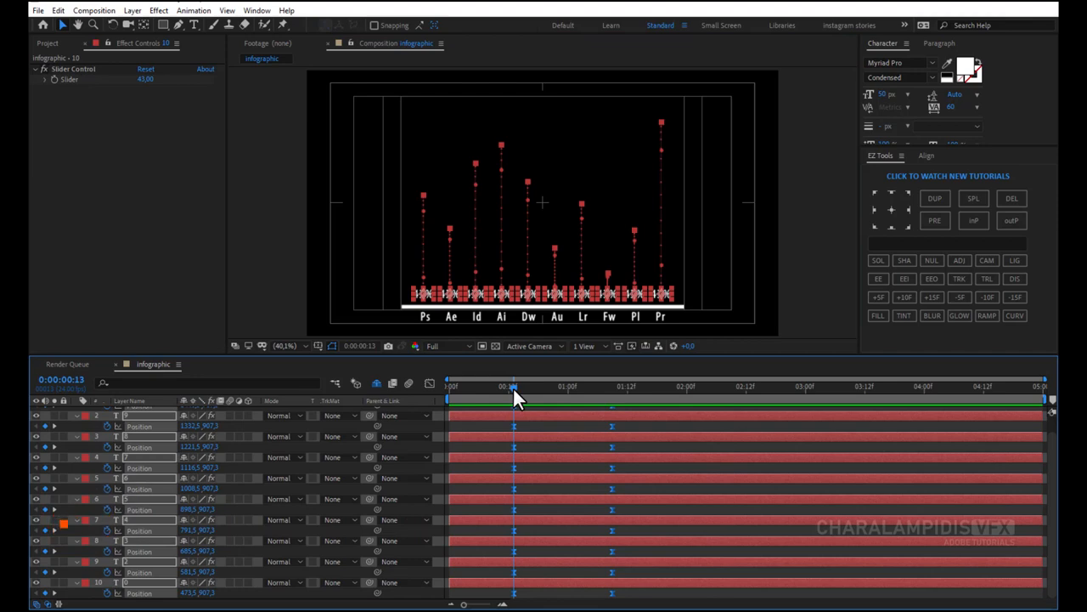
mouse_move(513, 400)
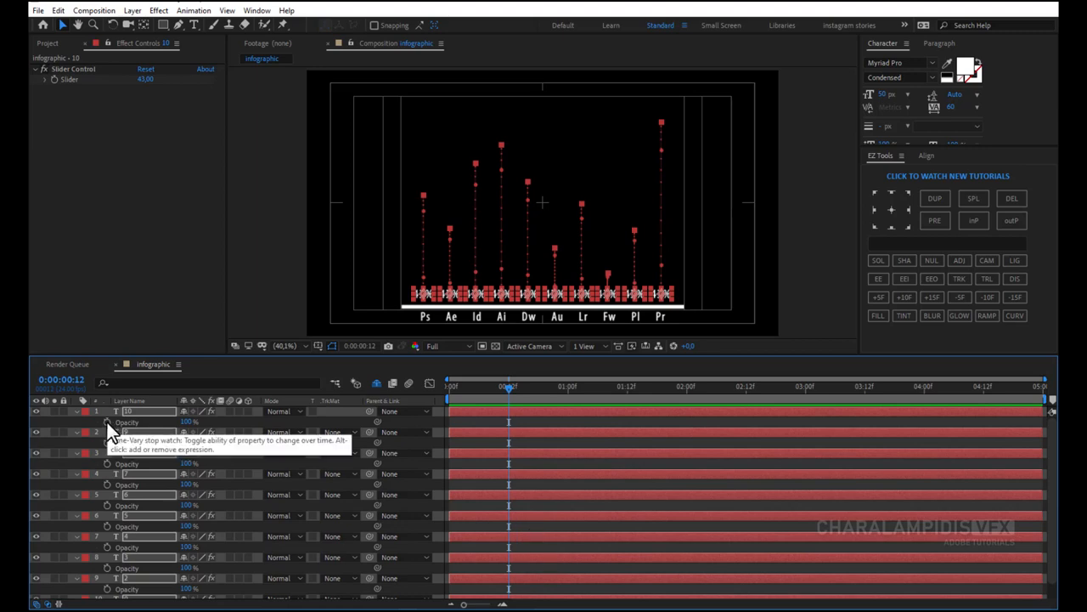
click(106, 422)
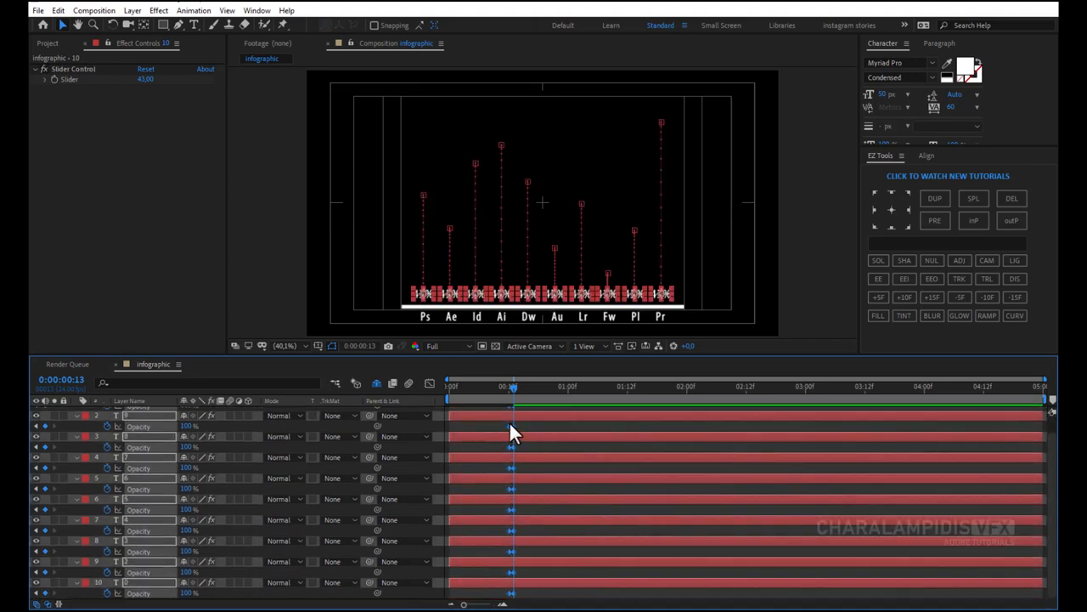
right_click(510, 428)
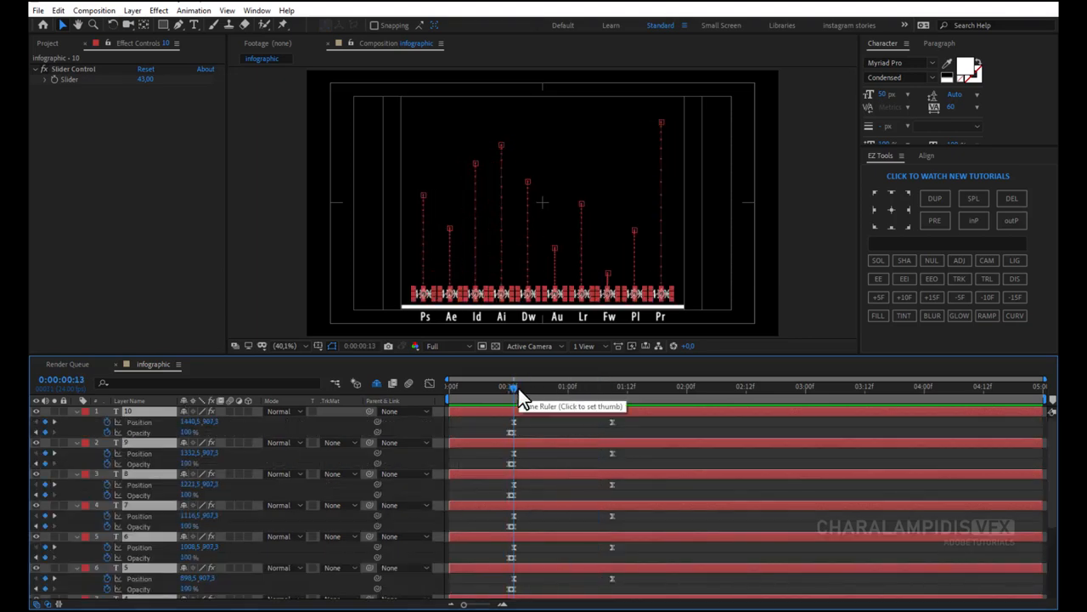
mouse_move(81, 81)
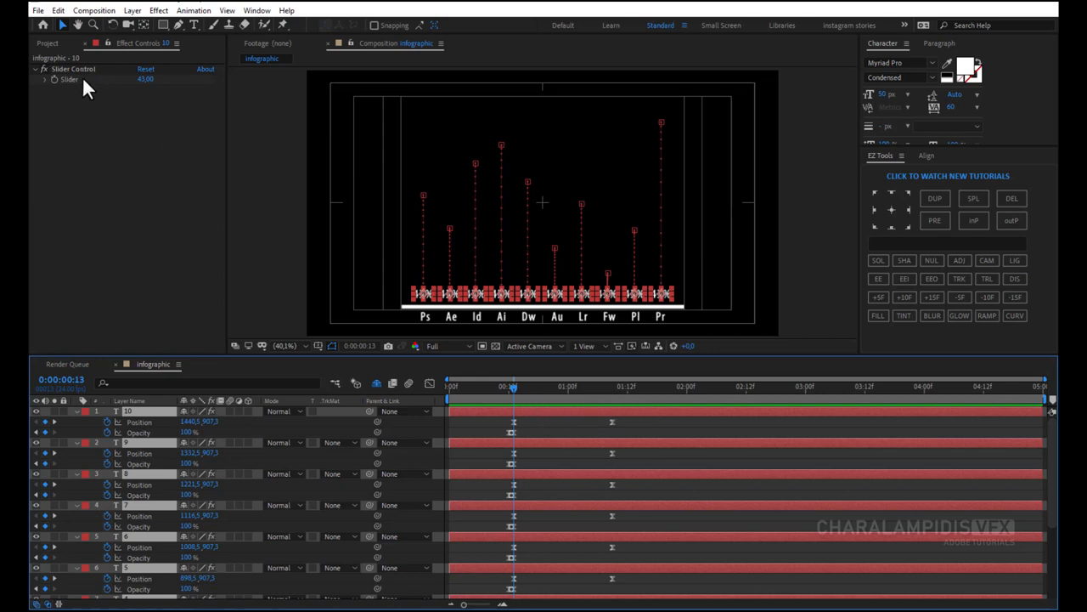
mouse_move(57, 88)
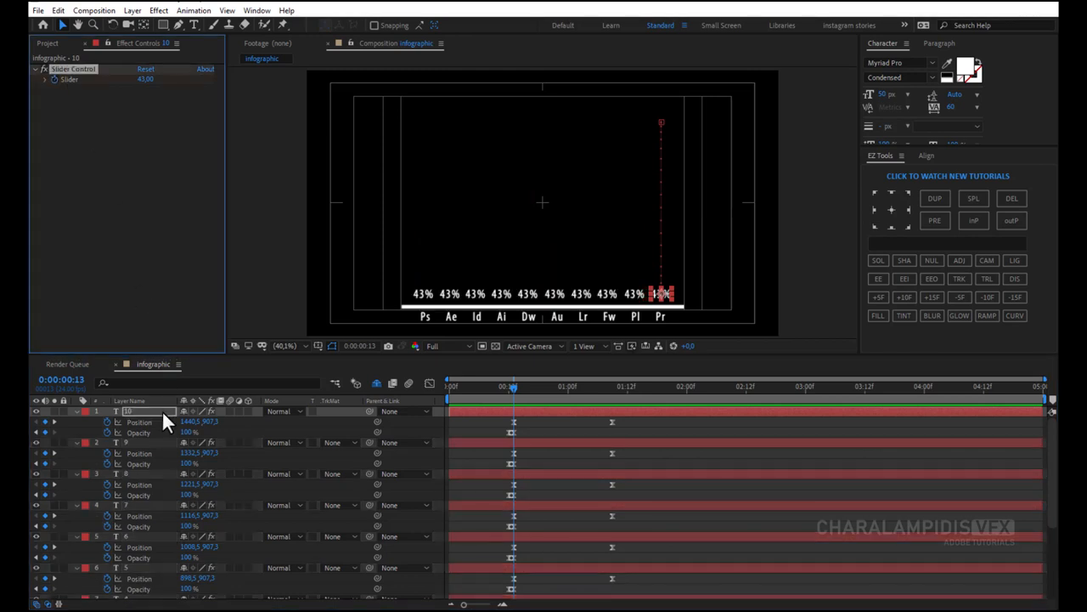
Set each label's Slider Control counter to 0 with a keyframe at the start of its rise.
double_click(146, 80)
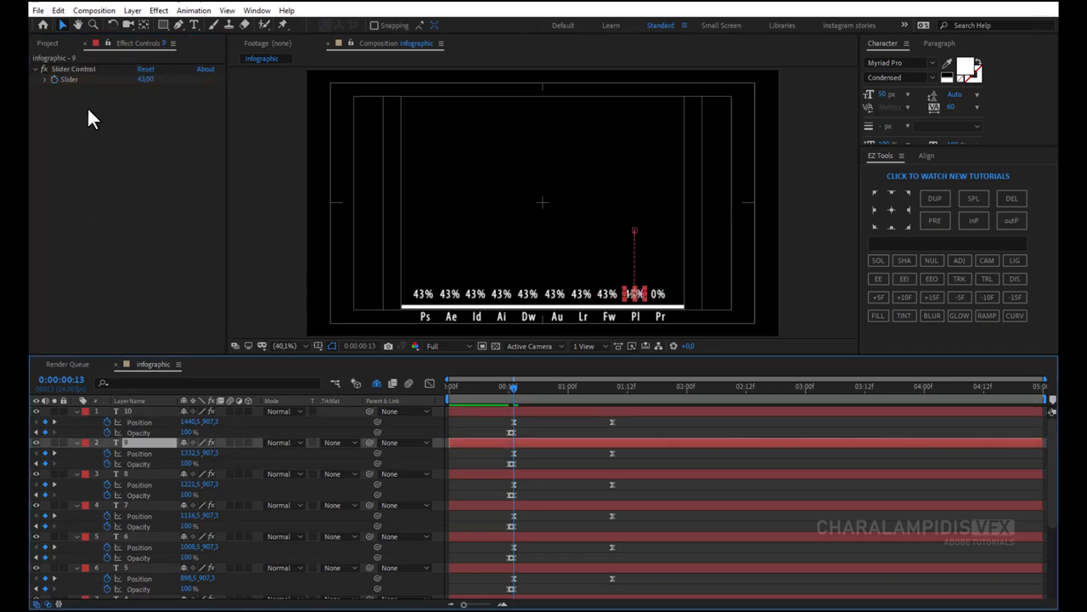
double_click(145, 80)
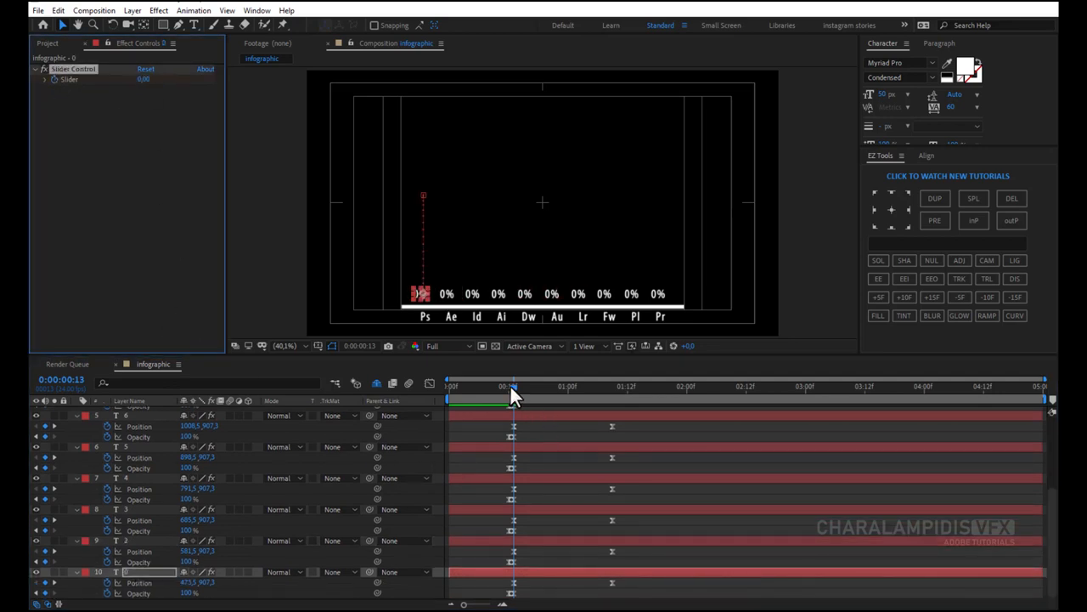
drag(513, 387, 611, 387)
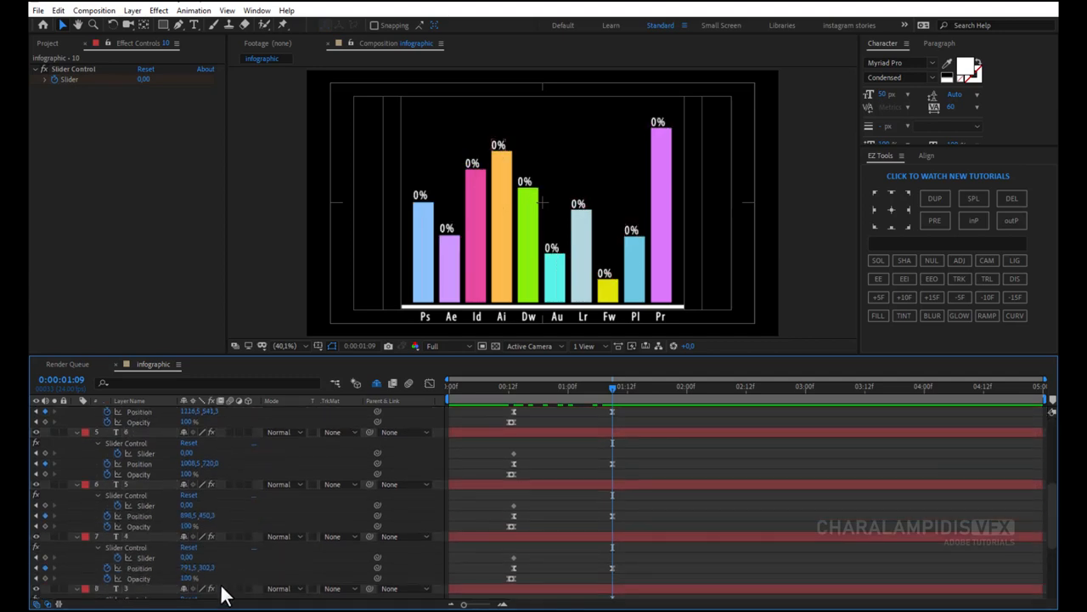
Keyframe each counter's final percentage at one second and Easy Ease the slider keyframes.
scroll(down, 3)
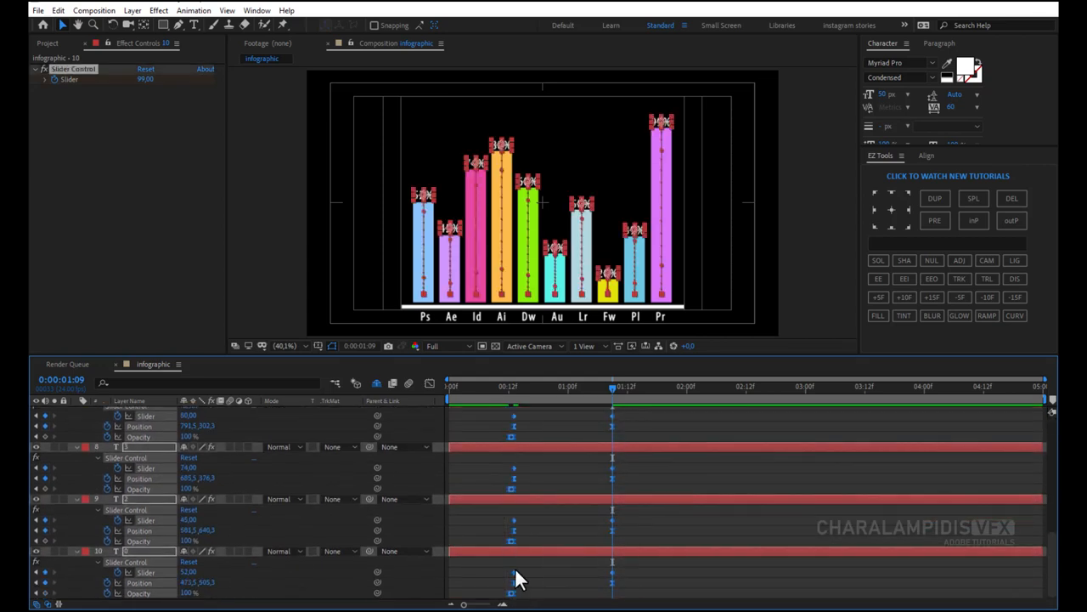
right_click(518, 578)
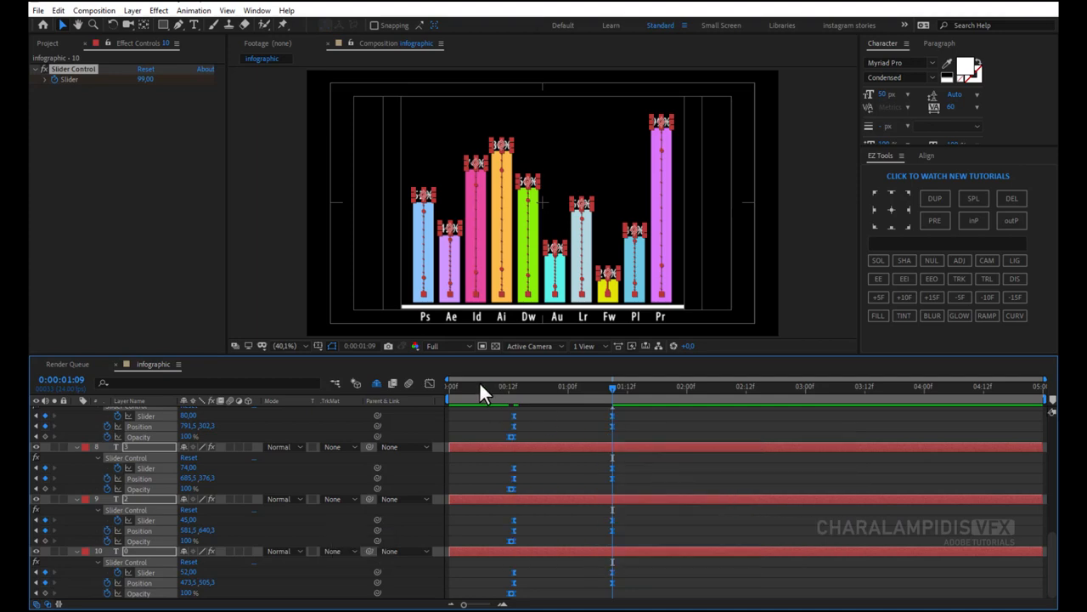
scroll(up, 3)
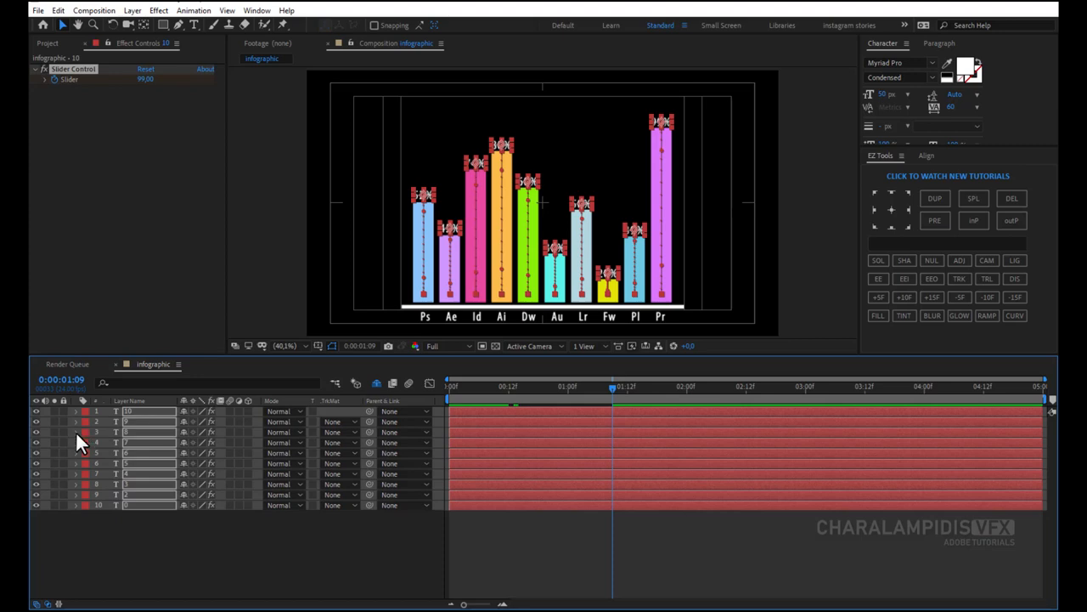
key(space)
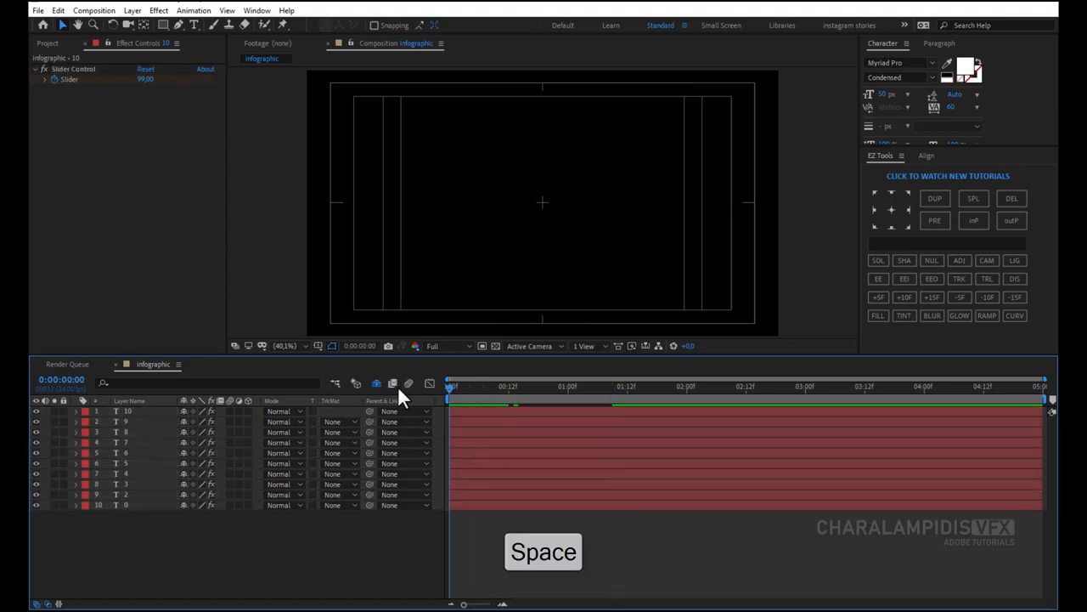
key(space)
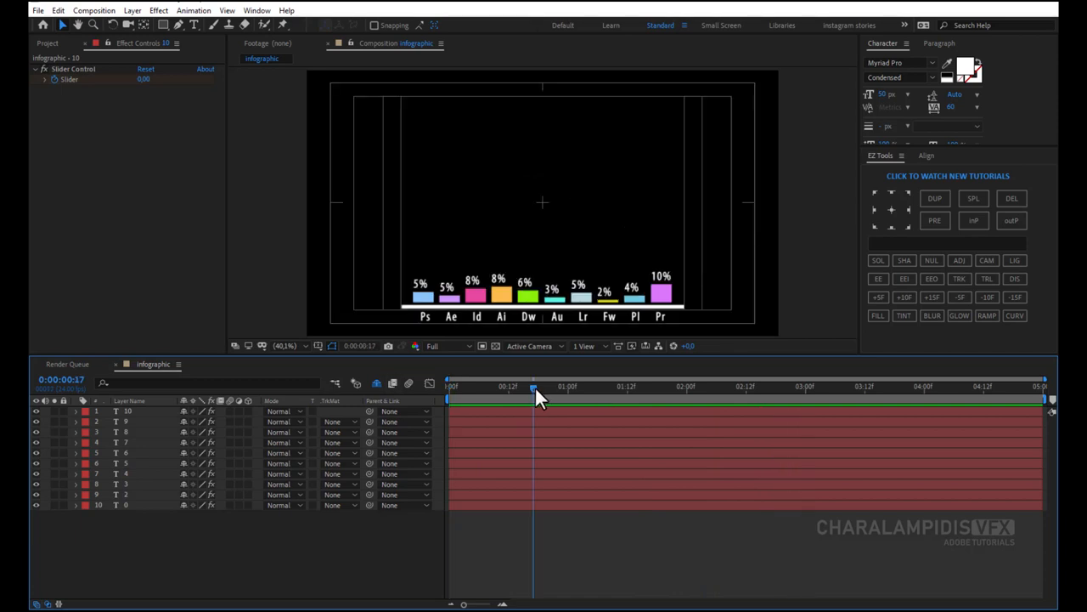
drag(534, 387, 601, 387)
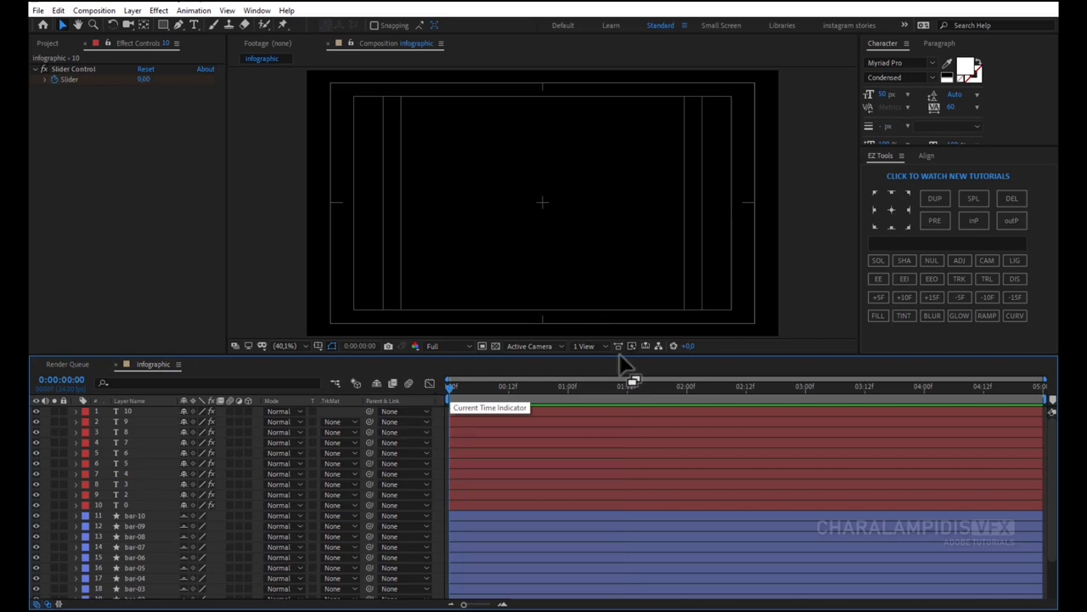
Trim the ten counter layers' out points a few frames in so they can be sequenced.
click(878, 296)
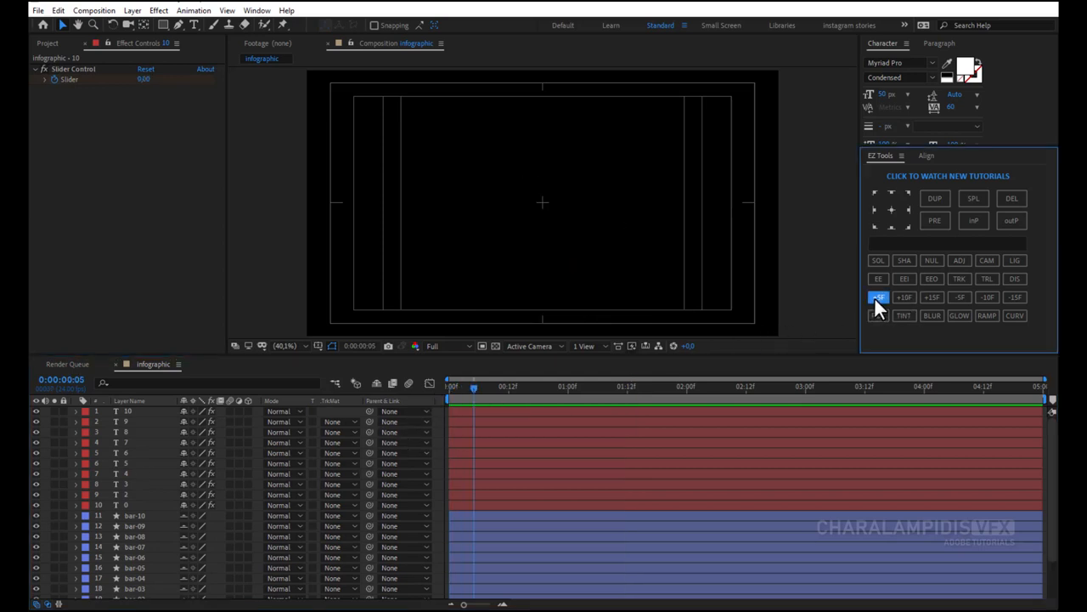
click(879, 296)
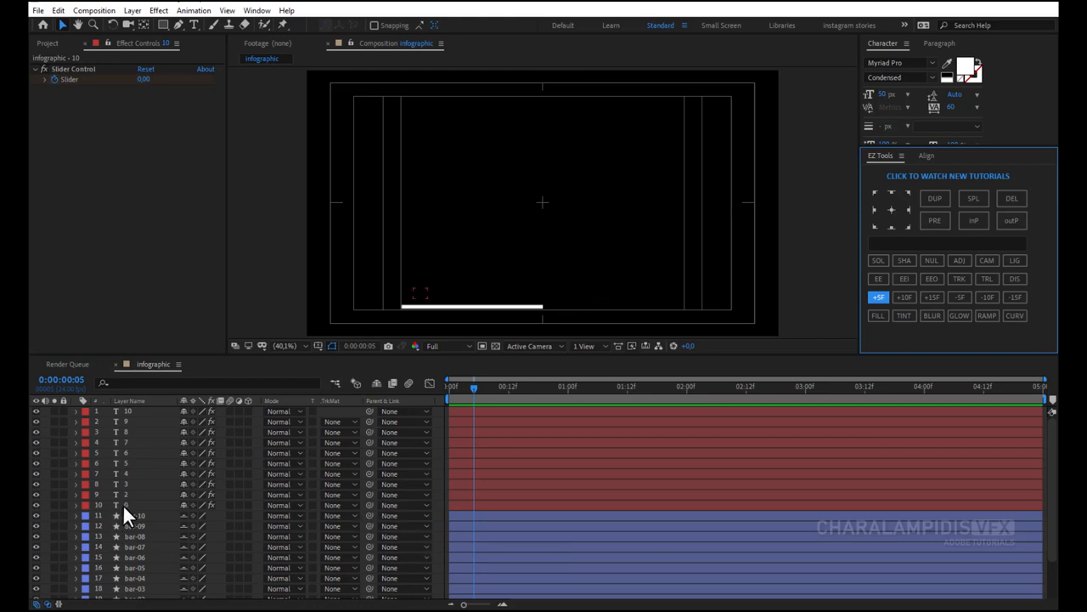
click(127, 505)
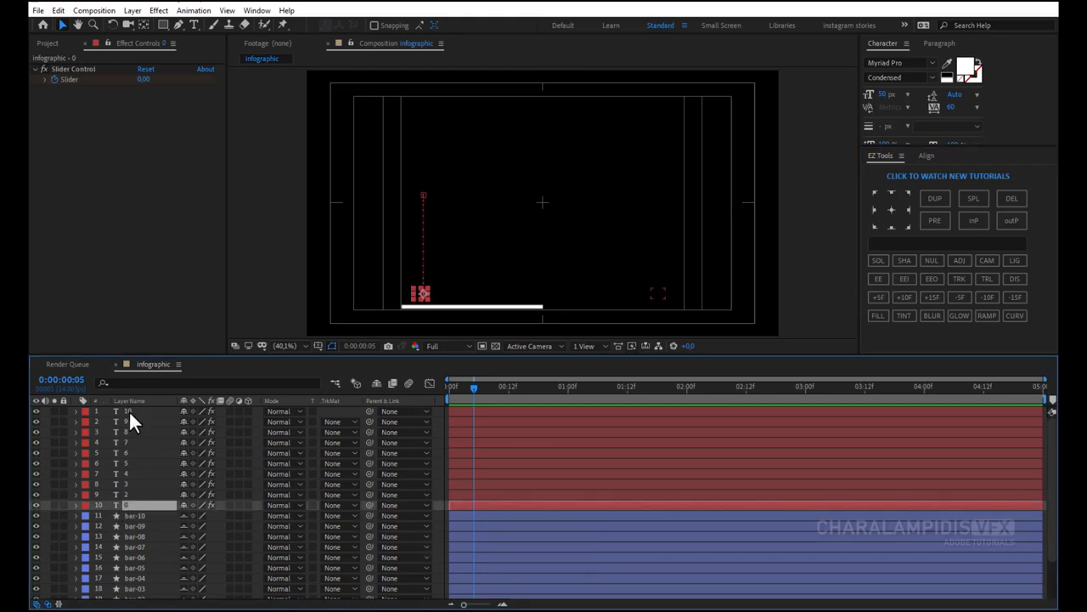
key(alt+])
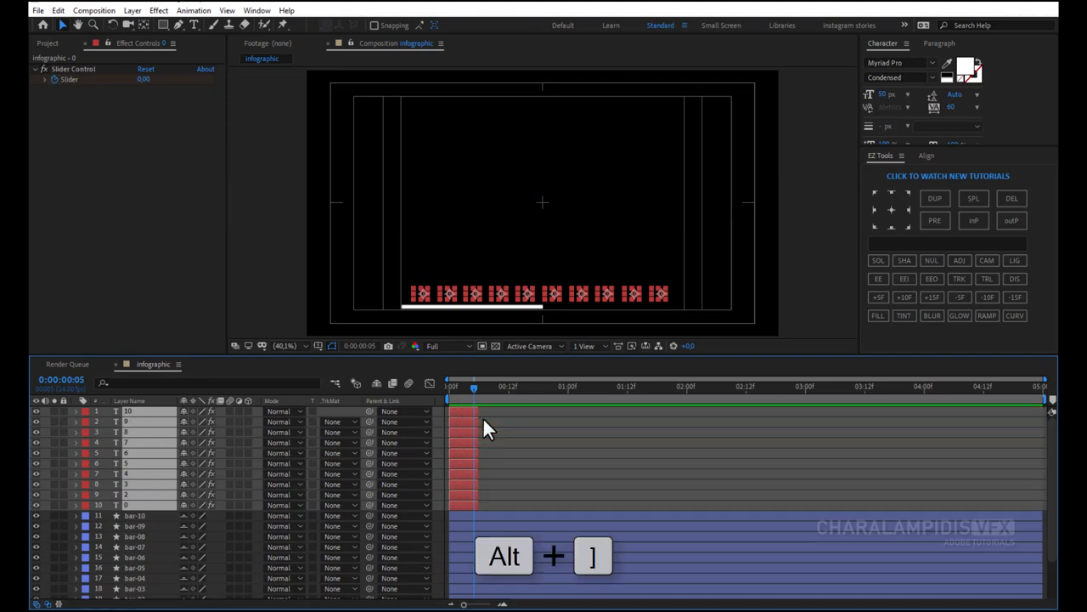
key(alt+])
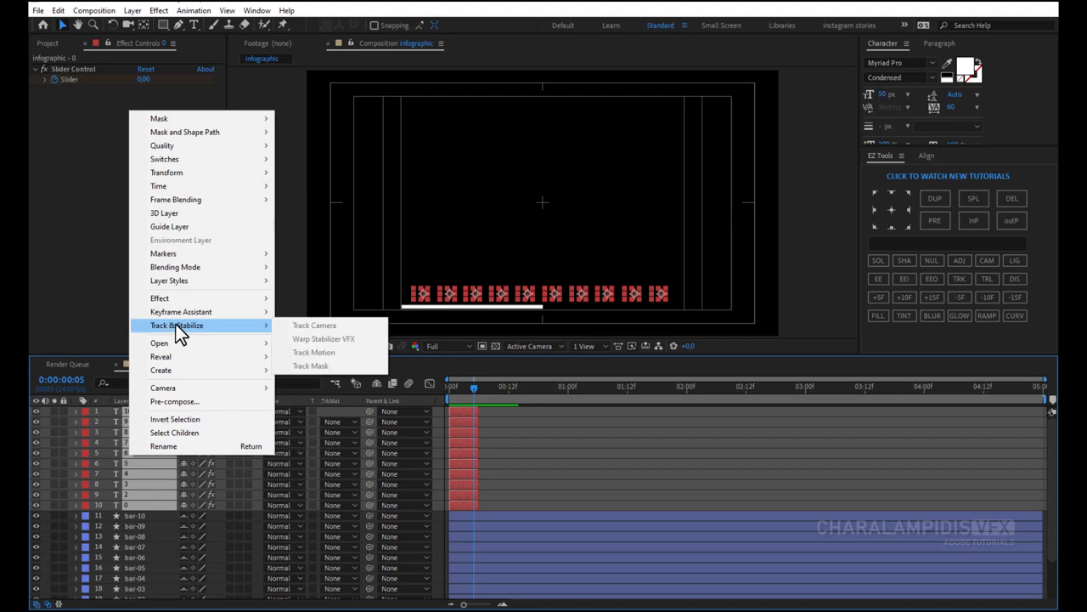
mouse_move(180, 311)
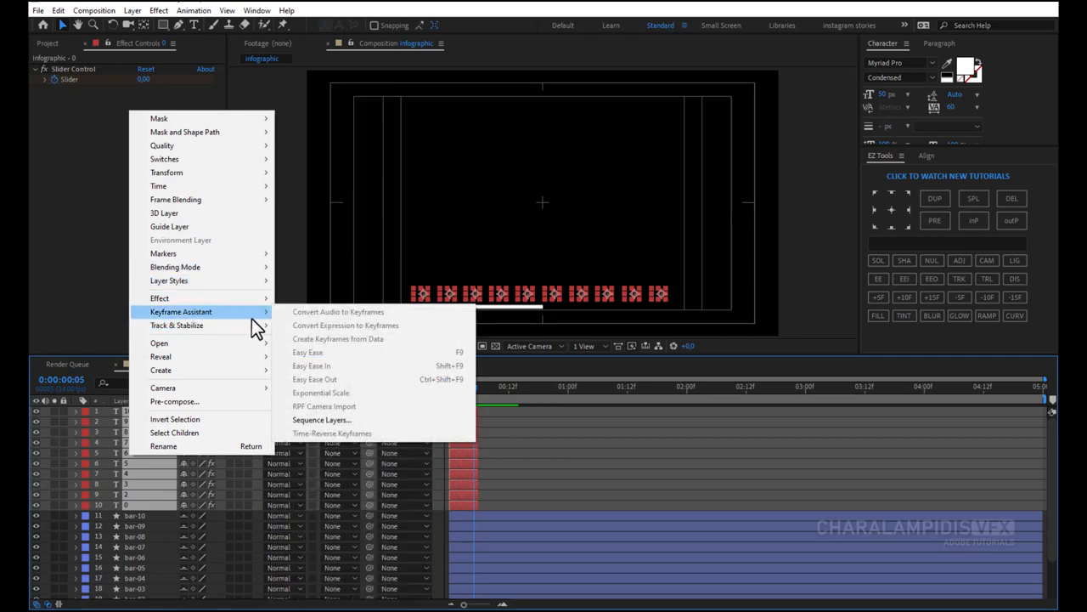
mouse_move(333, 437)
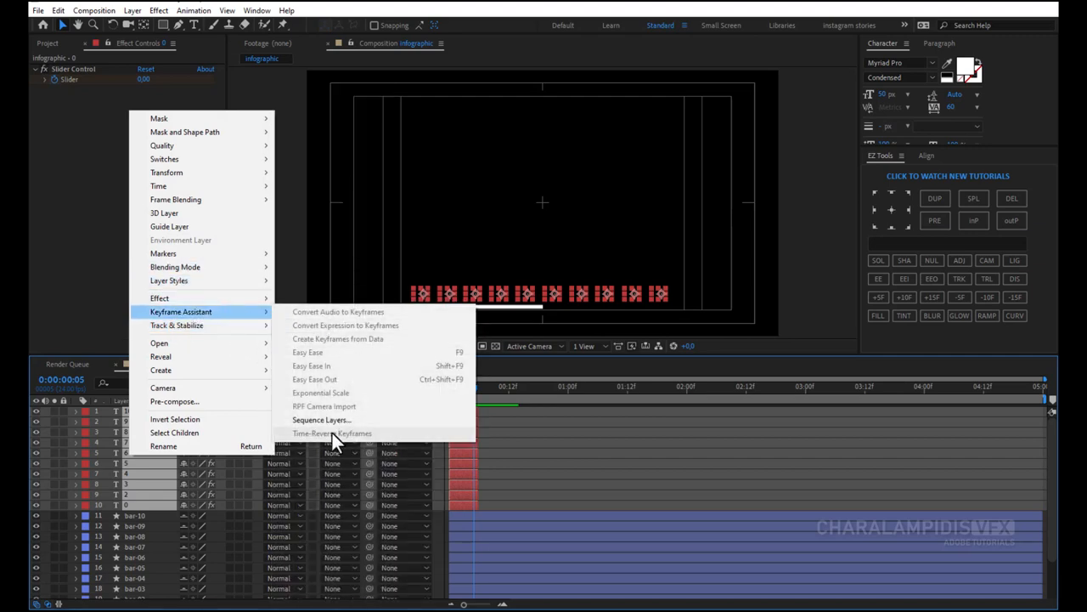
Sequence the counter layers into a staircase and stretch them to the composition's end.
click(321, 418)
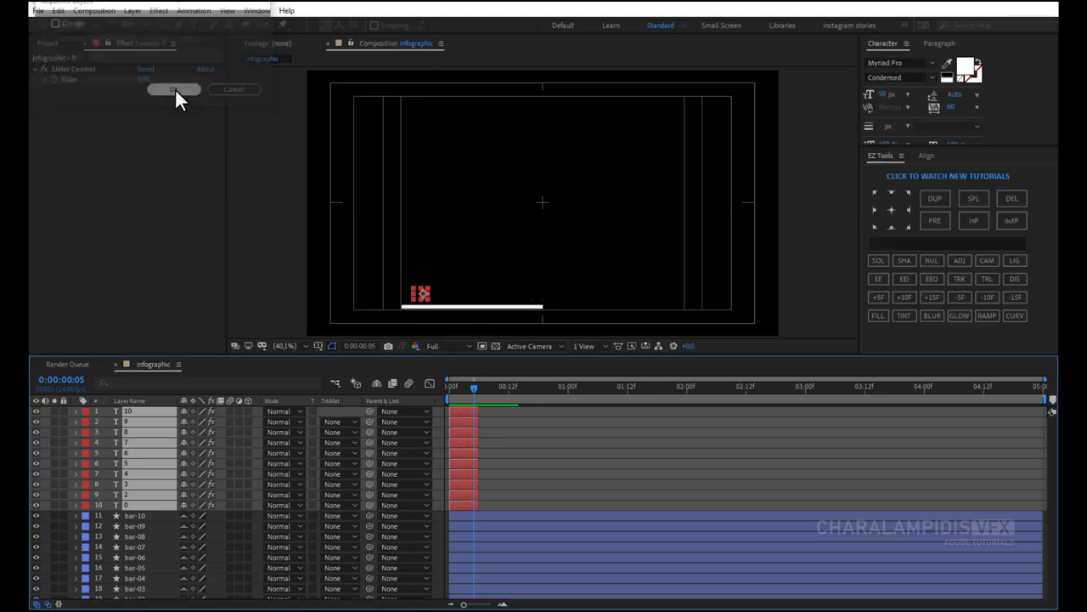
click(173, 88)
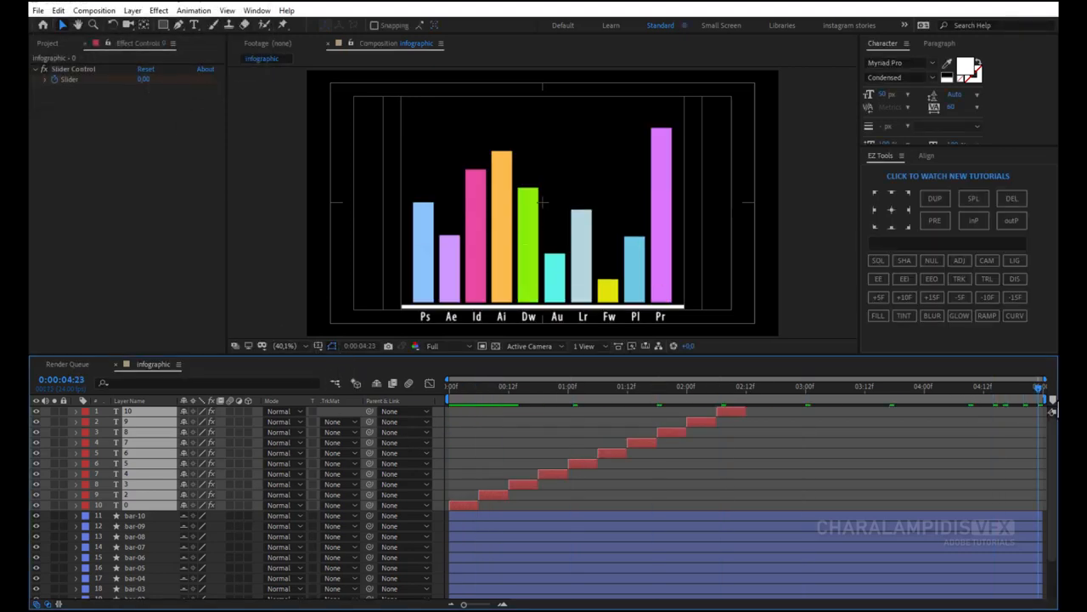
key(alt+[)
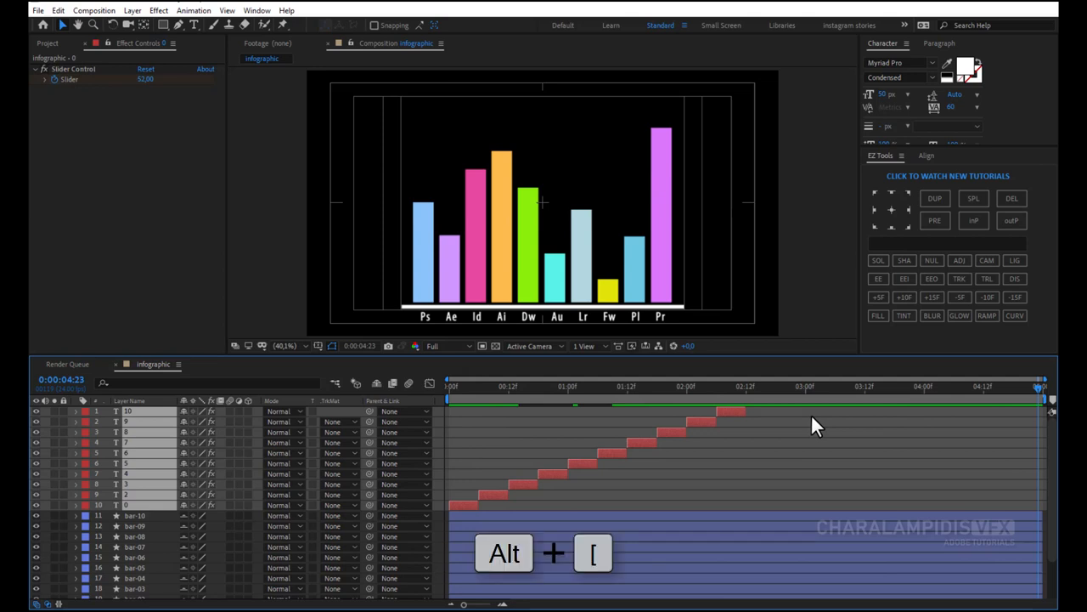
key(alt+[)
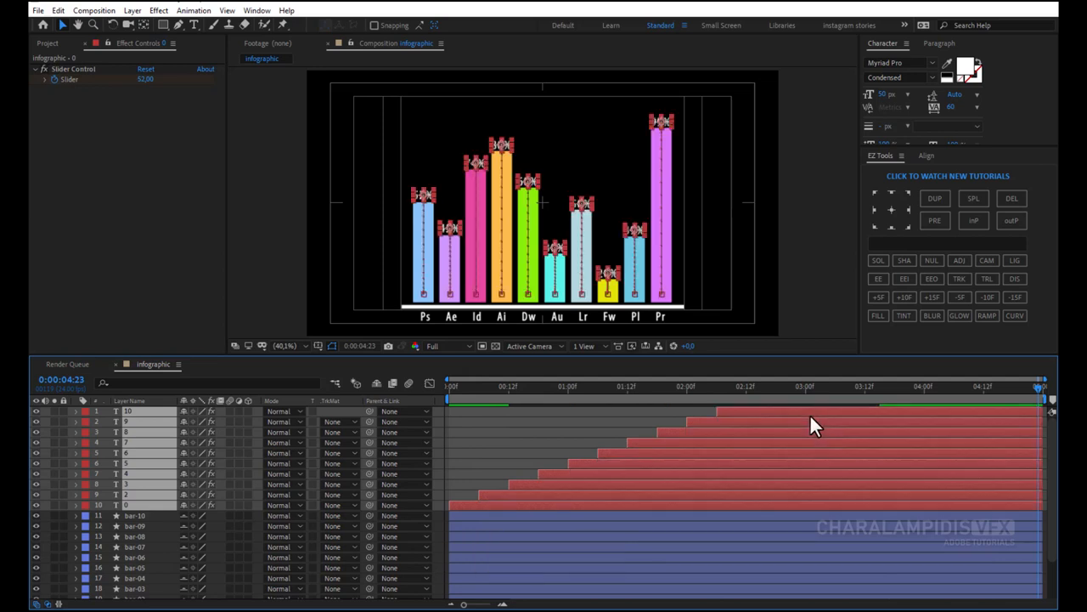
scroll(down, 3)
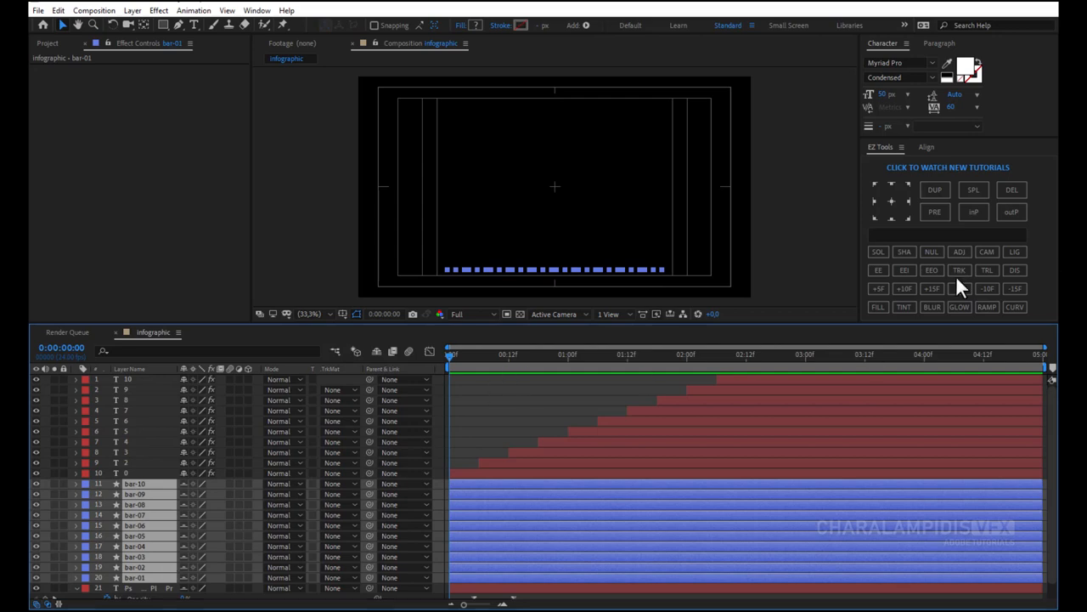
Sequence the ten bar layers with Keyframe Assistant so they start one after another, then check the cascade.
click(879, 289)
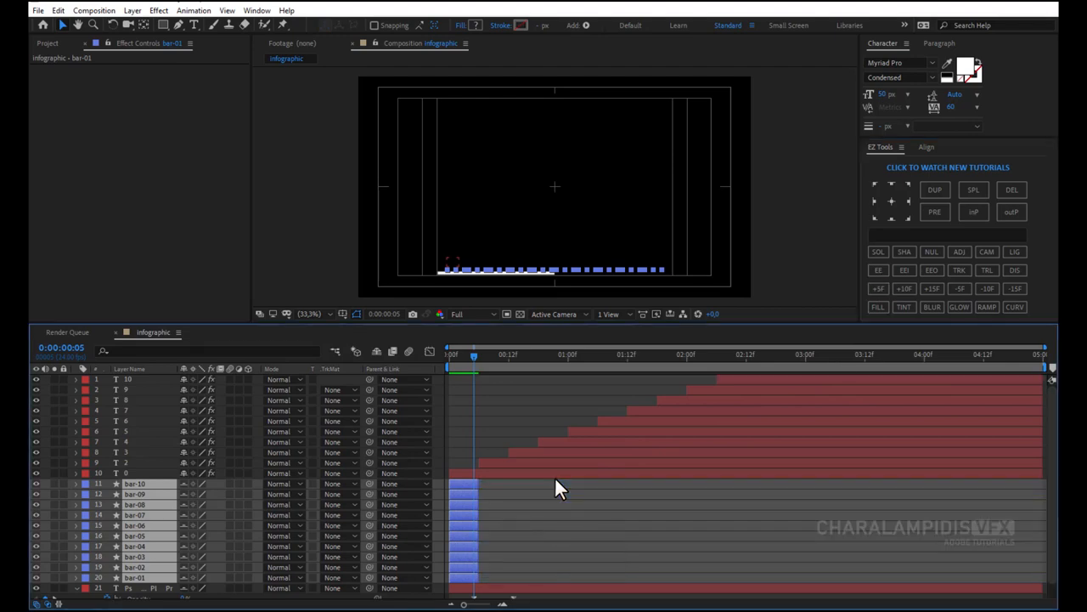
right_click(136, 525)
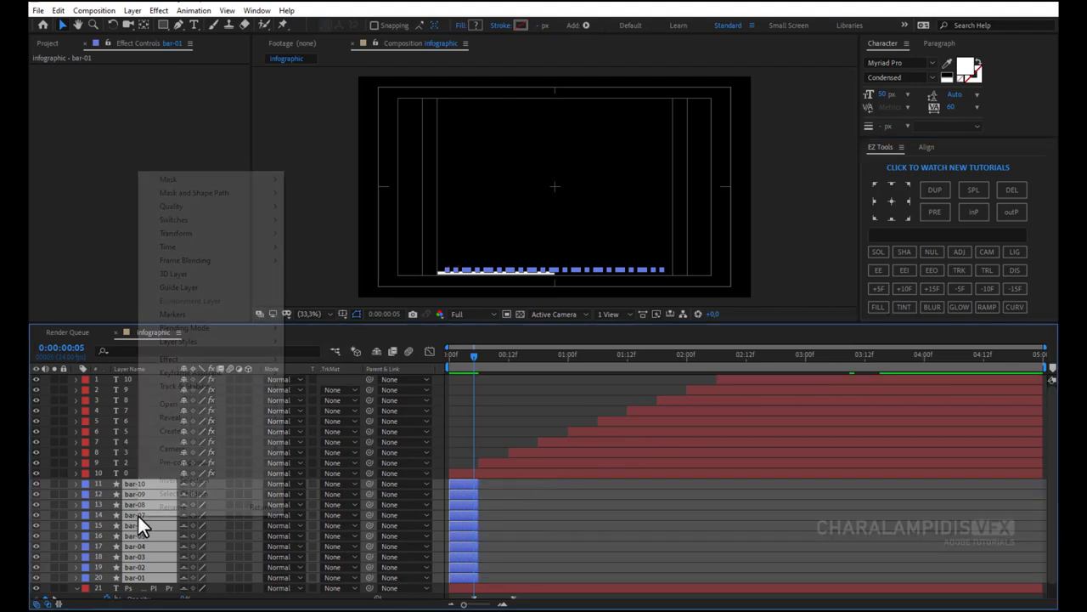
mouse_move(185, 386)
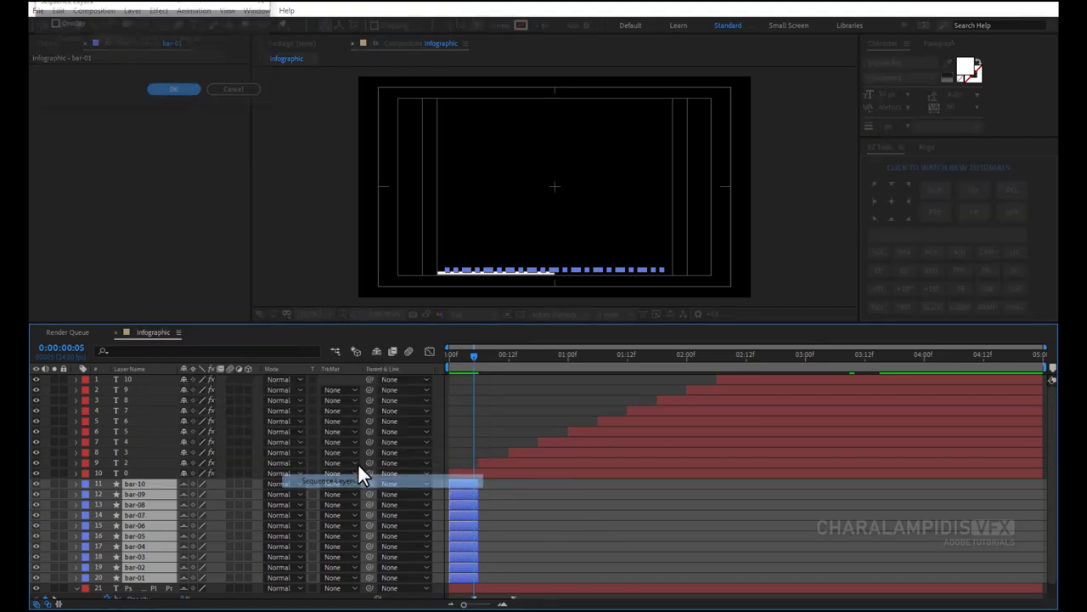
click(173, 89)
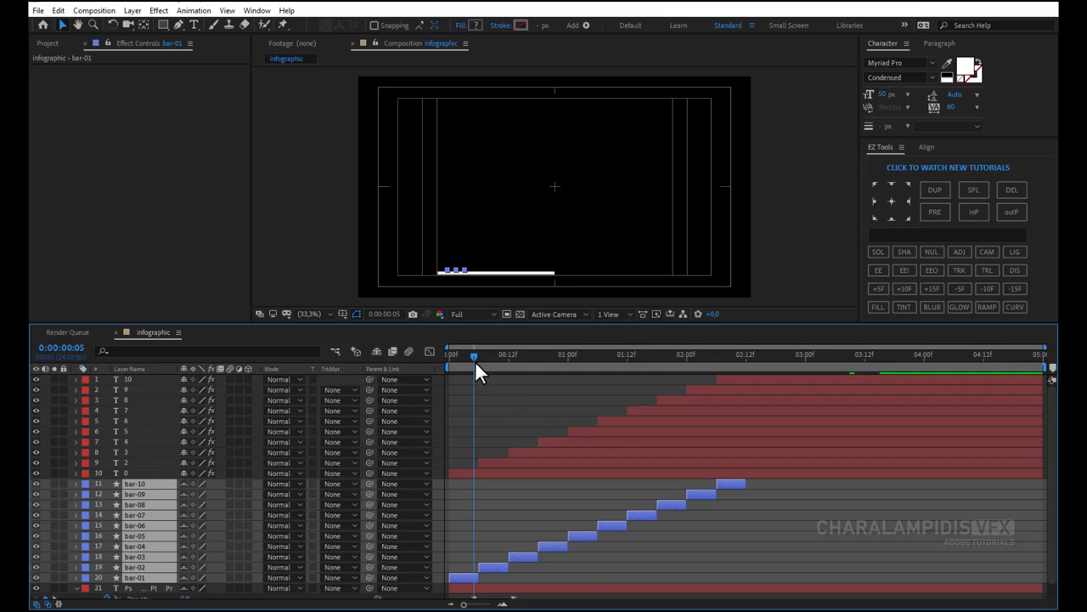
drag(472, 355, 1043, 355)
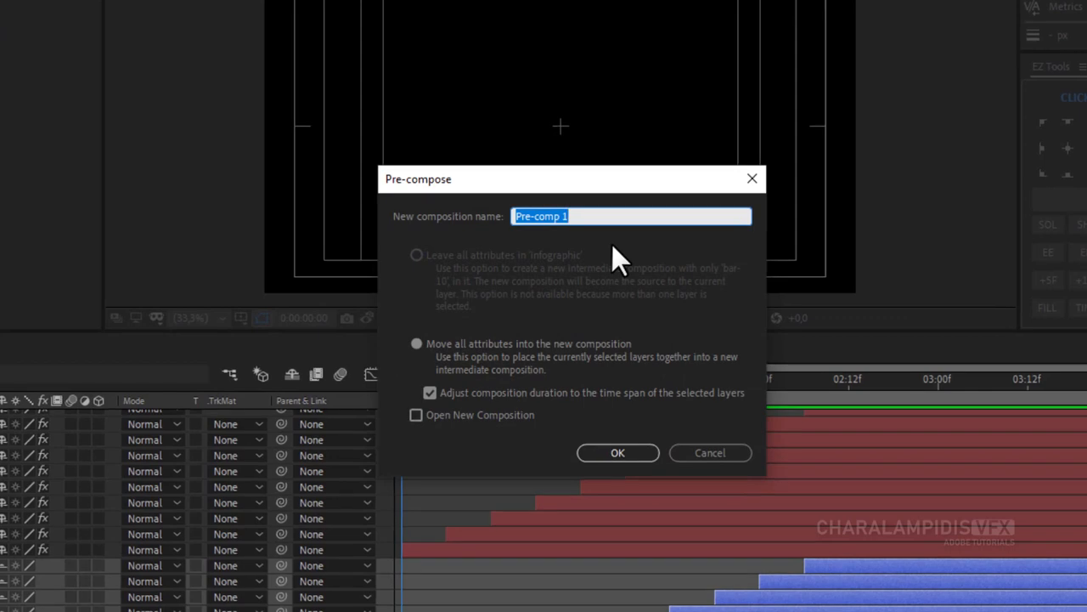
Pre-compose the bar layers into a single precomposition named 'bar'.
text(bar)
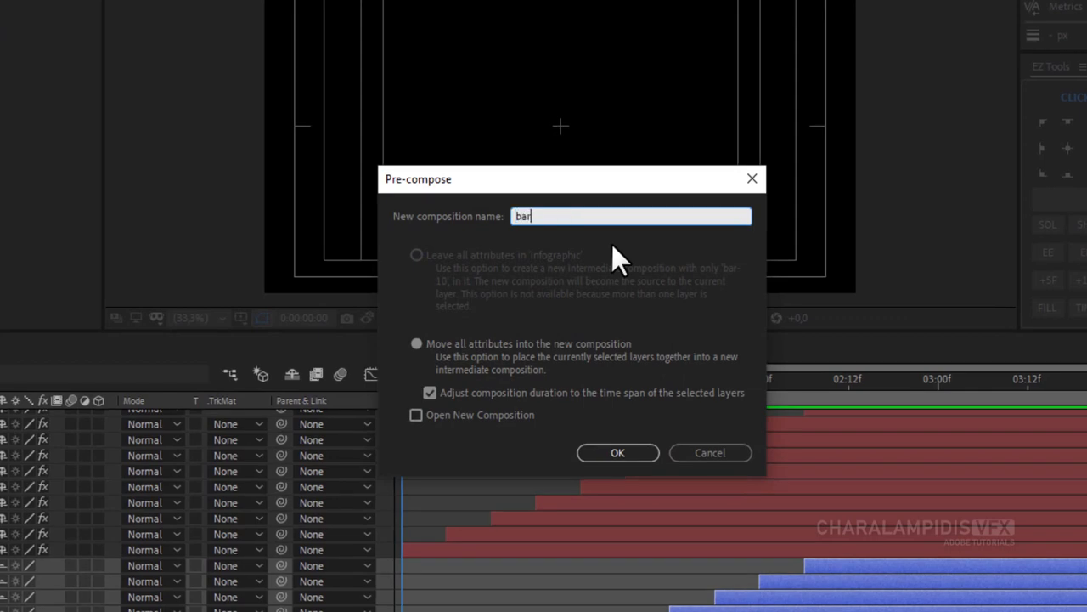
click(619, 452)
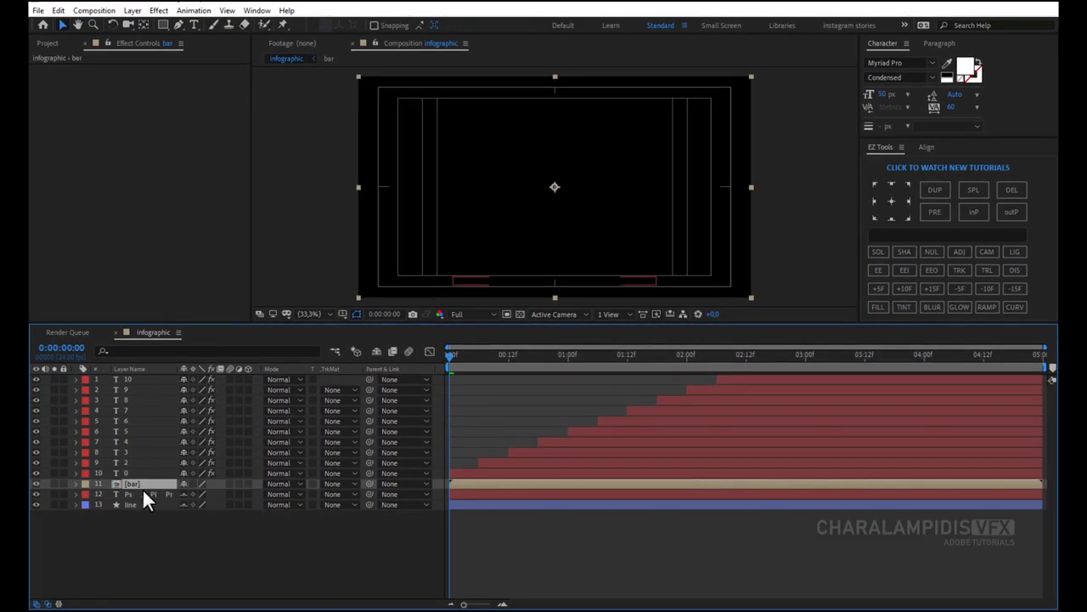
Add a Glow effect to the bar precomposition and tune its Glow Threshold and Glow Radius.
click(159, 10)
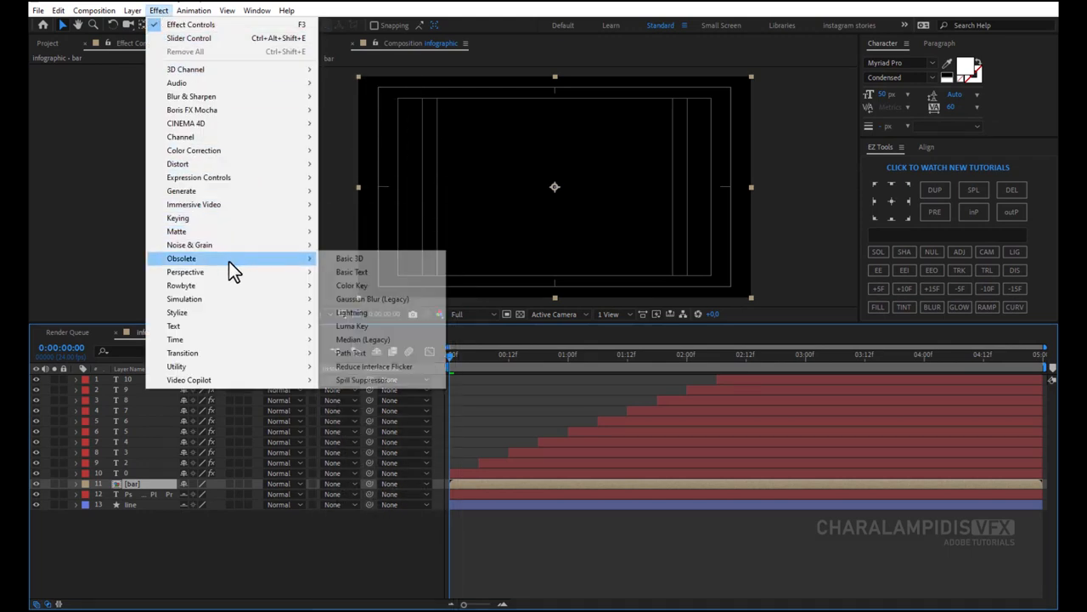
mouse_move(177, 312)
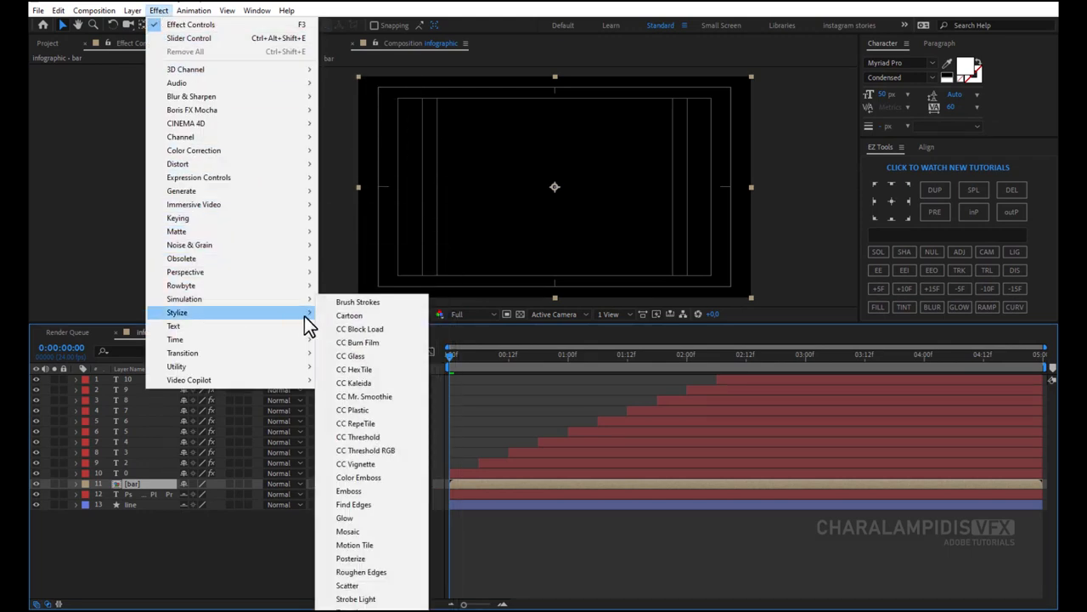
click(343, 516)
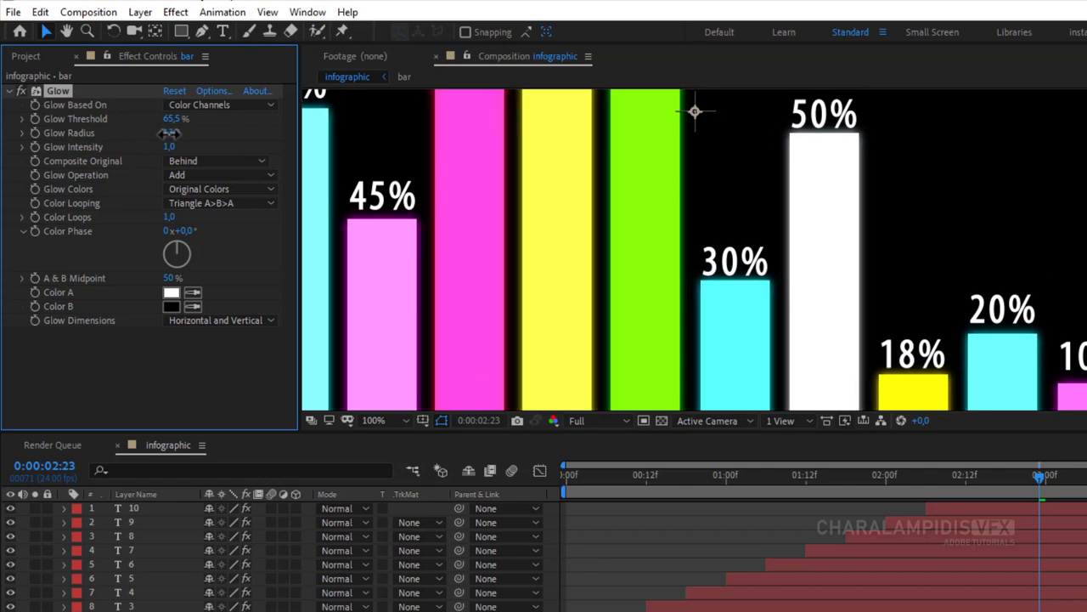
drag(162, 132, 184, 133)
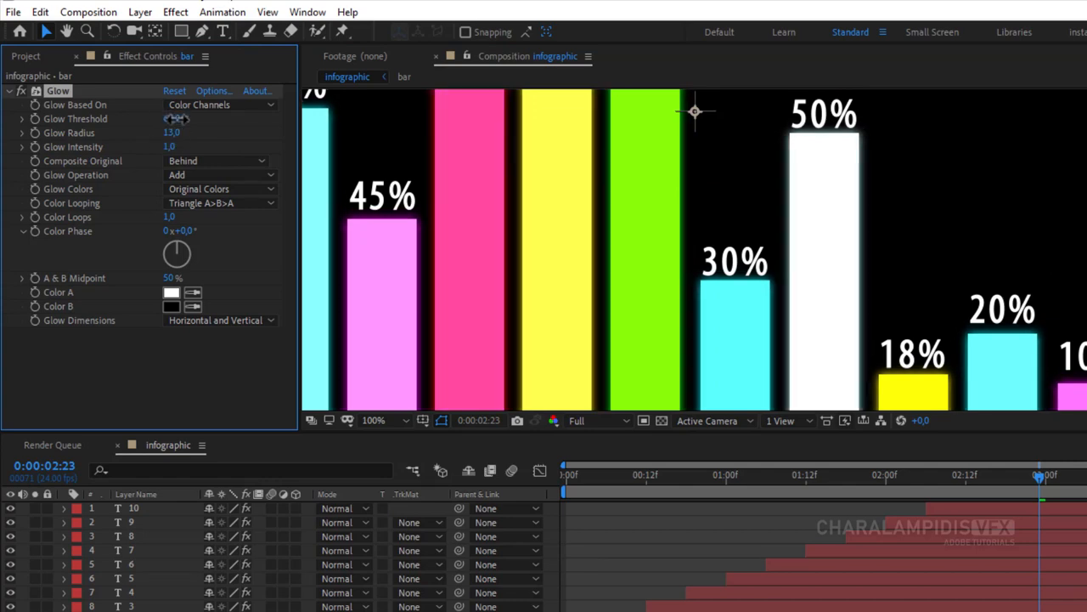
drag(173, 119, 174, 119)
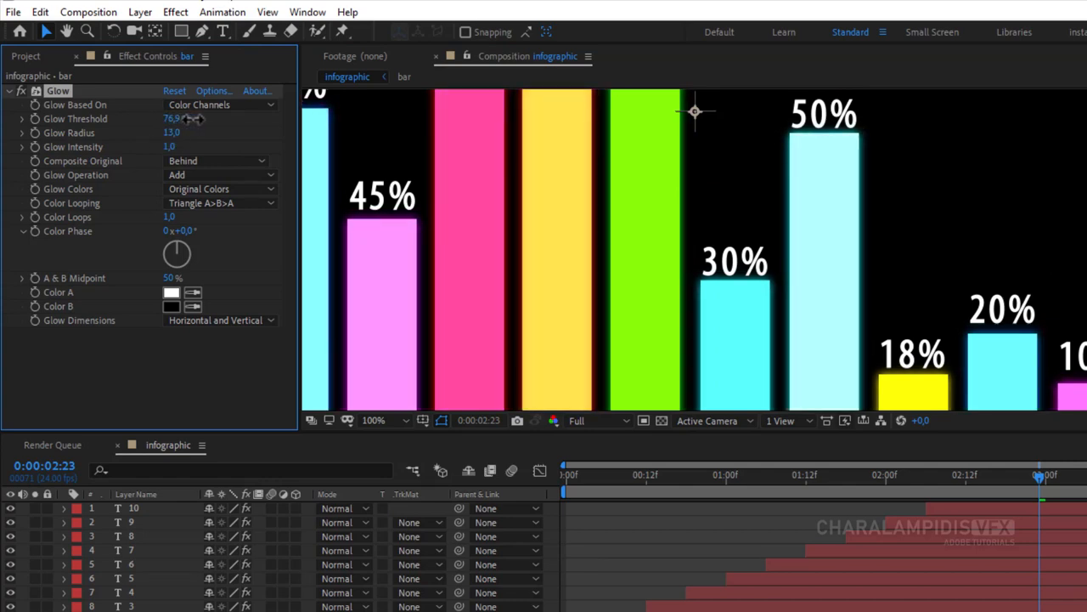
drag(174, 119, 200, 119)
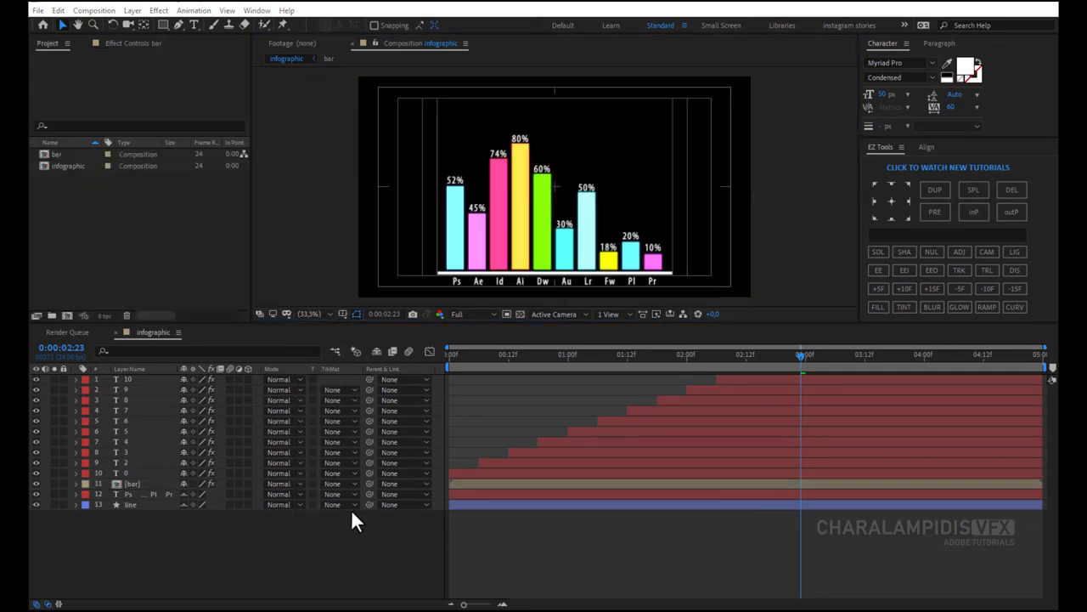
Import the city photo pexels-photo-373965.jpeg into the project.
click(119, 270)
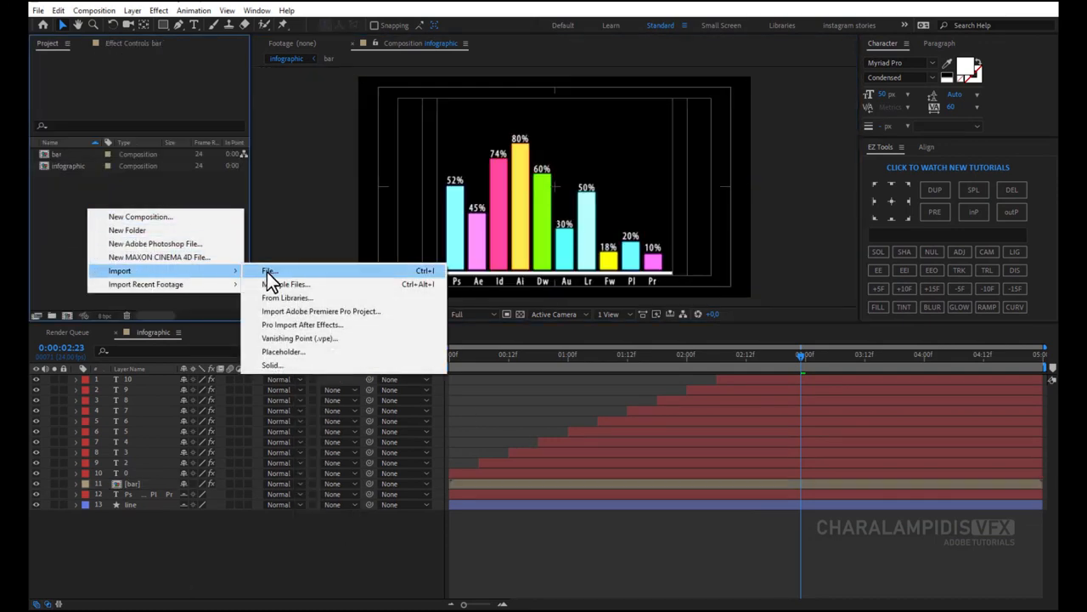
click(268, 270)
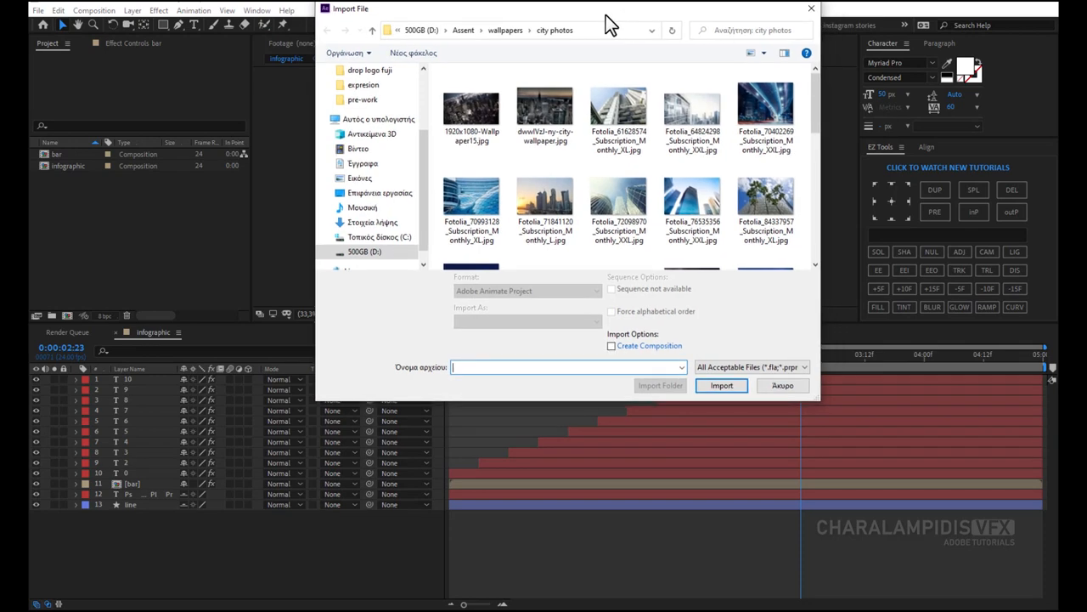
scroll(down, 3)
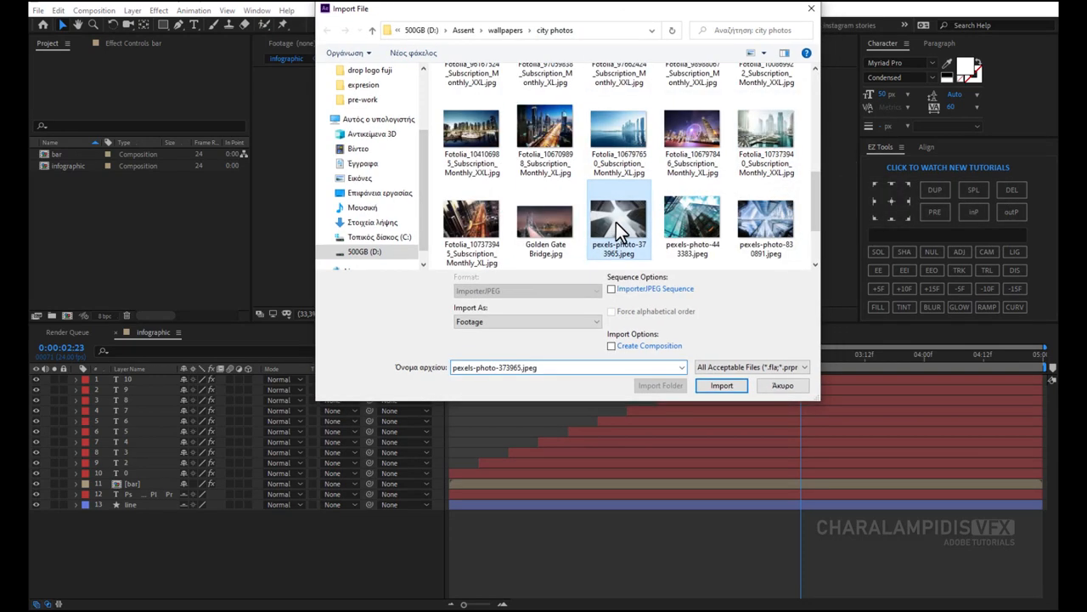
click(720, 384)
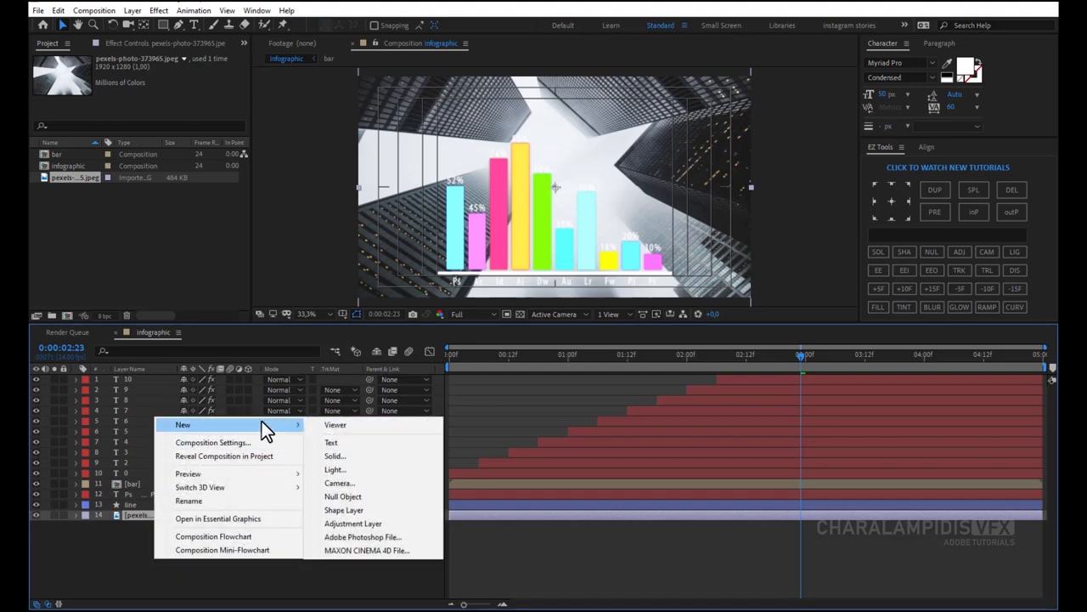
mouse_move(357, 456)
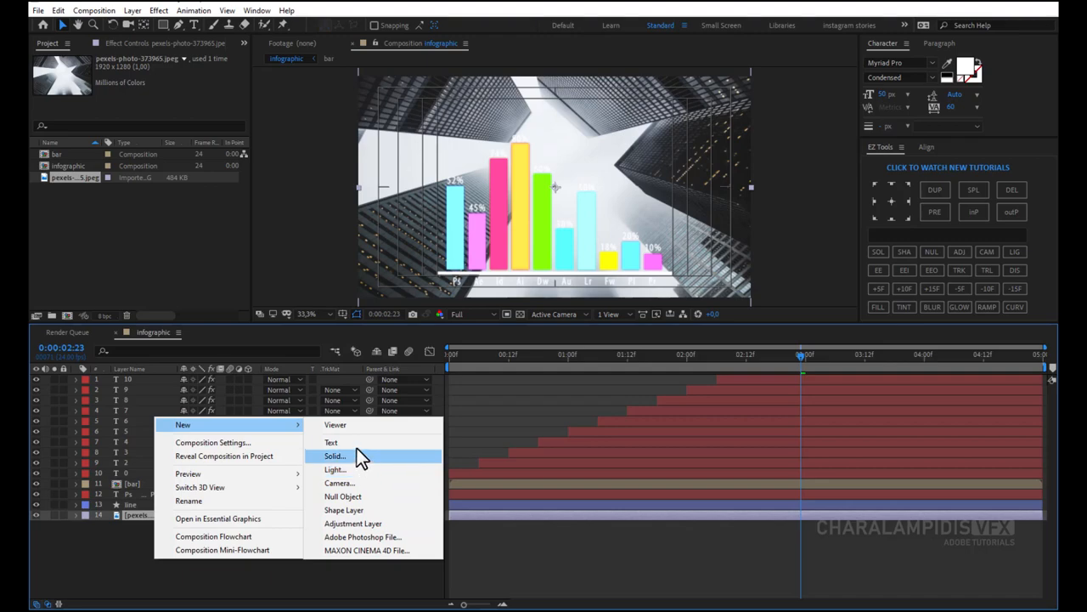
Create a black solid named 'mask' to darken the city photo background.
click(333, 455)
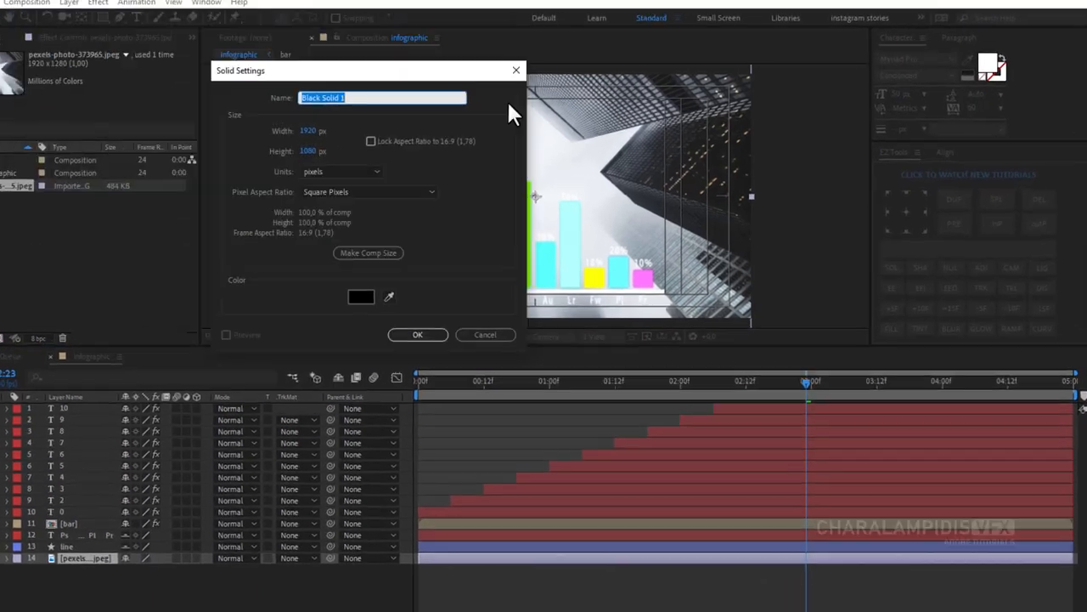
text(mask])
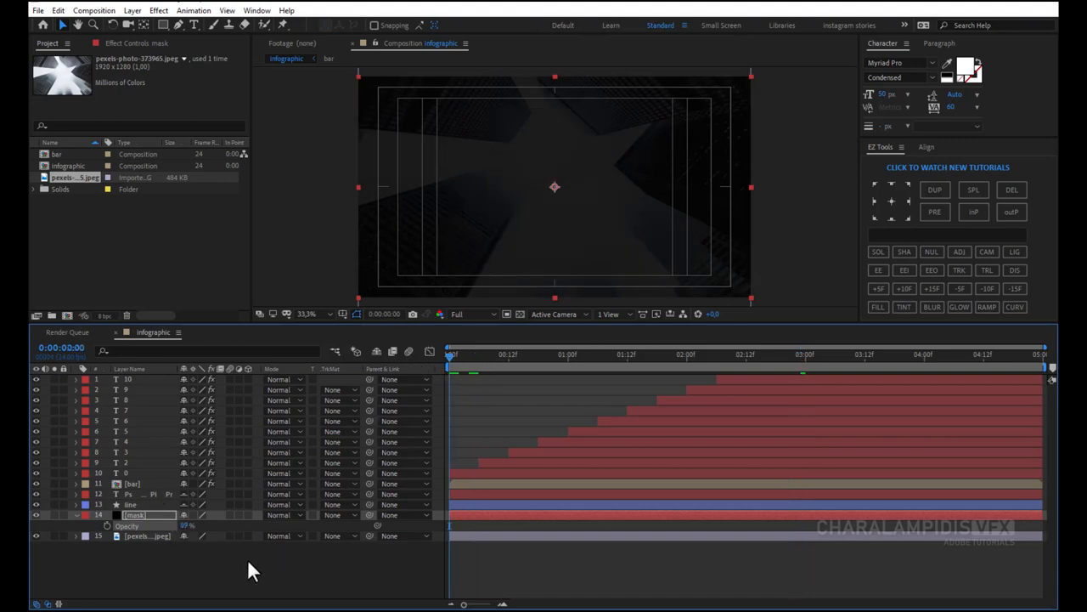
Untick Title/Action Safe in the viewer's guide options to hide the safe-area guides.
click(344, 313)
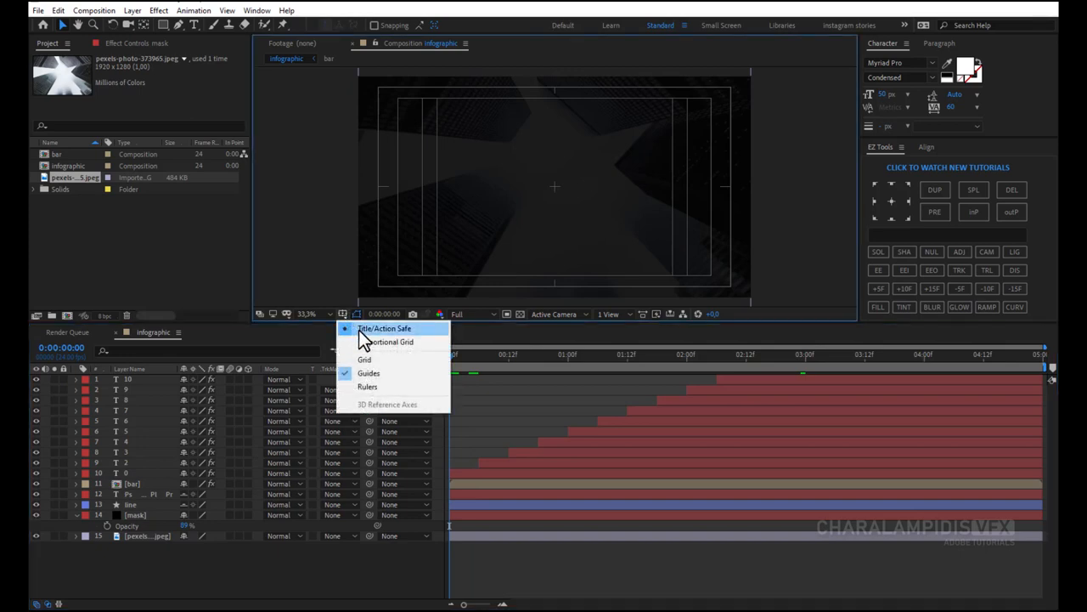
click(384, 330)
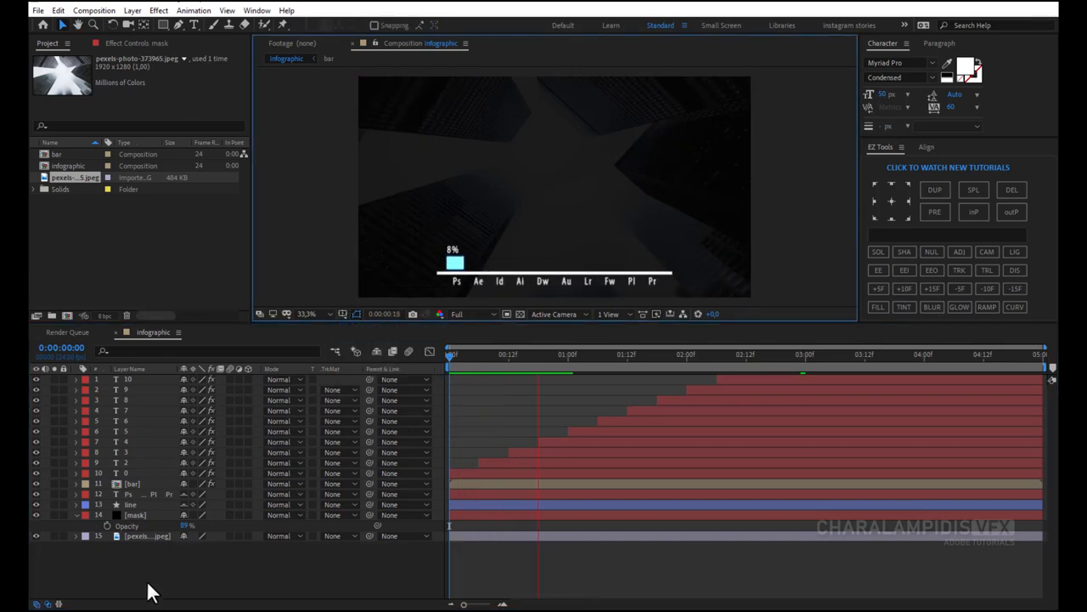